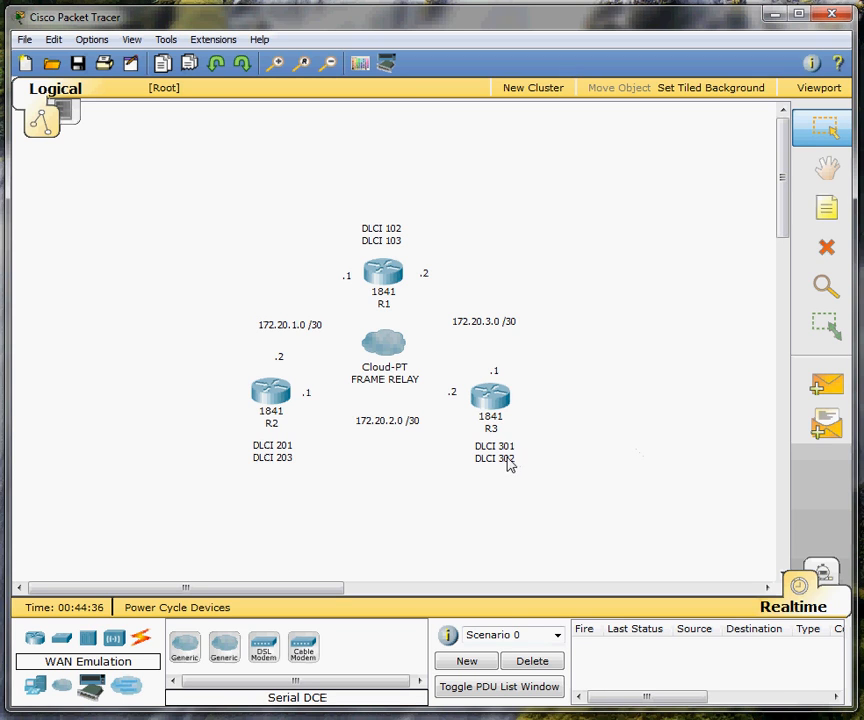
mouse_move(473, 430)
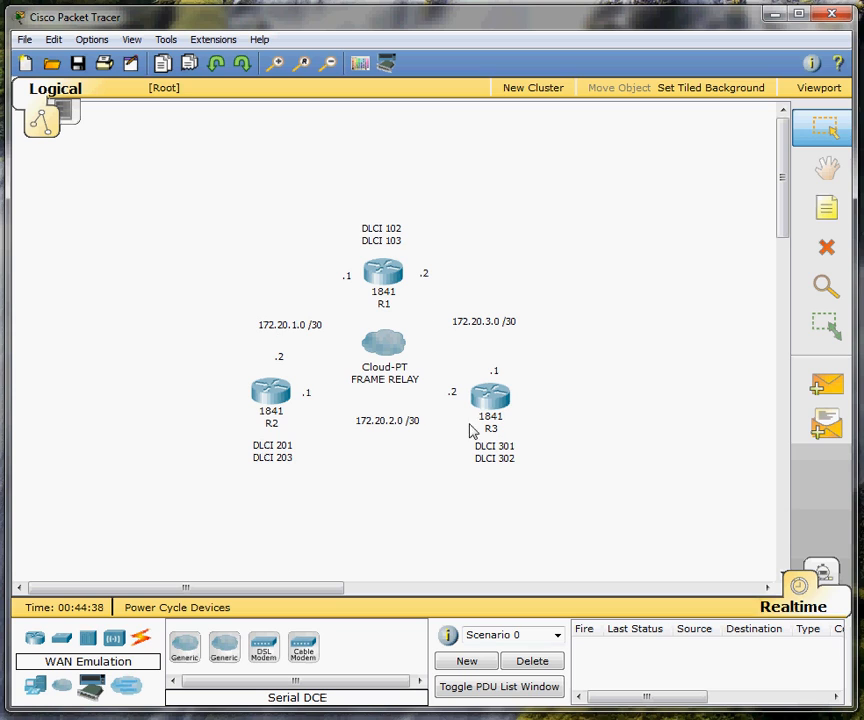
mouse_move(349, 398)
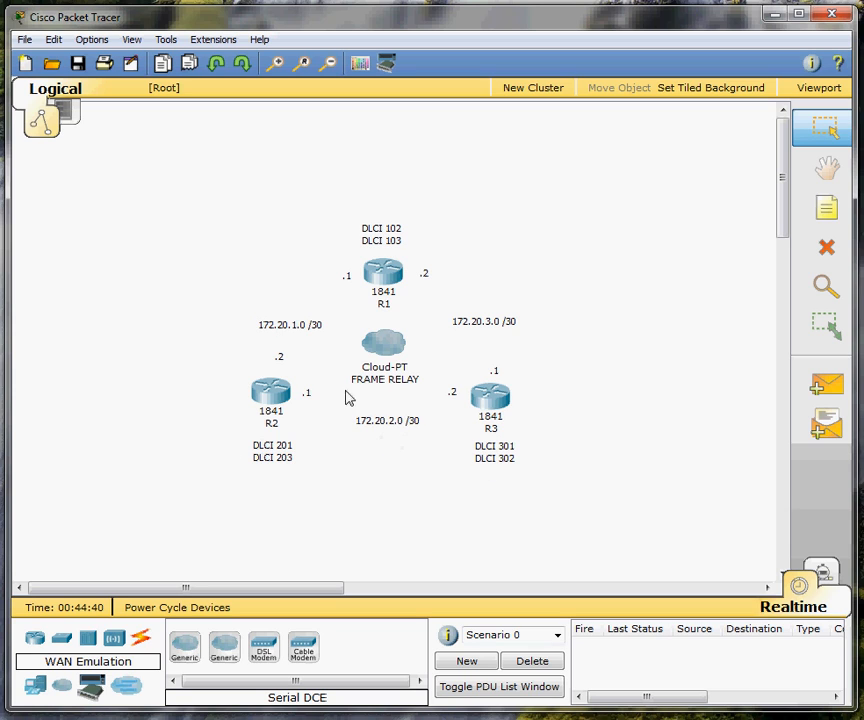
mouse_move(648, 338)
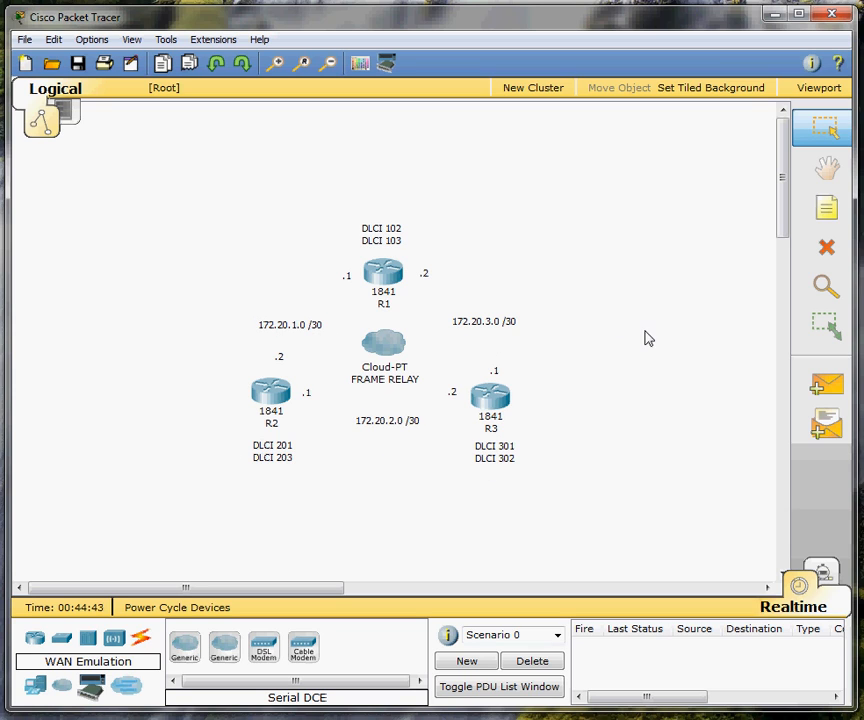
Open R1's CLI, name it R1, and set s0/0/0 to Frame Relay encapsulation
double_click(384, 271)
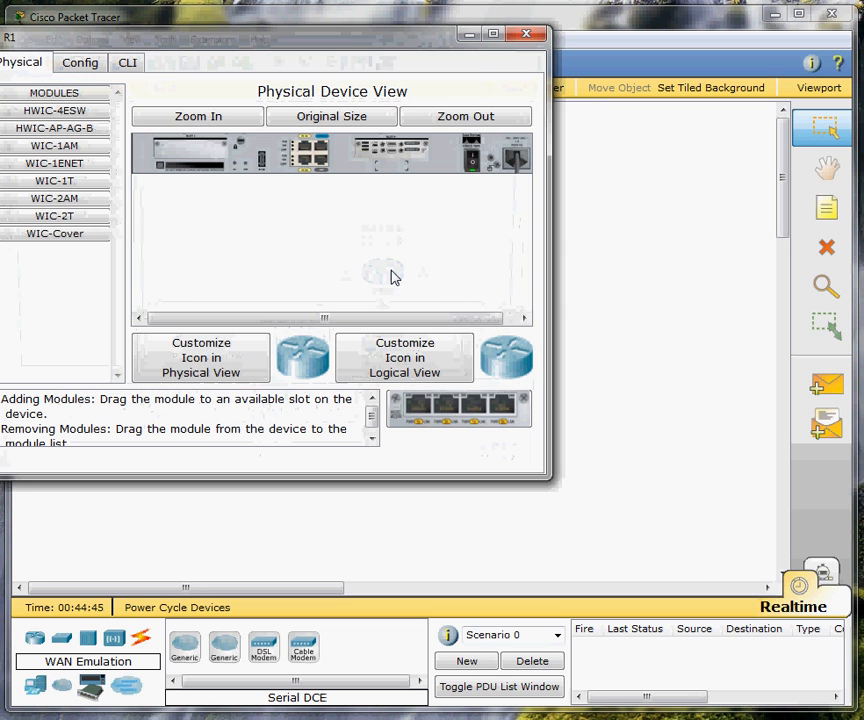
left_click(259, 103)
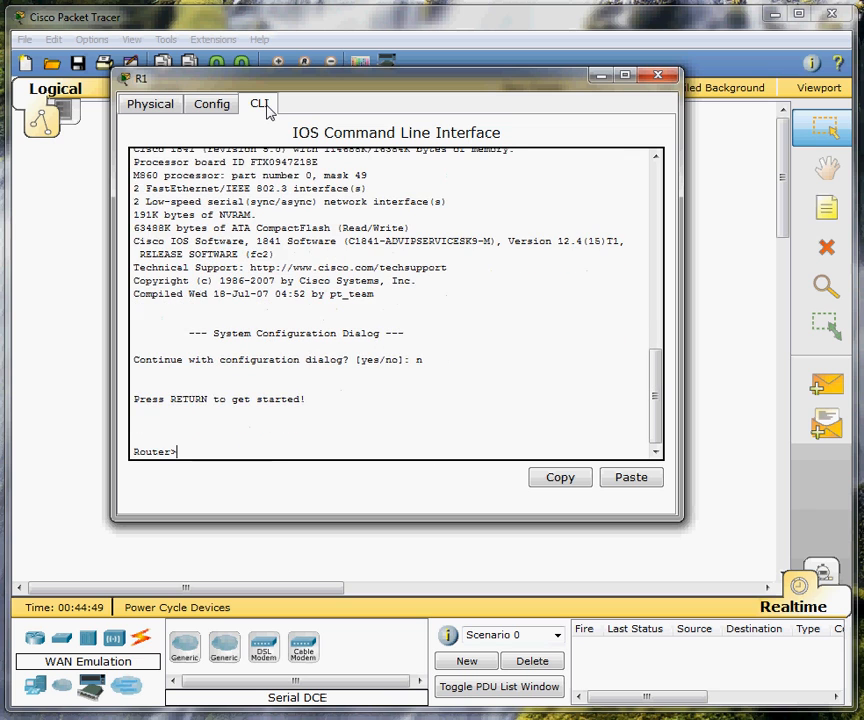
type("enable")
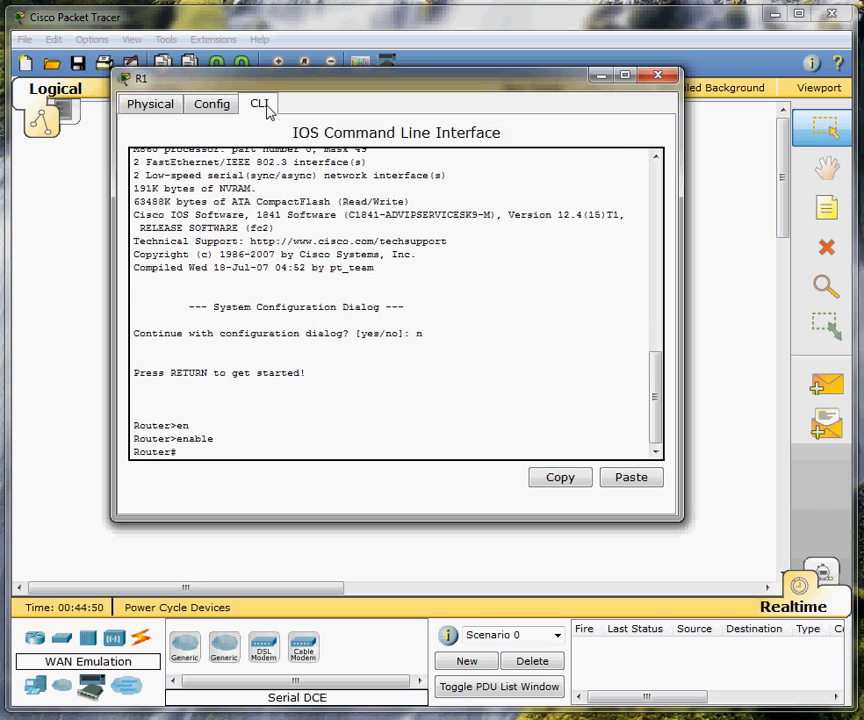
type("config t")
type("host R1")
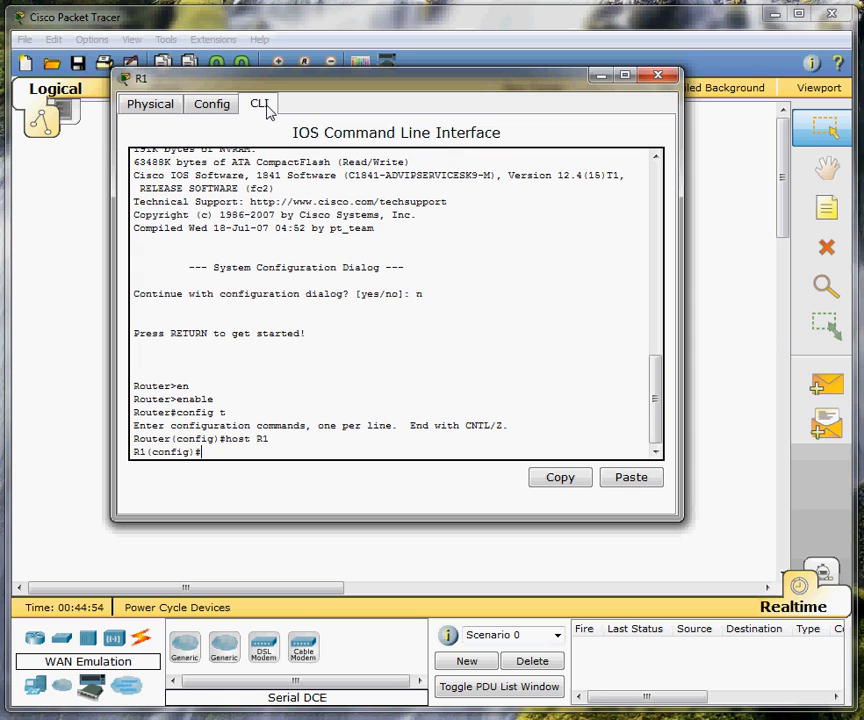
type("int s0/0/0")
type("encapsulation")
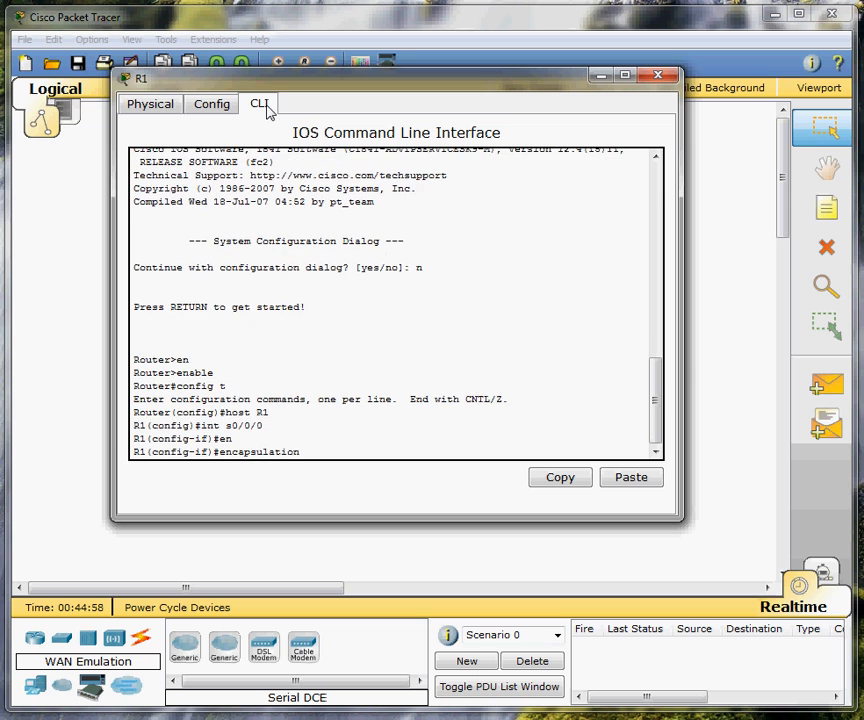
type("frame-relay")
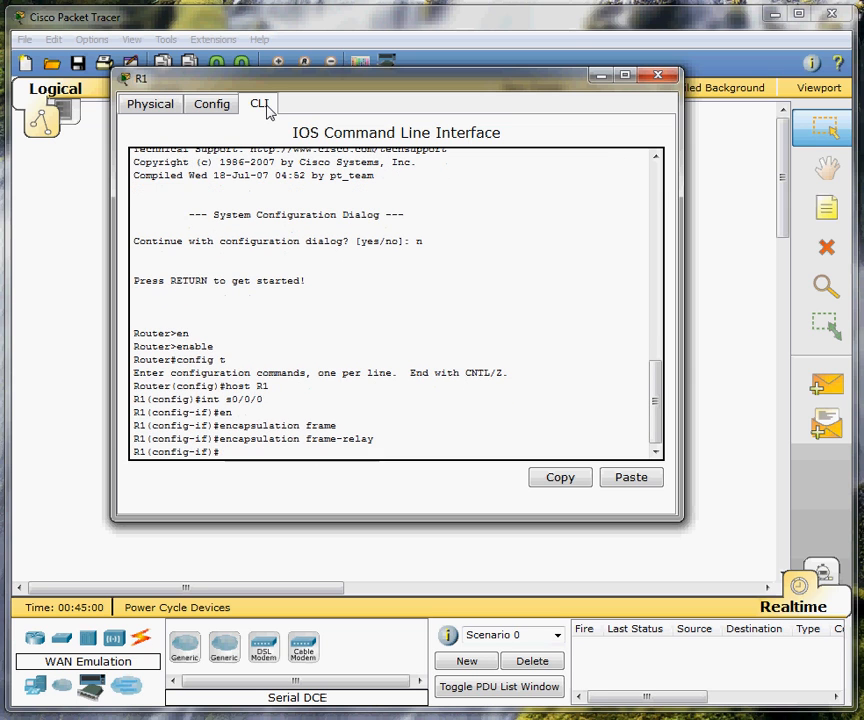
Type the command for point-to-point subinterface s0/0/0.102
type("int s0/0/")
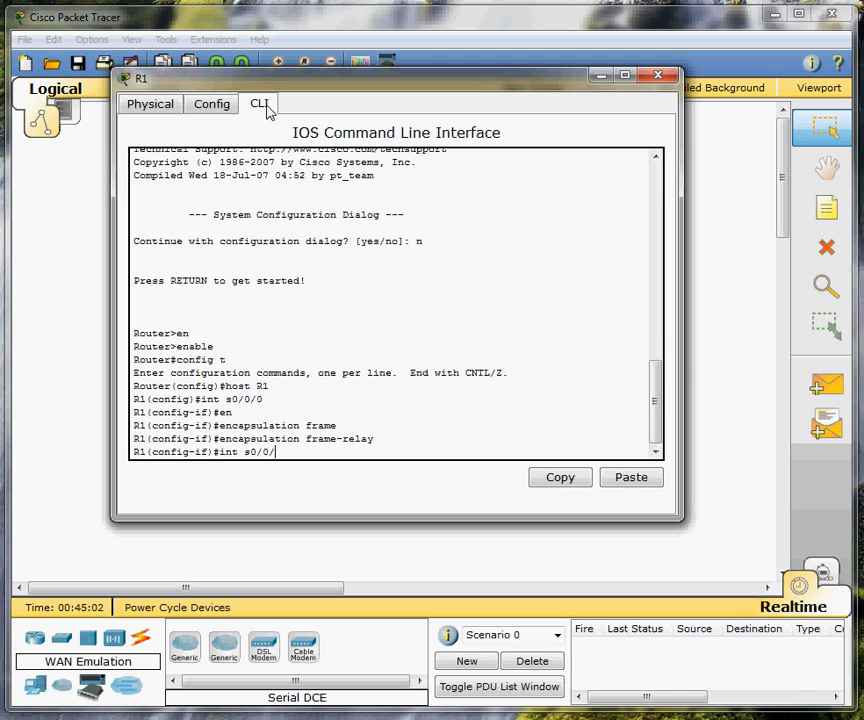
type("0.")
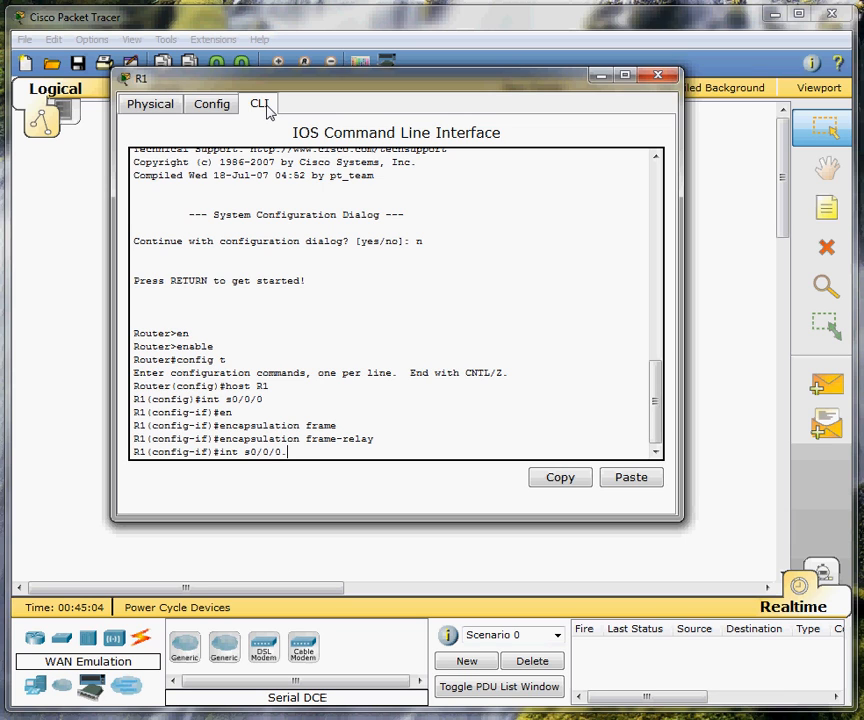
type("102")
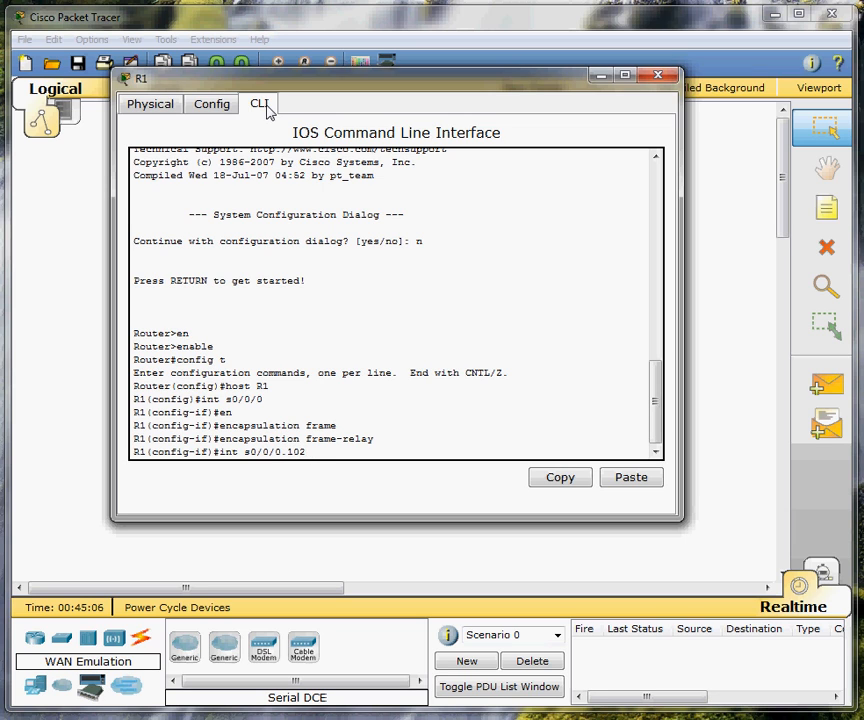
type("point")
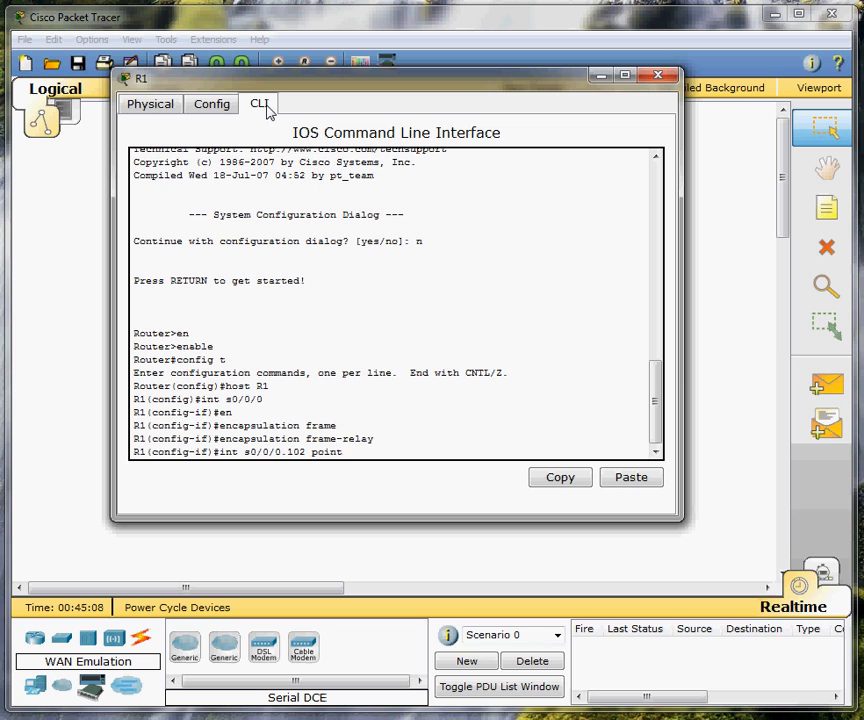
type("-to-")
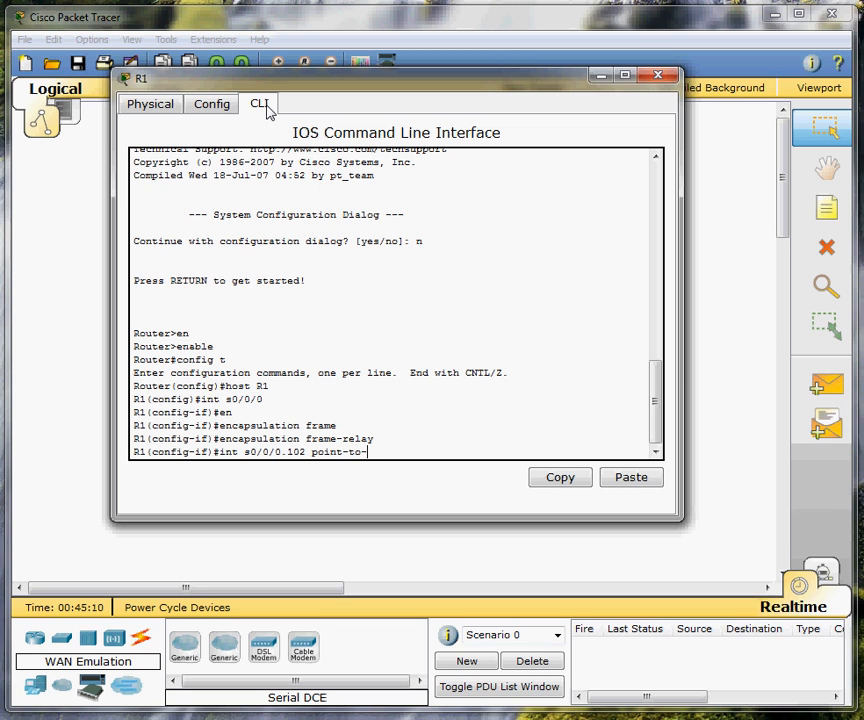
type("point")
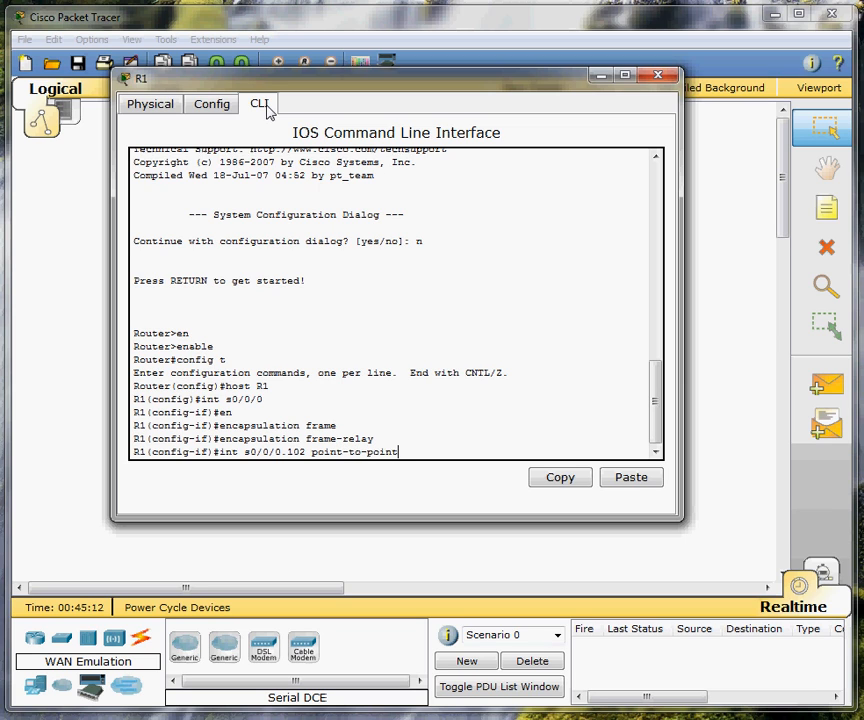
Create subinterface s0/0/0.102 and assign it Frame Relay DLCI 102
key("enter")
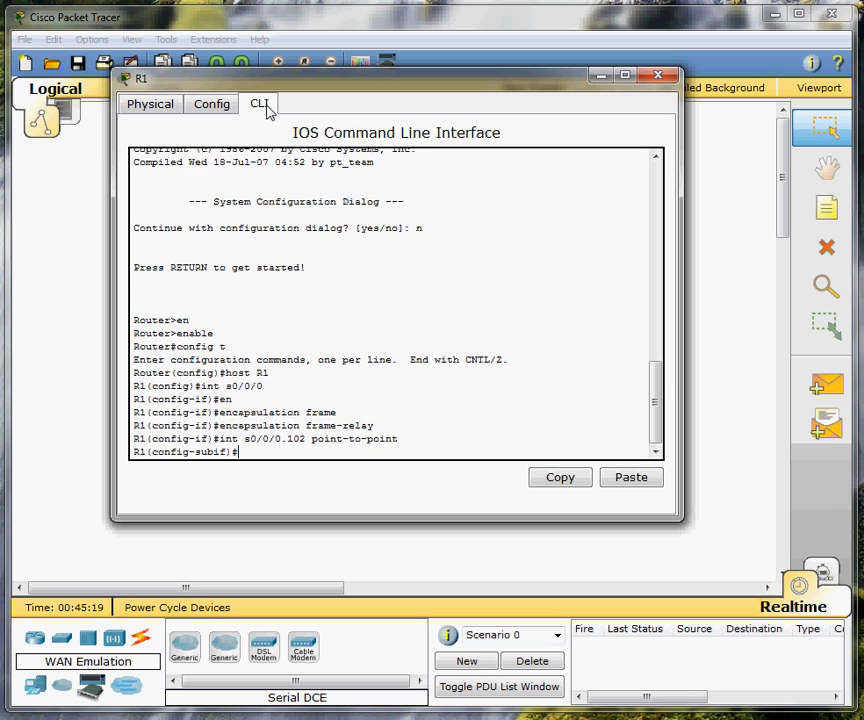
type("frame-relay interface-dlci")
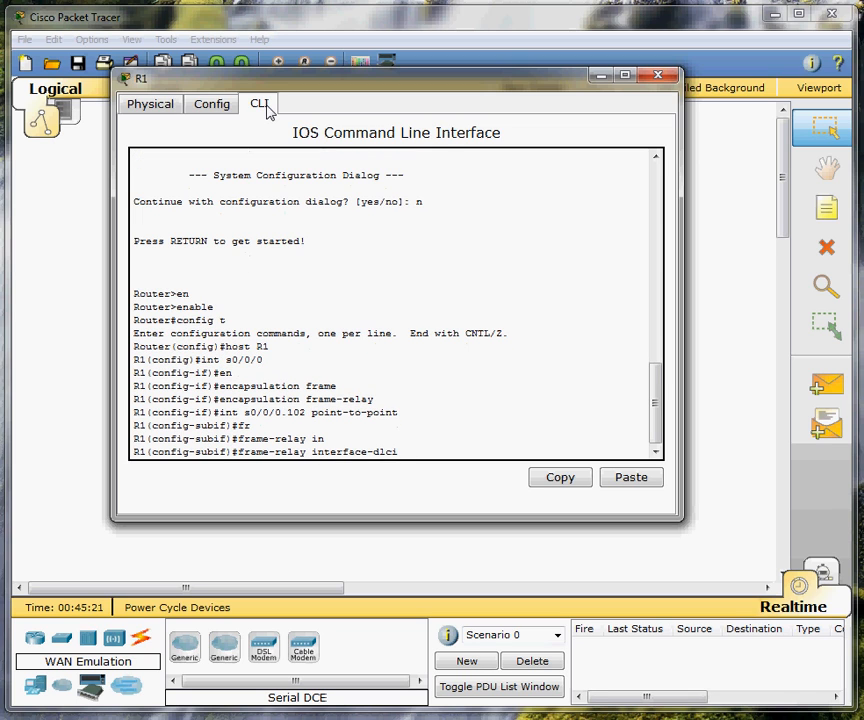
type("102")
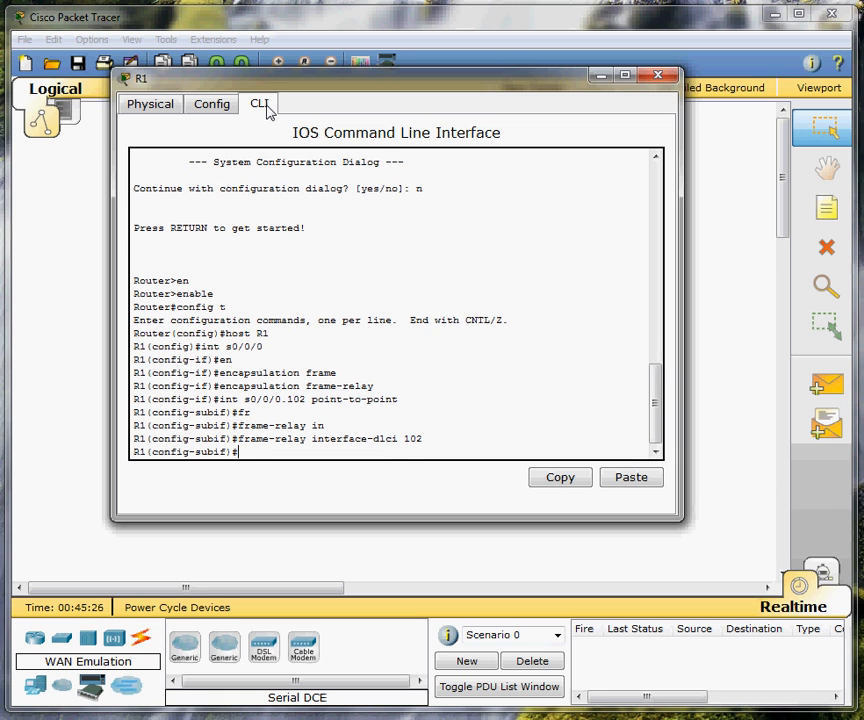
type("description")
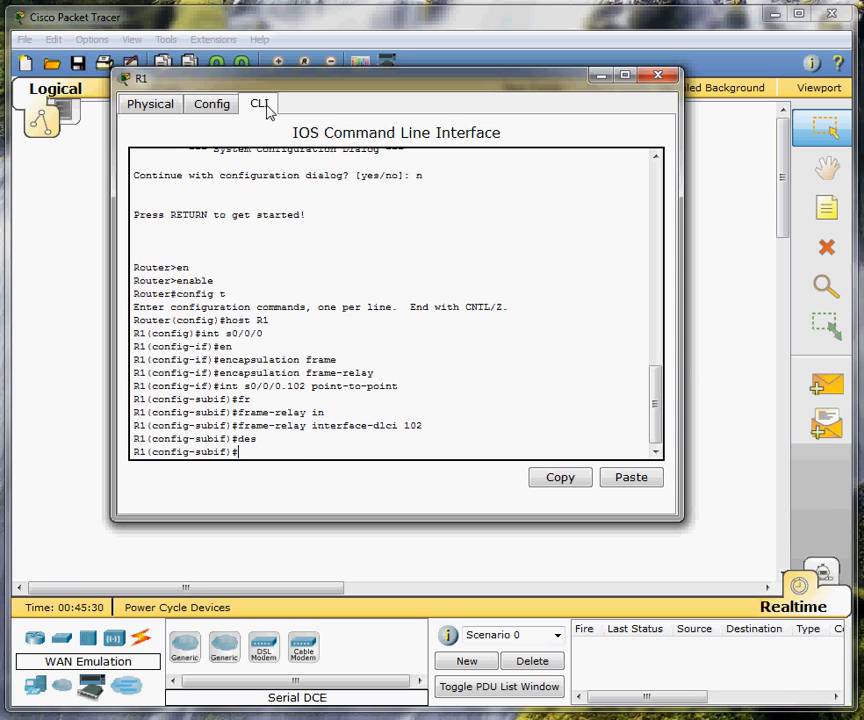
Give the subinterface address 172.20.1.1 255.255.255.252
type("ip a")
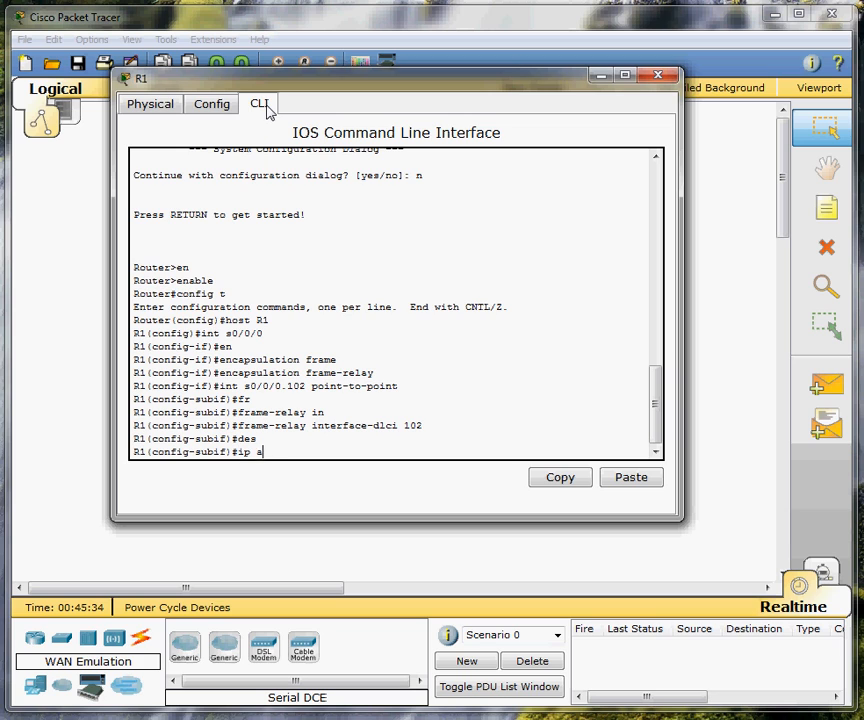
type("ddress")
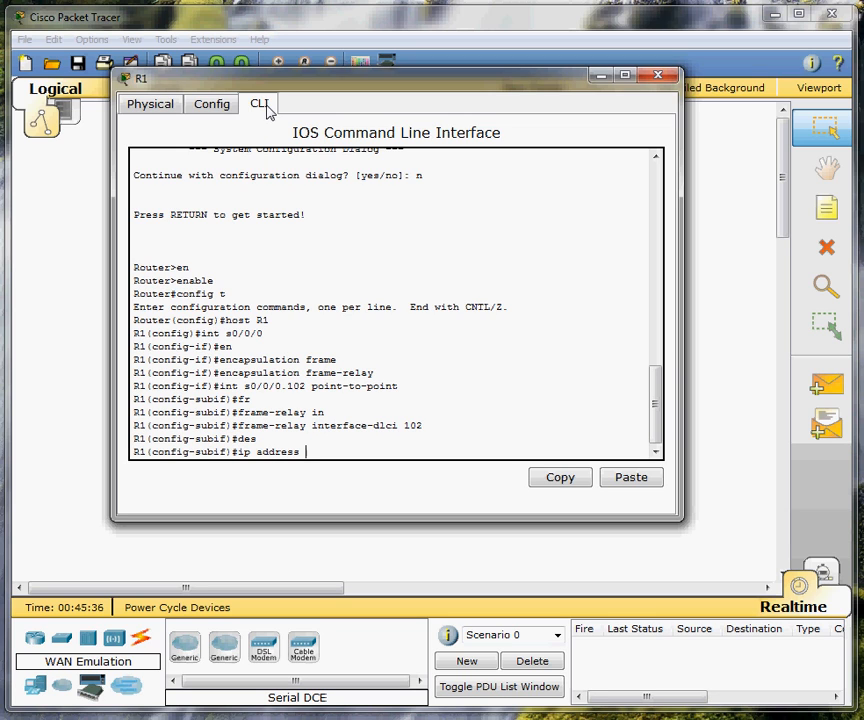
type("172.20.")
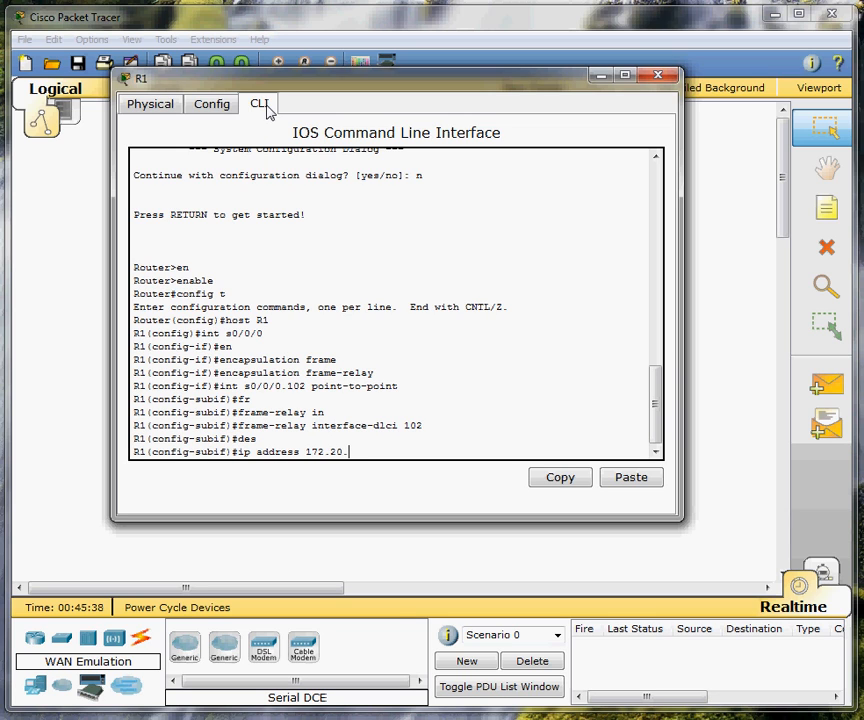
type("1.1 255.255.255.252")
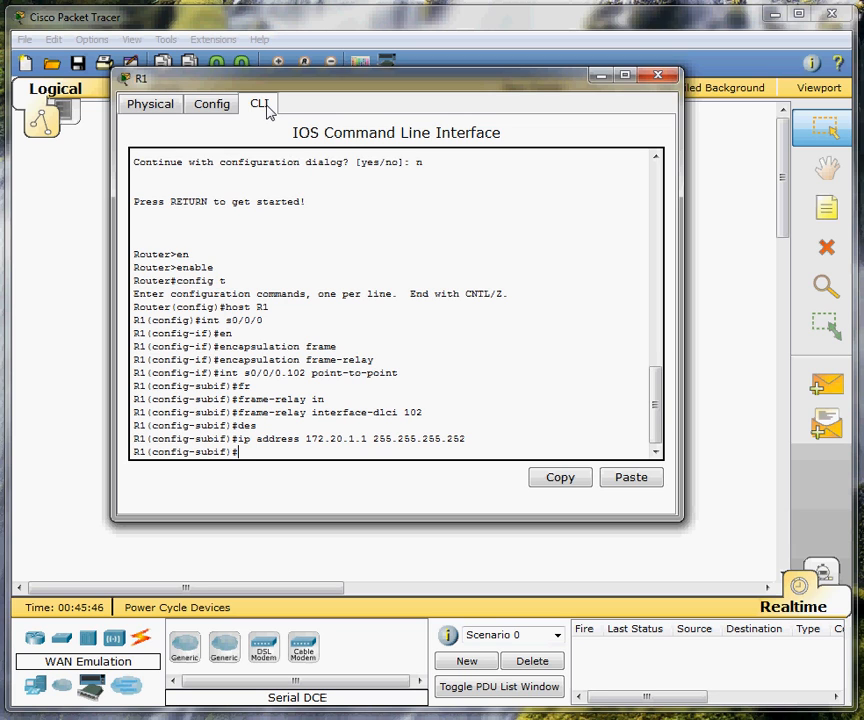
Create point-to-point subinterface s0/0/0.103 with Frame Relay DLCI 103
type("inn")
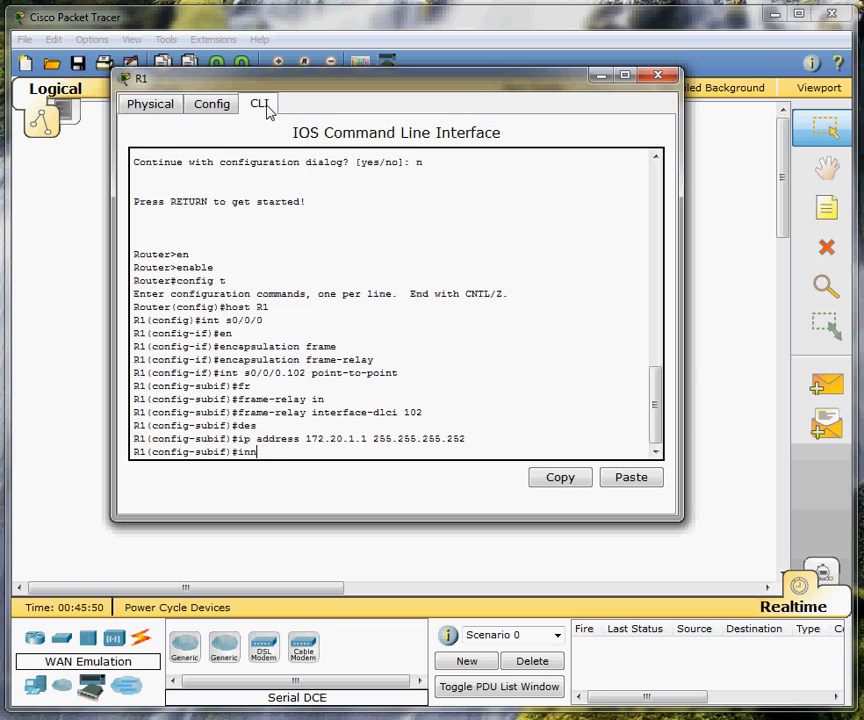
type("int s0/0/0.103 p")
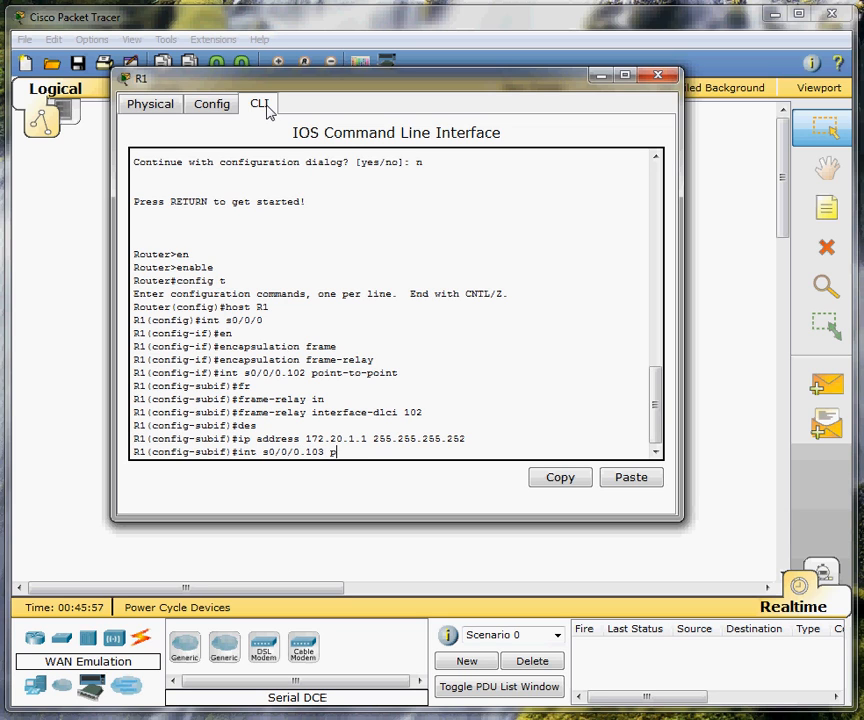
type("oint-t")
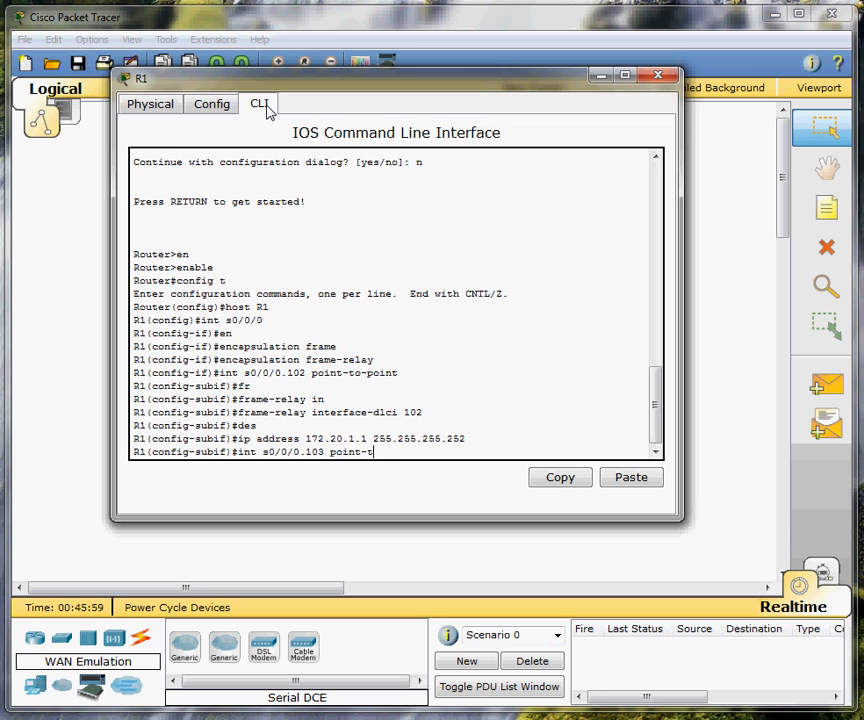
key("Return")
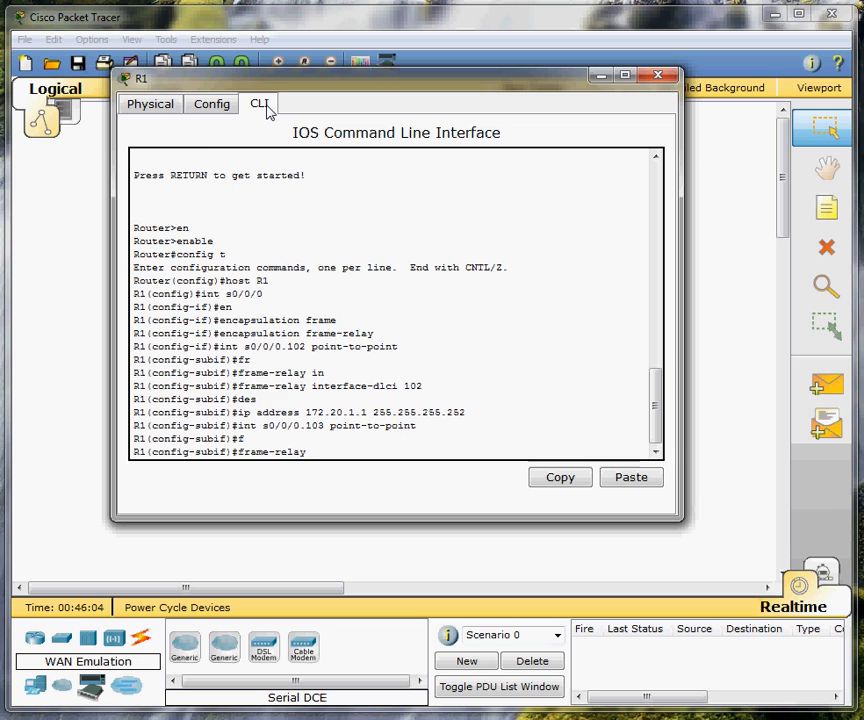
type("frame-relay interface-dlci 103")
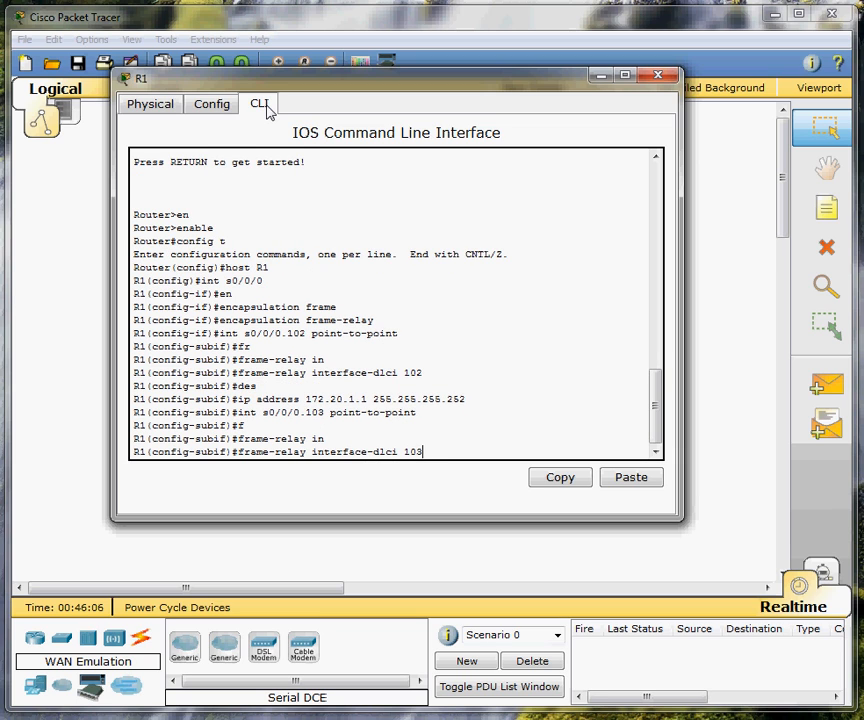
key("Return")
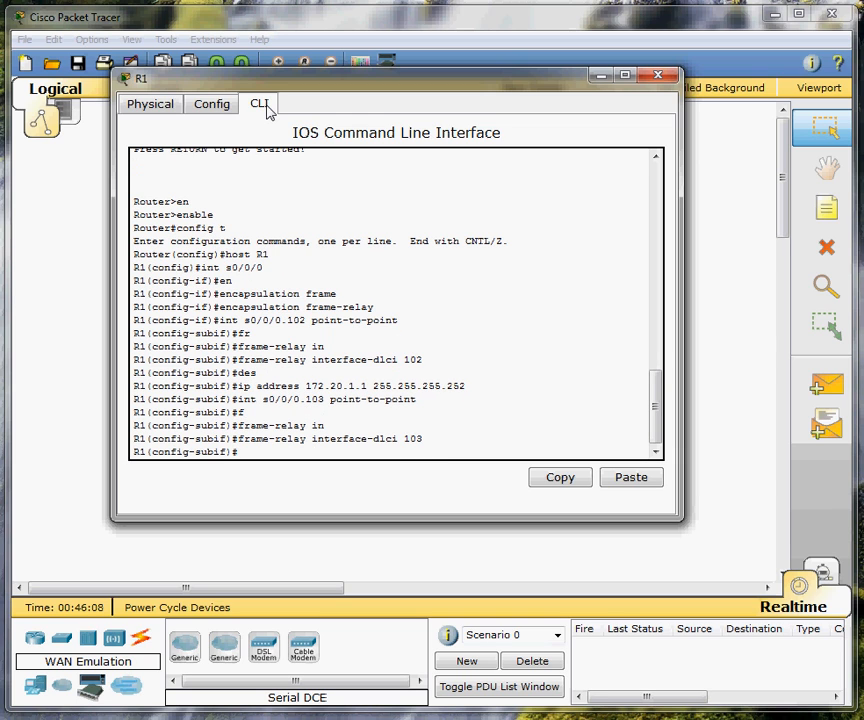
Give s0/0/0.103 address 172.20.3.2 255.255.255.252
type("ip address")
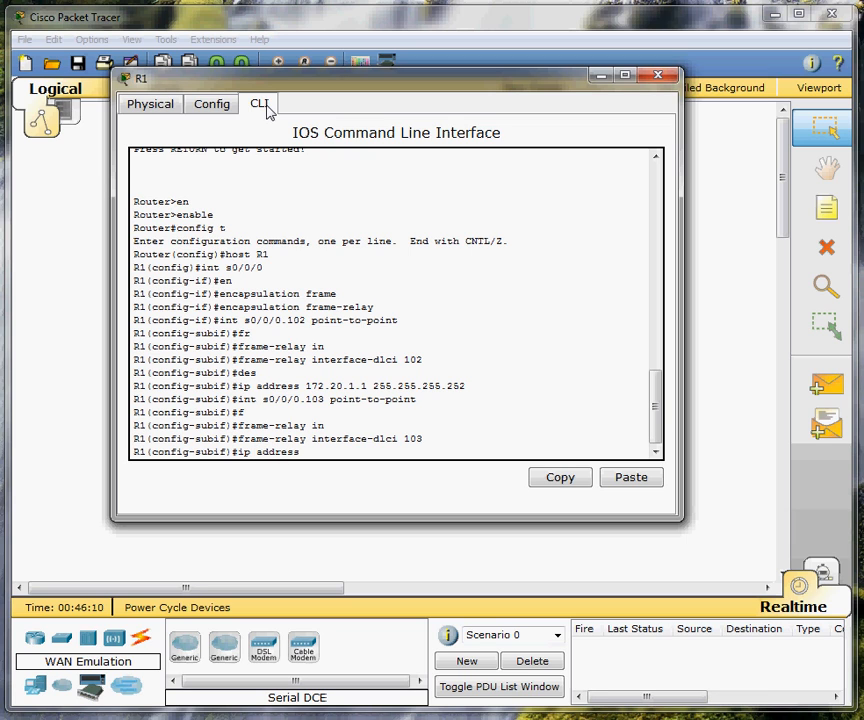
type("172.20.3.2 255.")
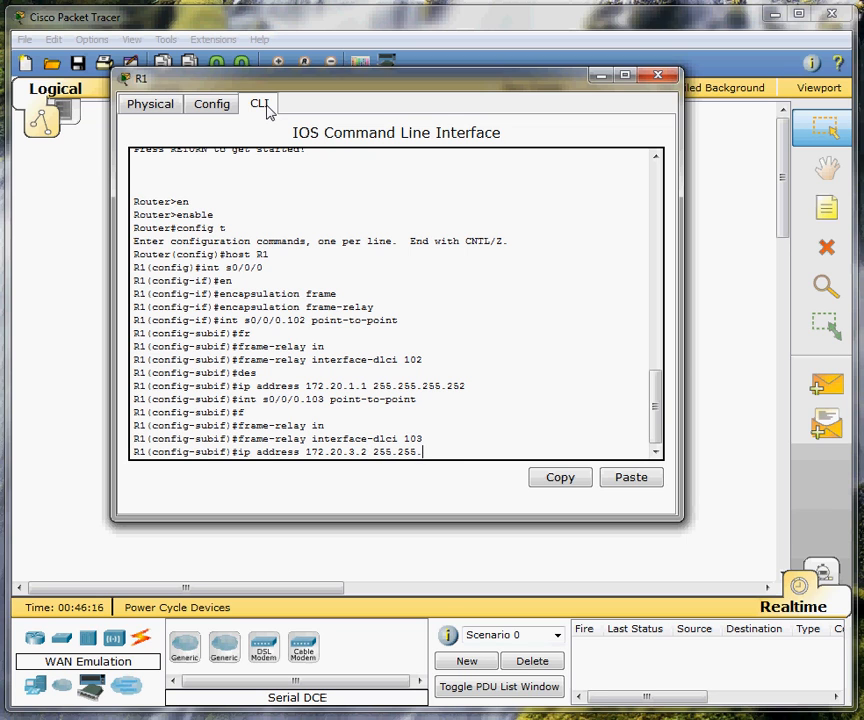
type("255.252")
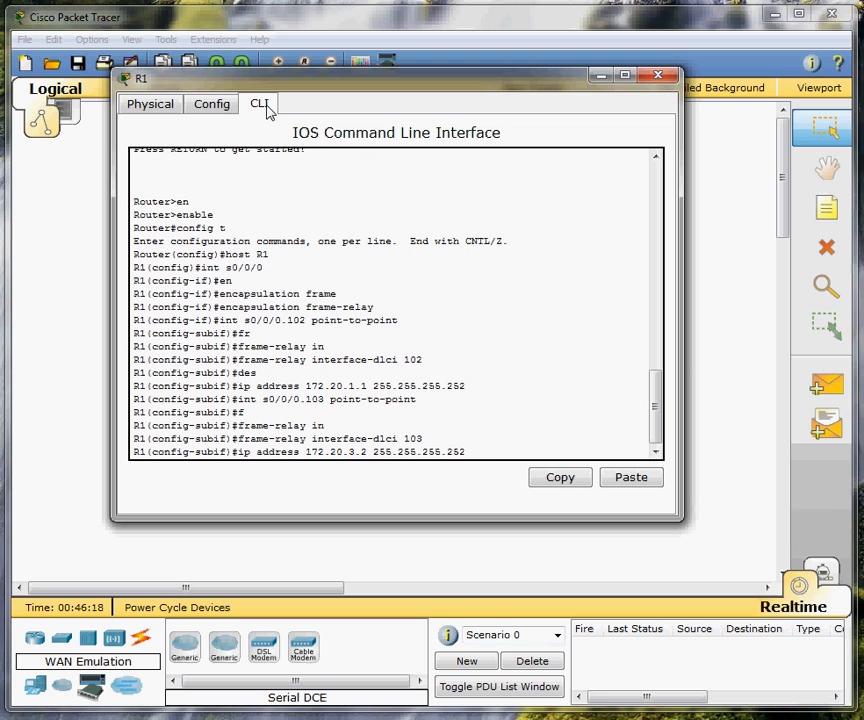
type("int s0/0/0\\")
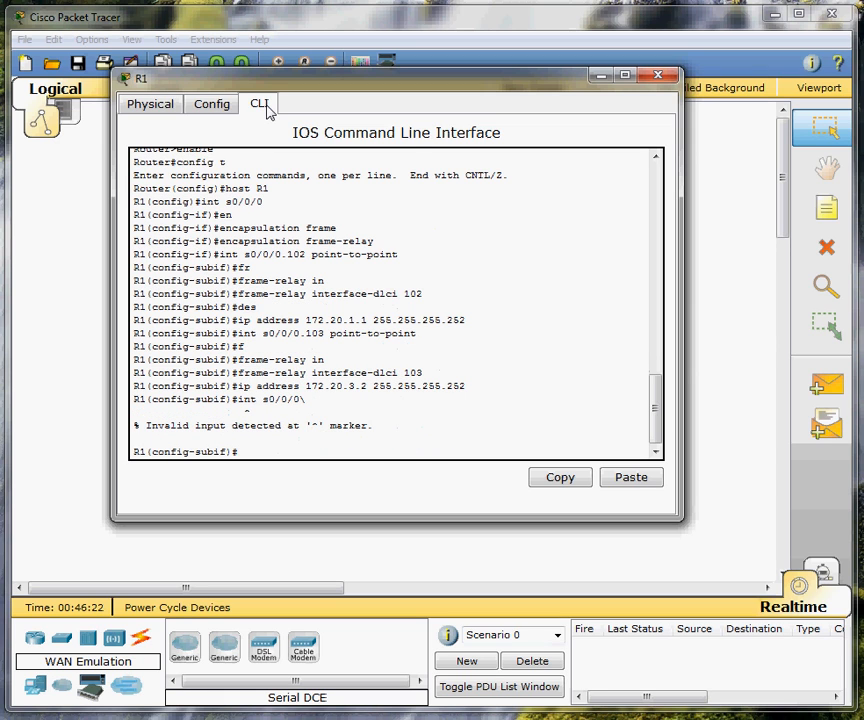
Bring up R1's s0/0/0 with no shutdown, correcting a typo
type("nno")
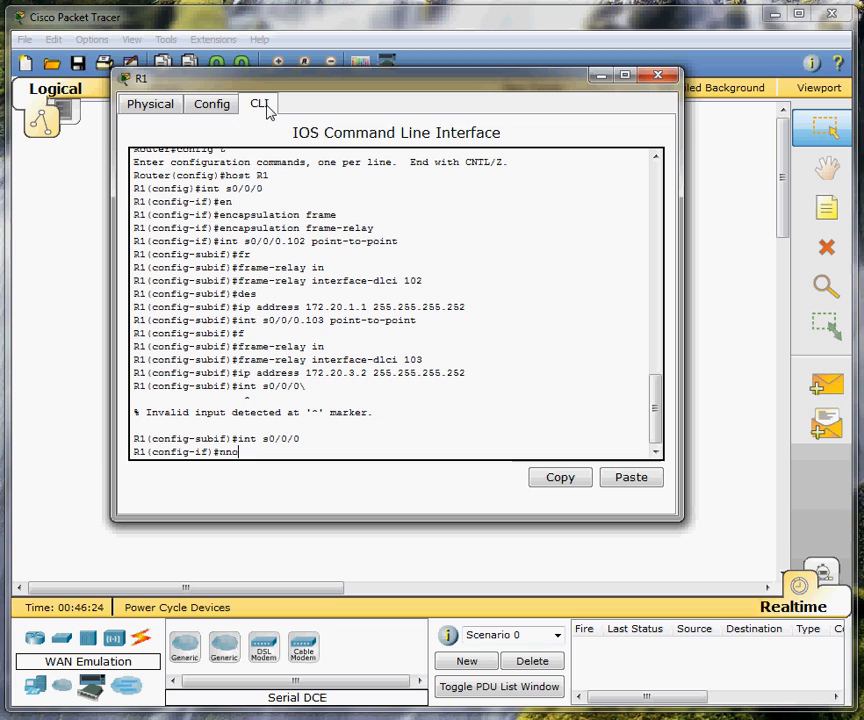
key("BackSpace")
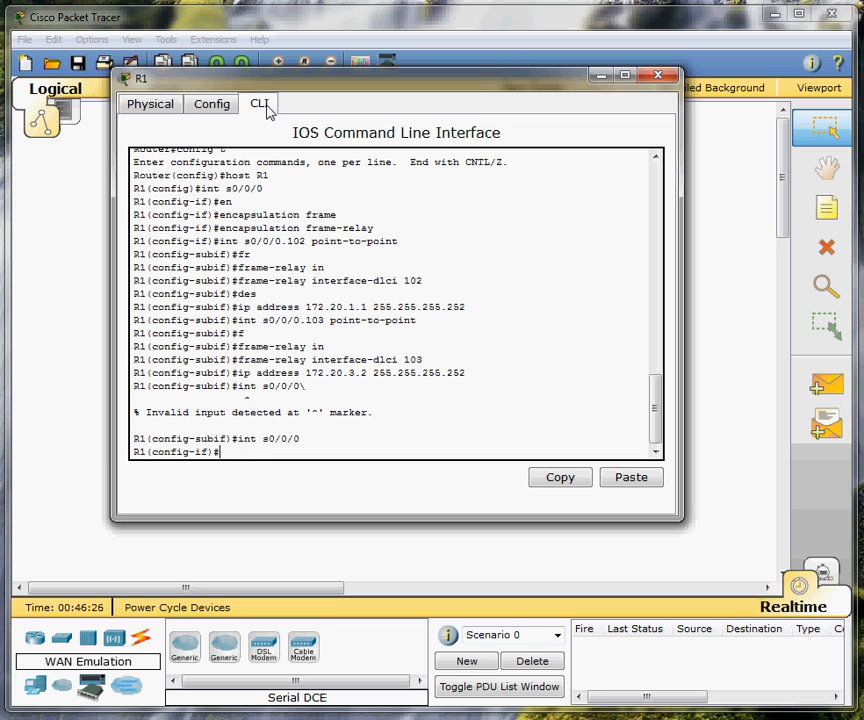
type("no s")
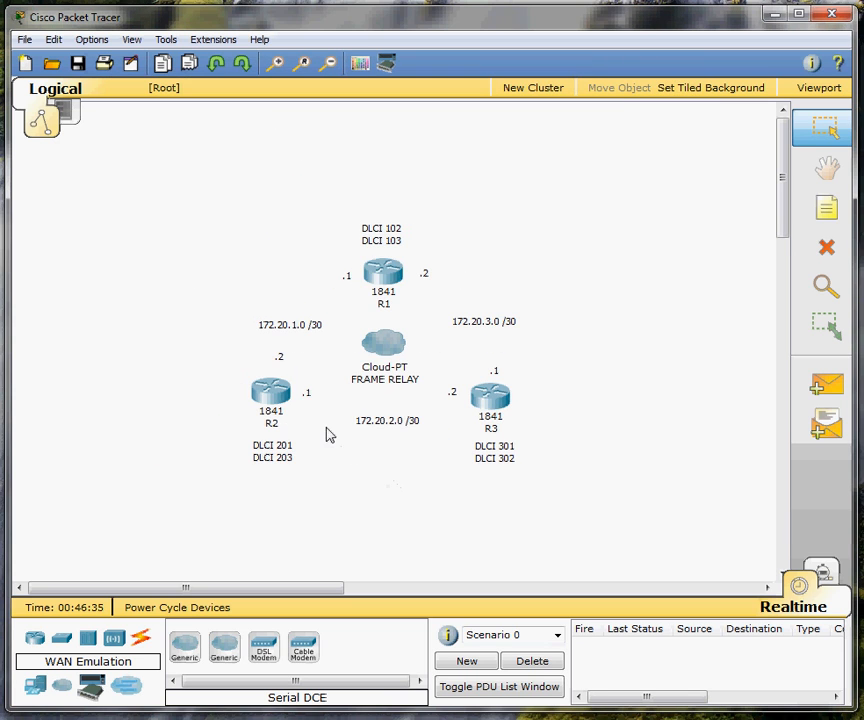
Open R2's CLI, decline setup, name it R2, and enable Frame Relay on s0/0/0
double_click(270, 391)
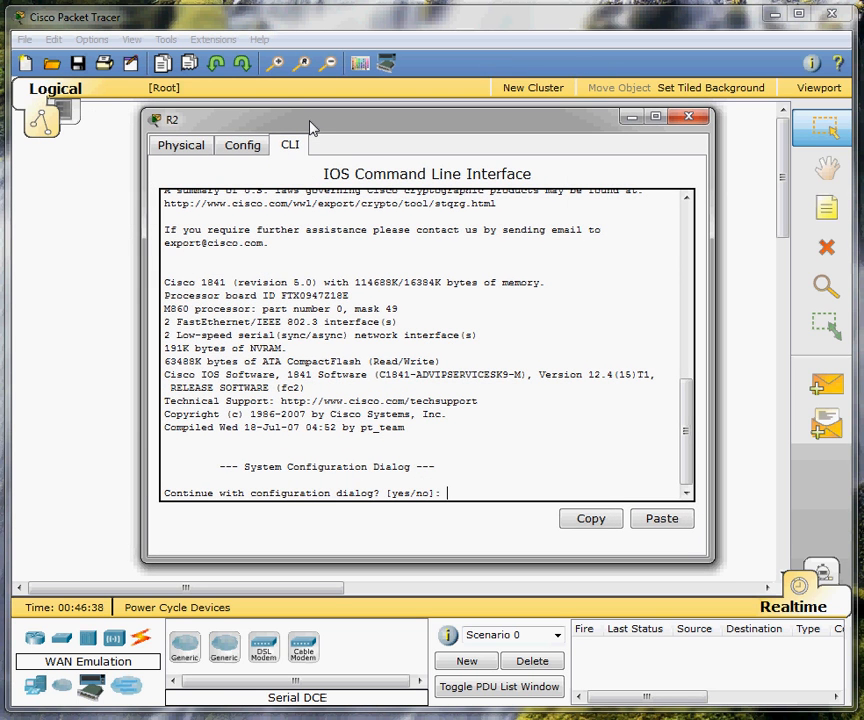
type("n")
type("host R2")
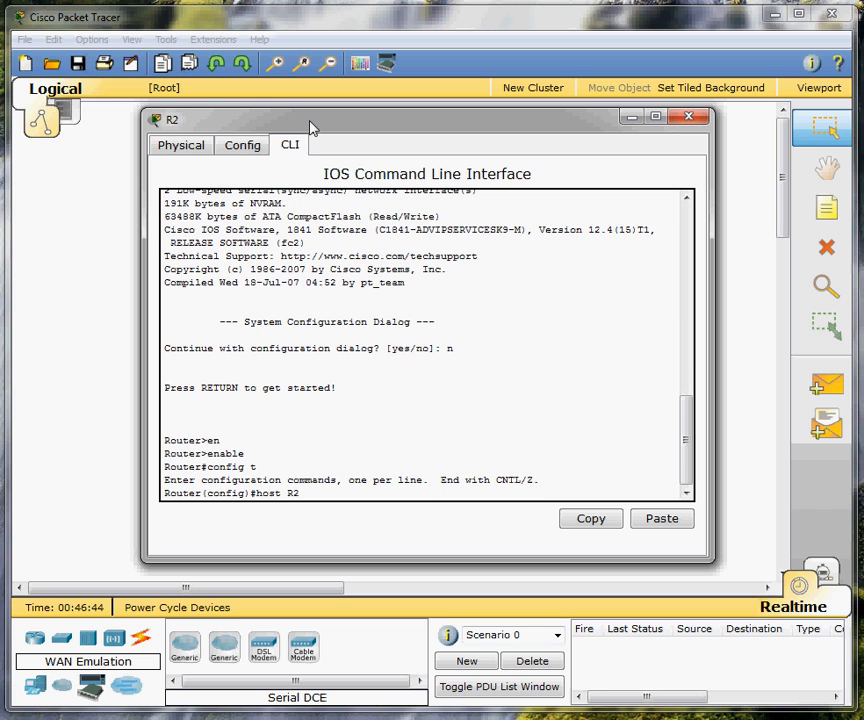
type("int s0/0/0")
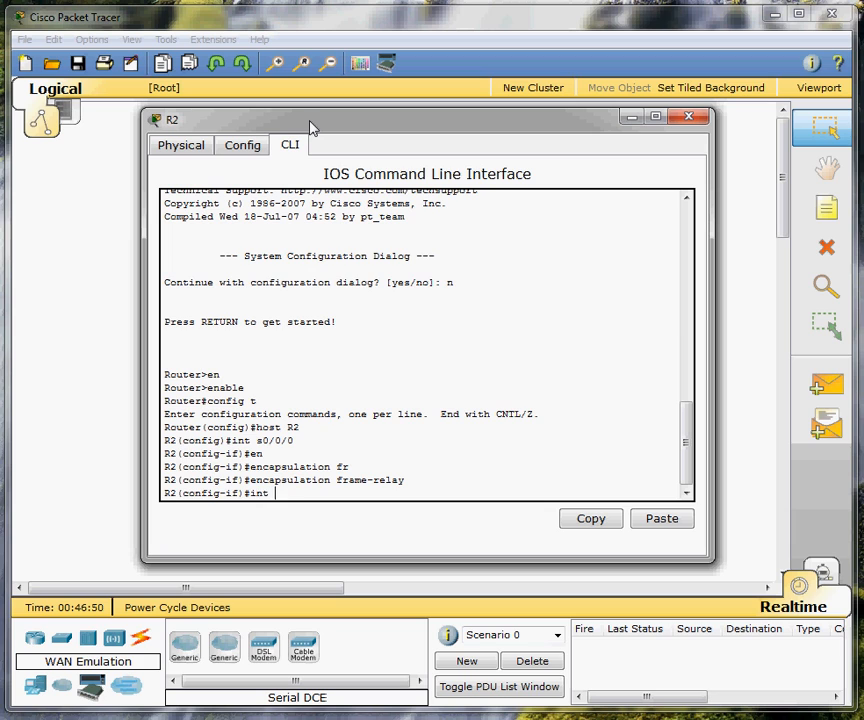
type("s0/0/0")
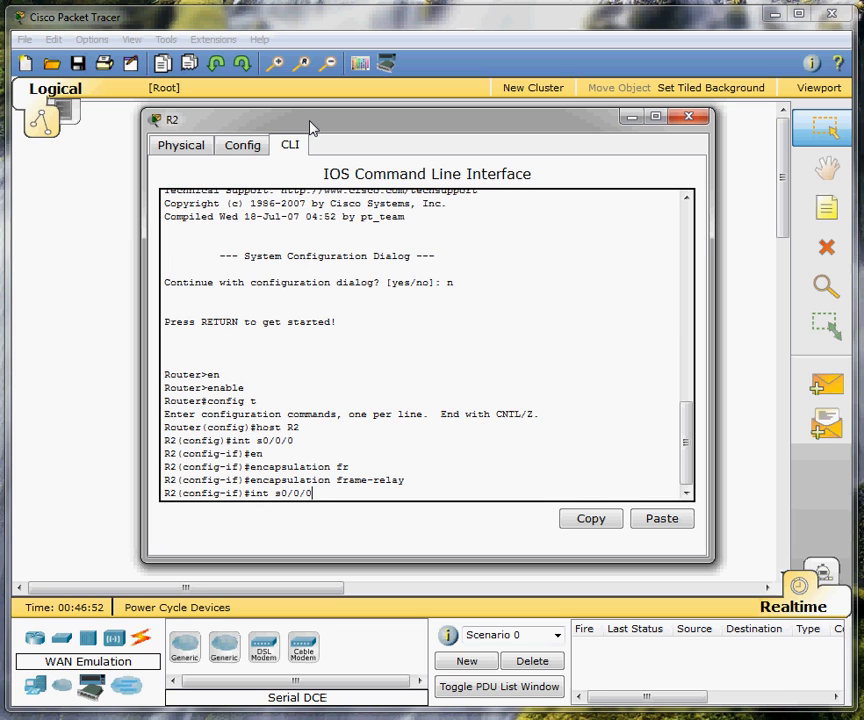
Create point-to-point subinterface s0/0/0.201
type(".3")
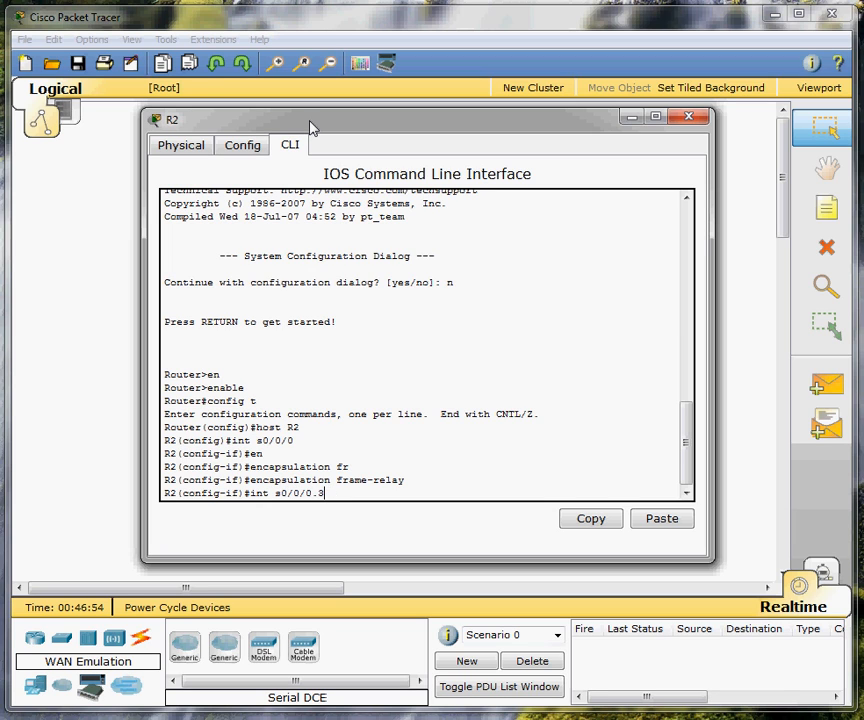
type("201")
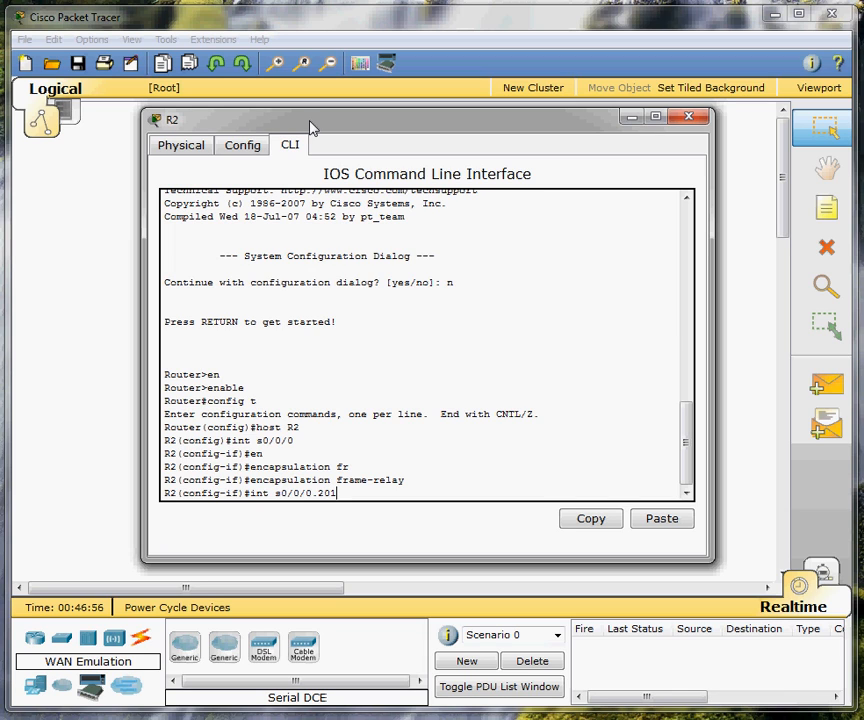
type("point0")
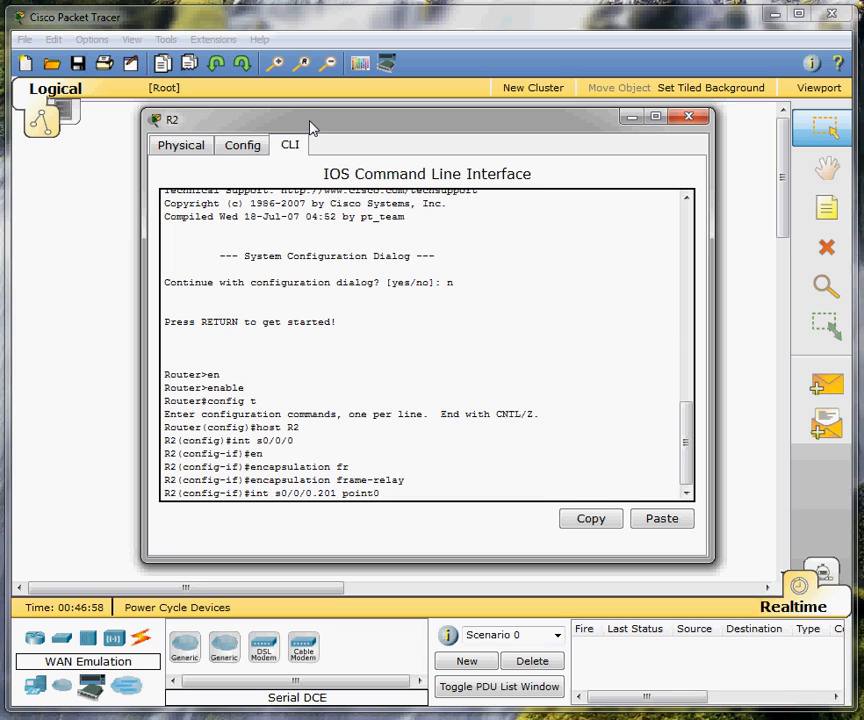
type("-")
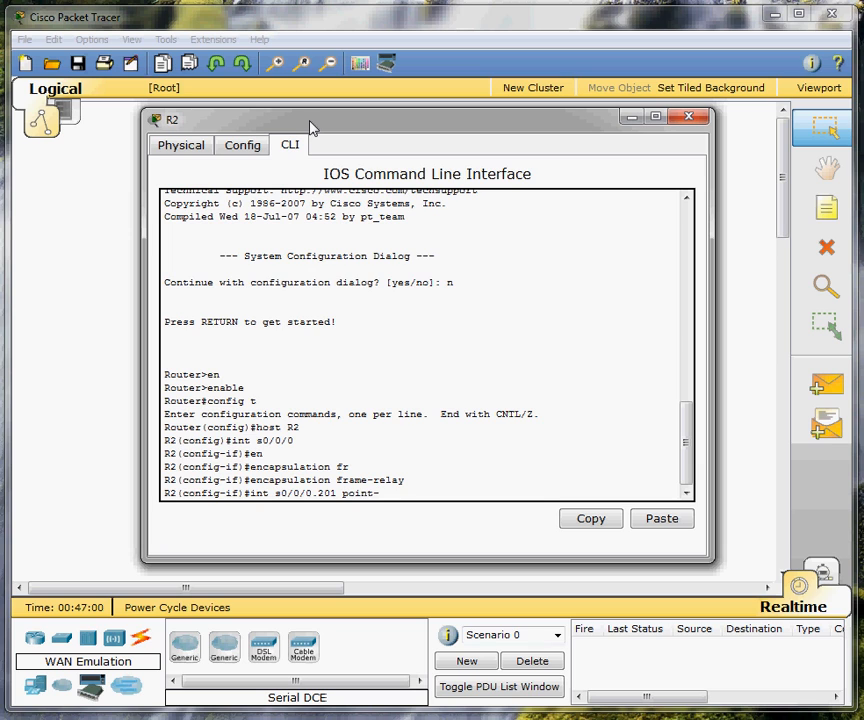
type("to-point")
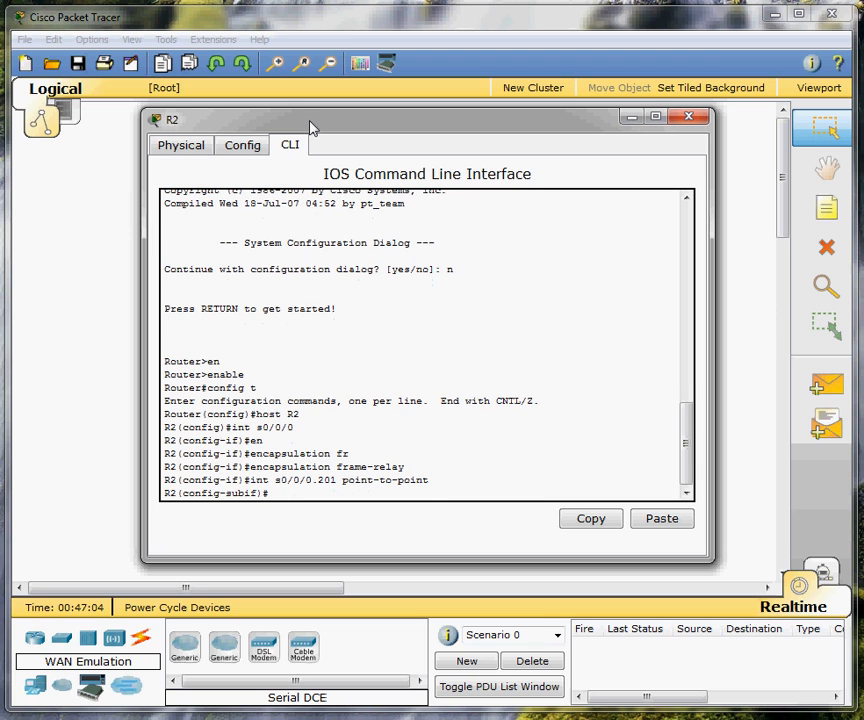
Assign DLCI 201 and address 172.20.1.2 255.255.255.252 to s0/0/0.201
type("fr")
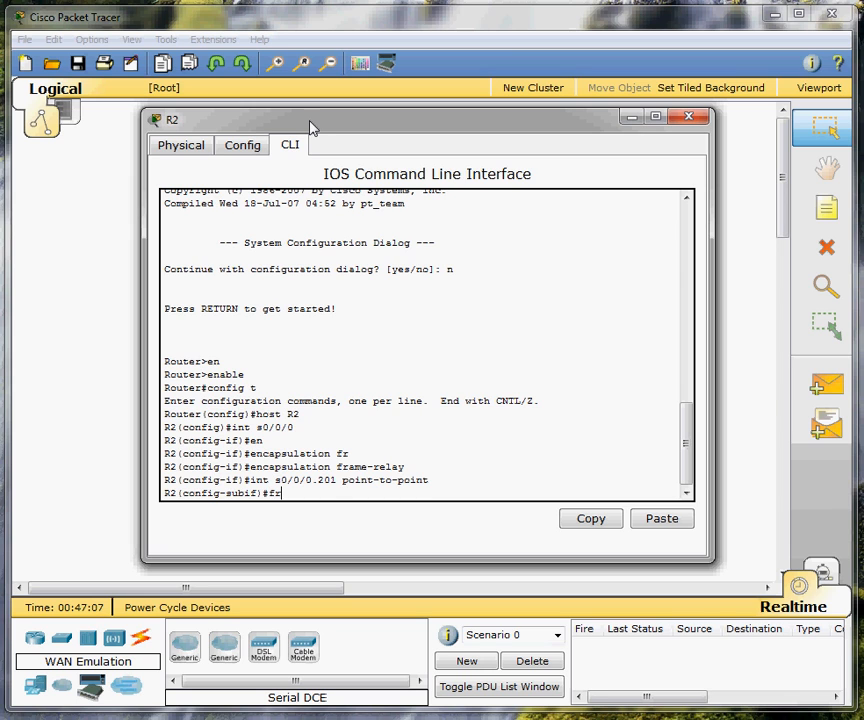
type("frame-relay interface-dlci")
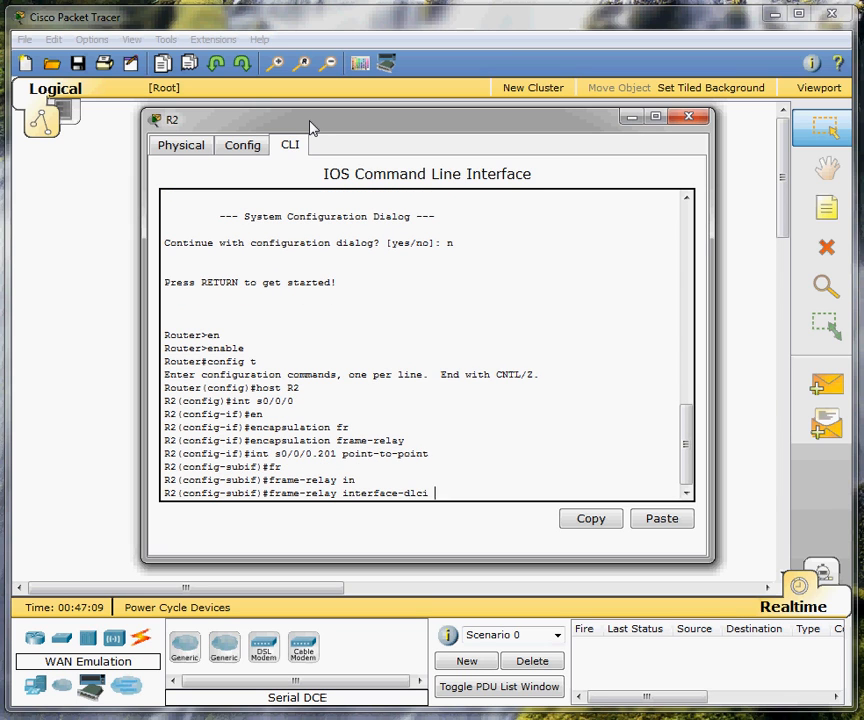
type("201")
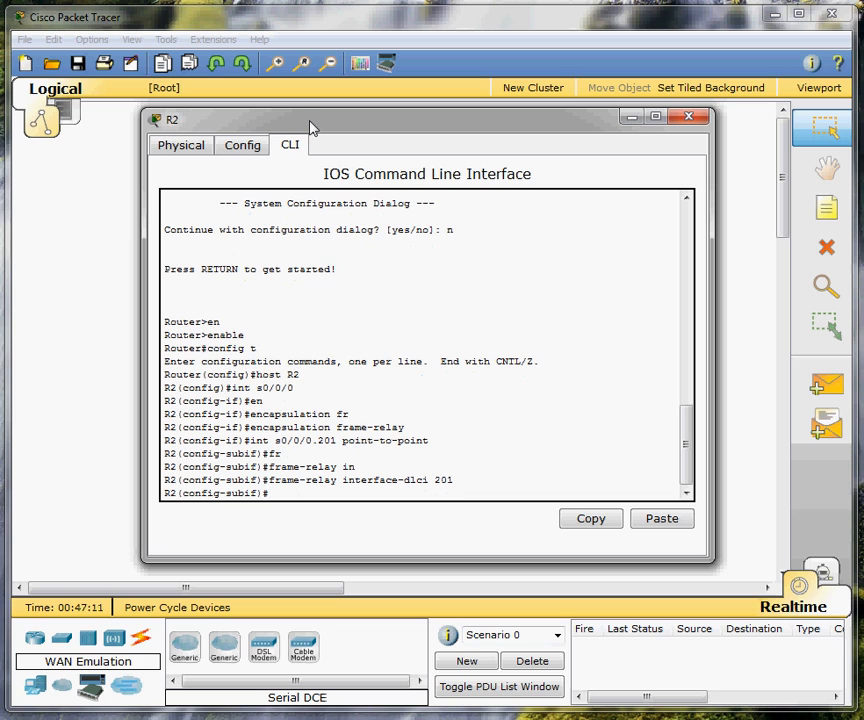
type("ip addres 172.20.1.")
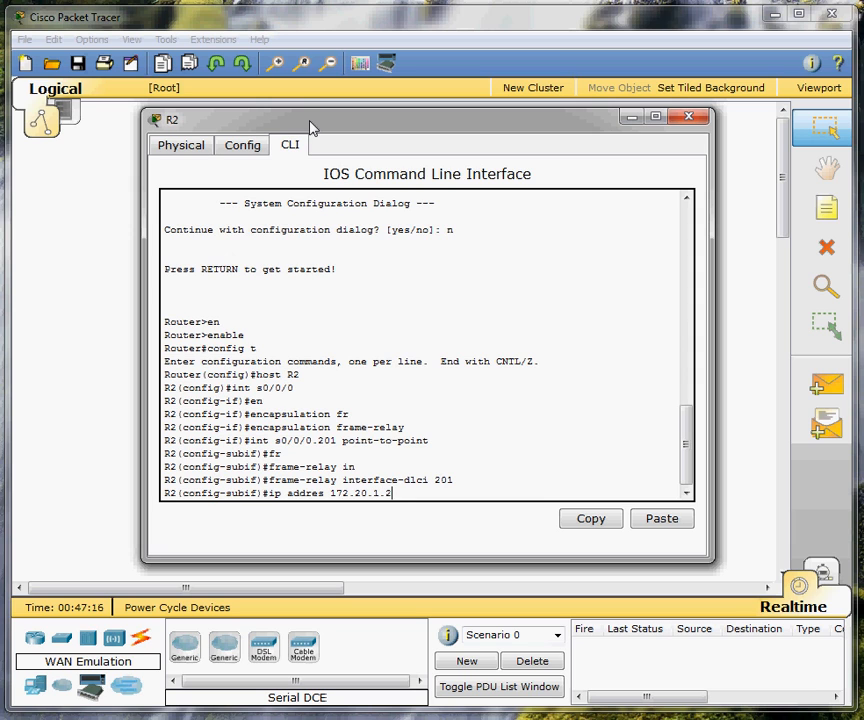
type("255.255.255.252")
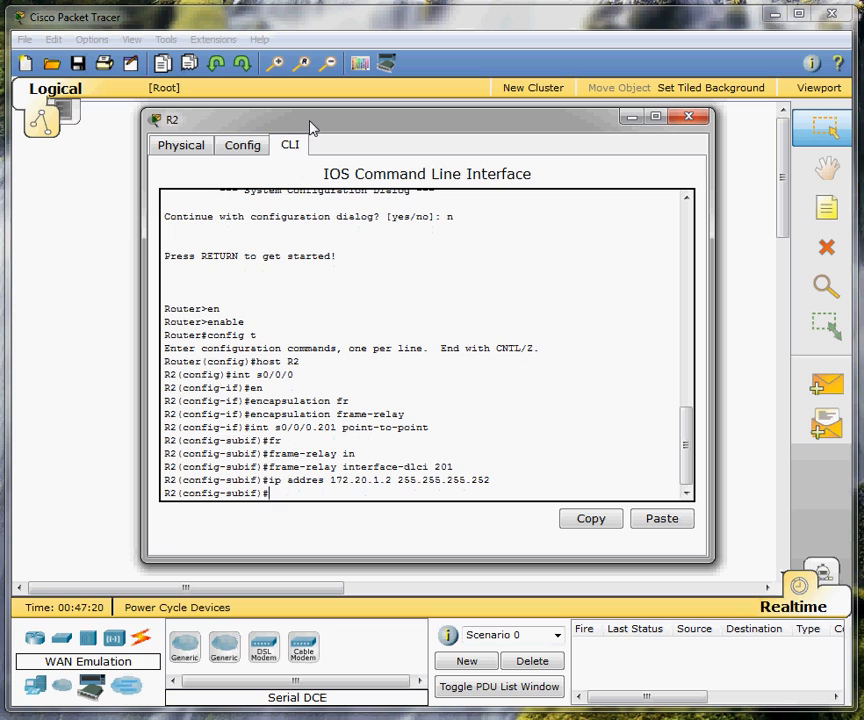
Create point-to-point subinterface s0/0/0.203 with DLCI 203 and address 172.20.2.1/30
type("int s0/0/")
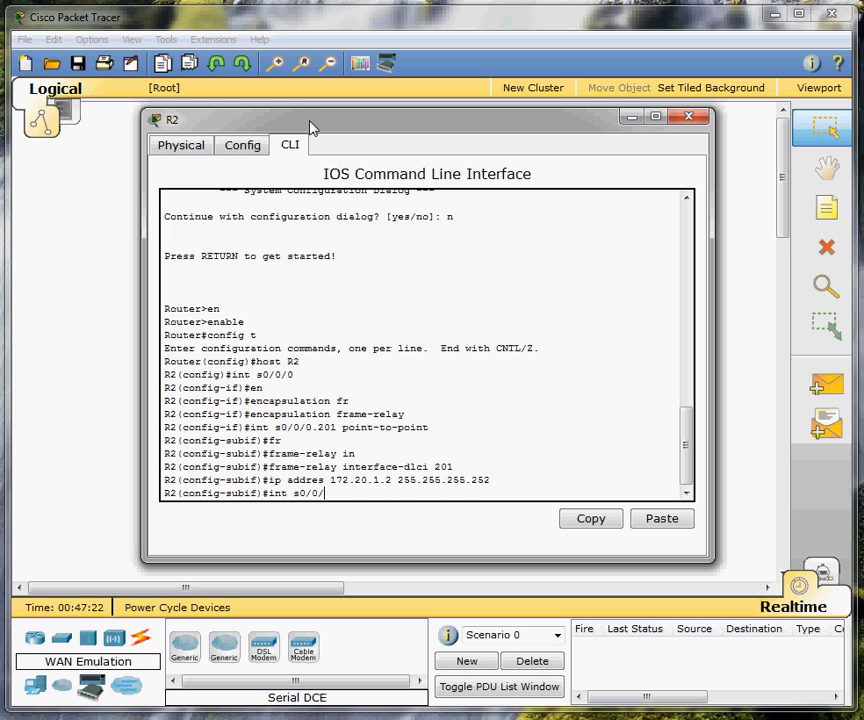
type("0.1")
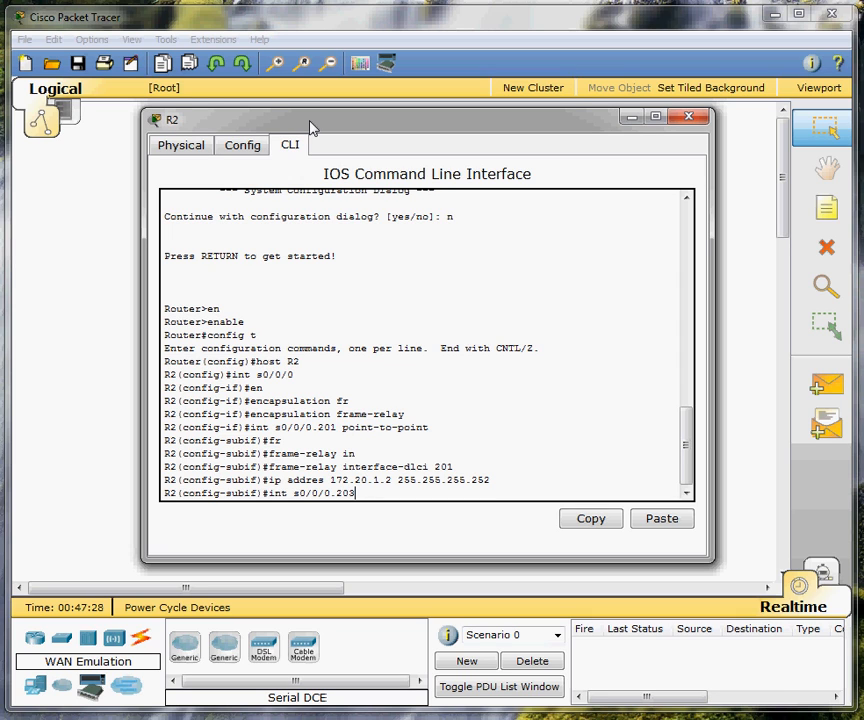
type("point")
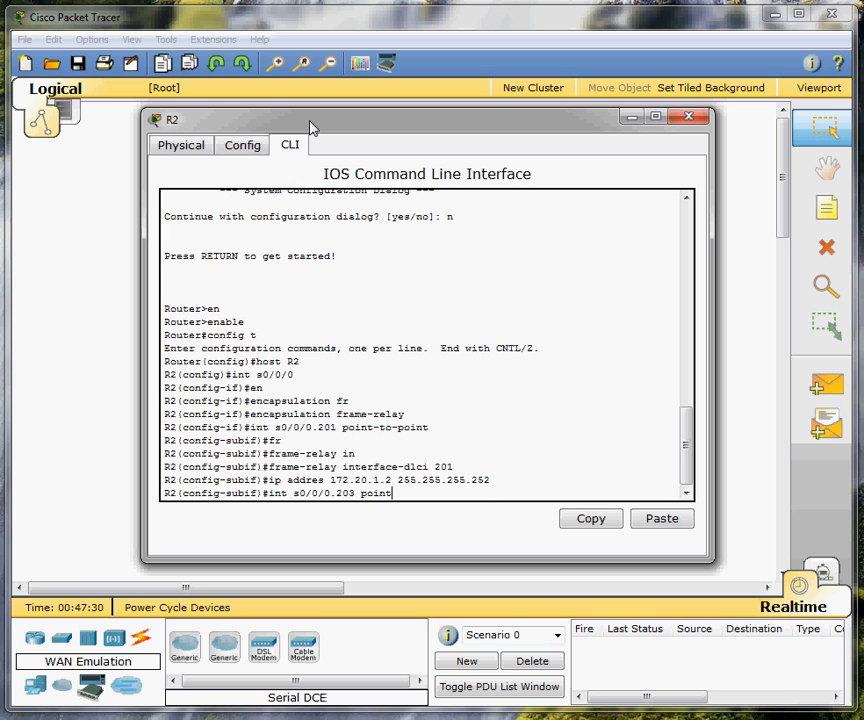
type("-to-pc")
type("frame-relay interface-dlci")
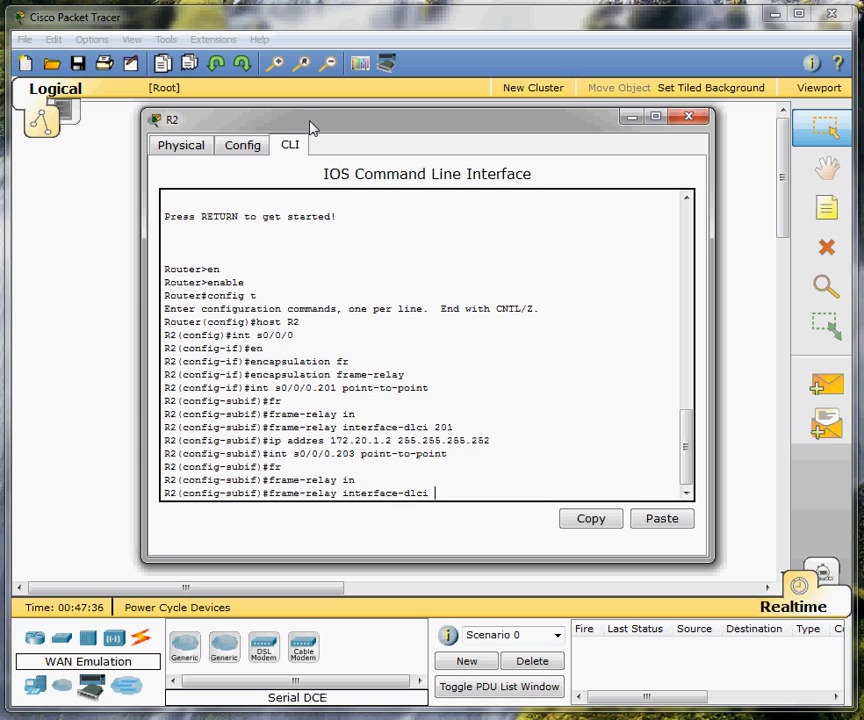
type("20")
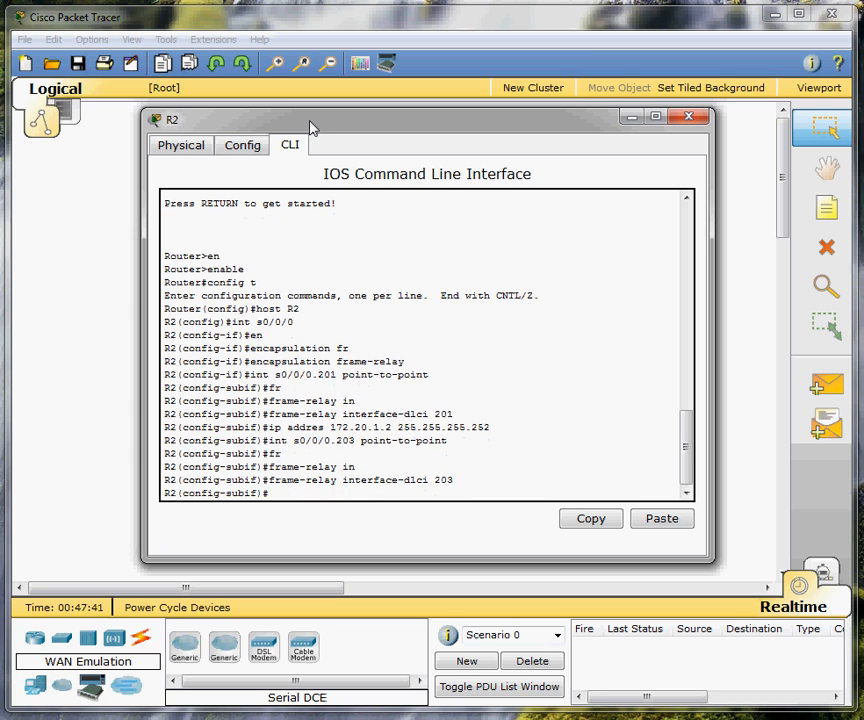
type("ip addres")
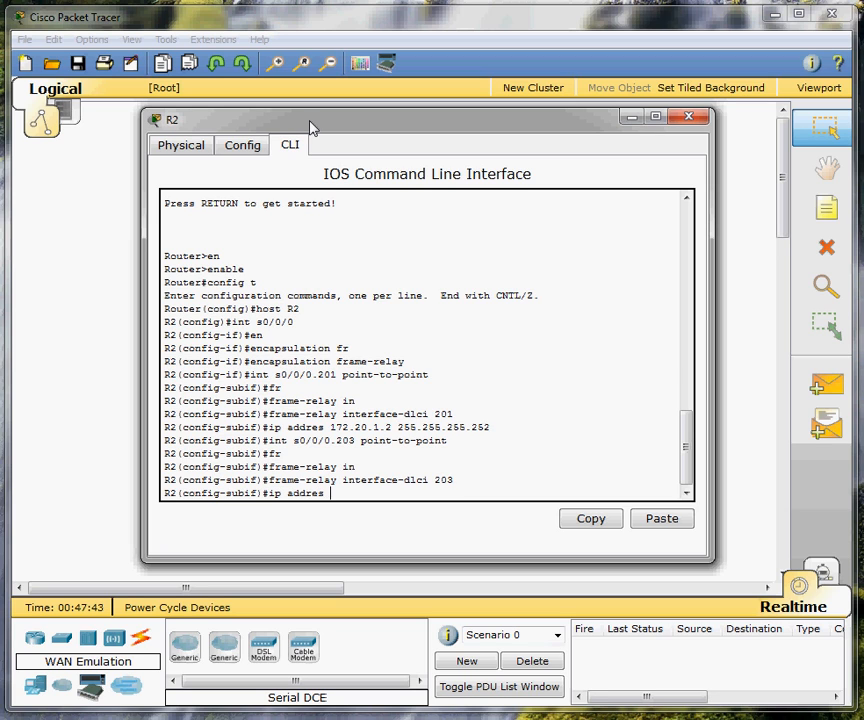
type("172.20.2.1 255.255.255.252")
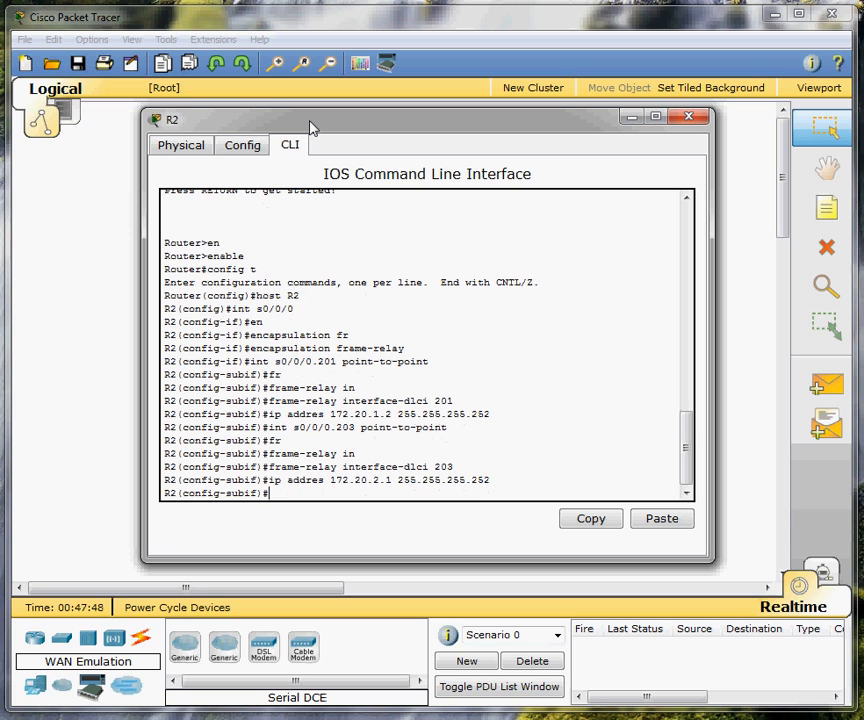
Bring up R2's s0/0/0 with no shutdown
type("int so")
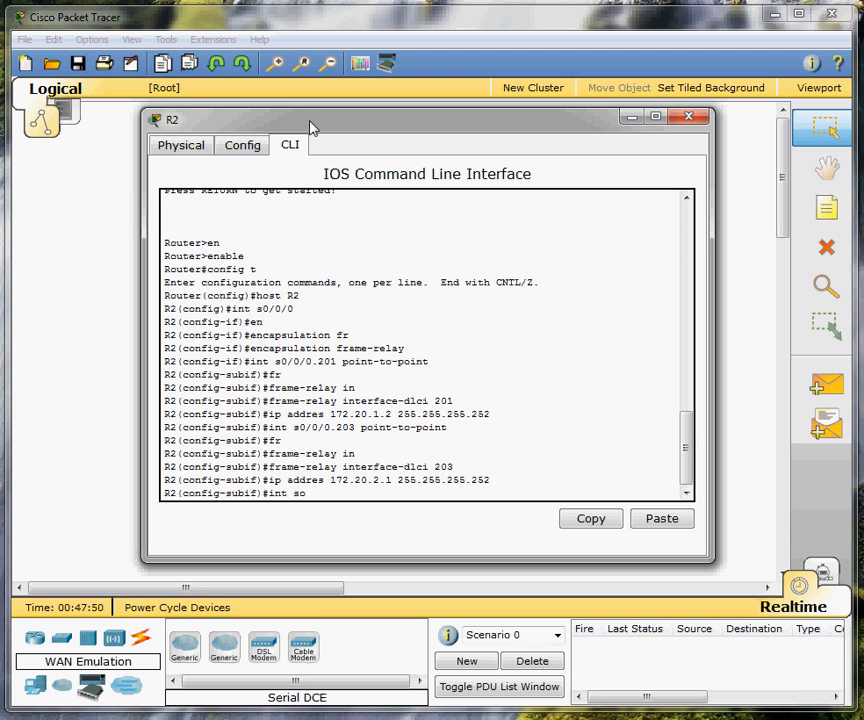
type("no")
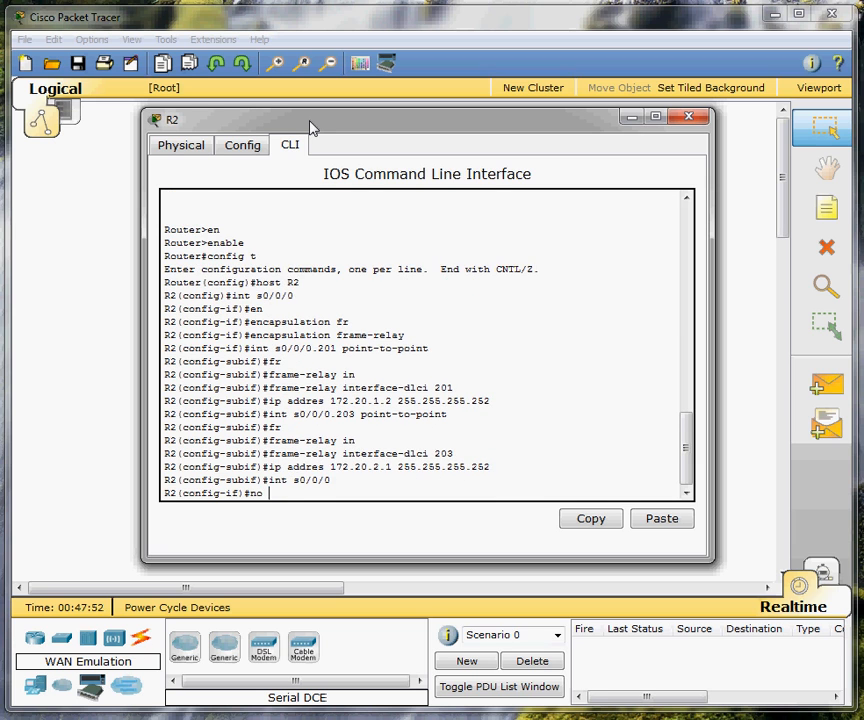
type("shut")
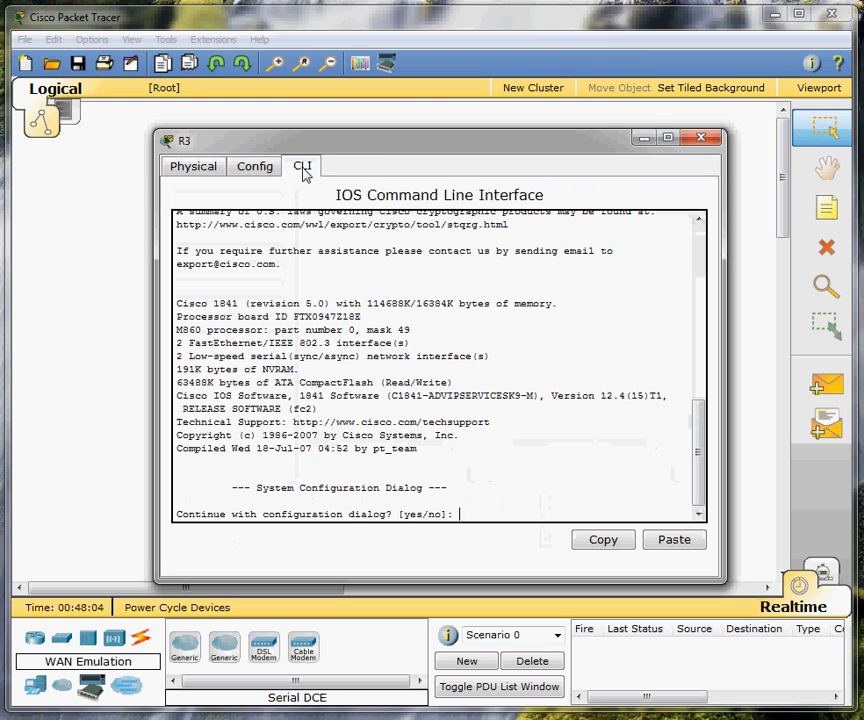
Decline R3's setup dialog and set s0/0/0 to Frame Relay encapsulation
type("n")
type("conf")
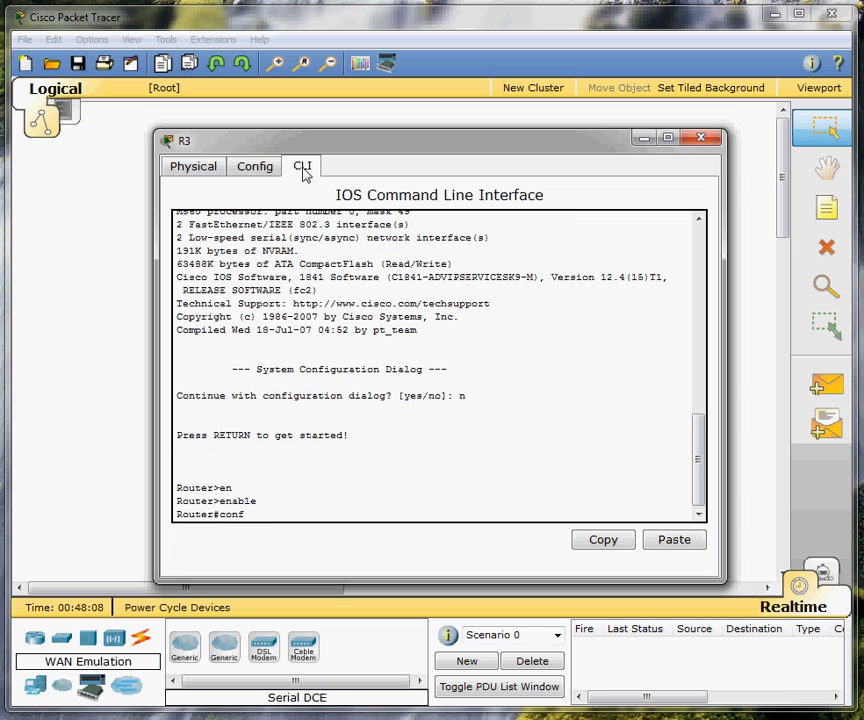
type("int s0/")
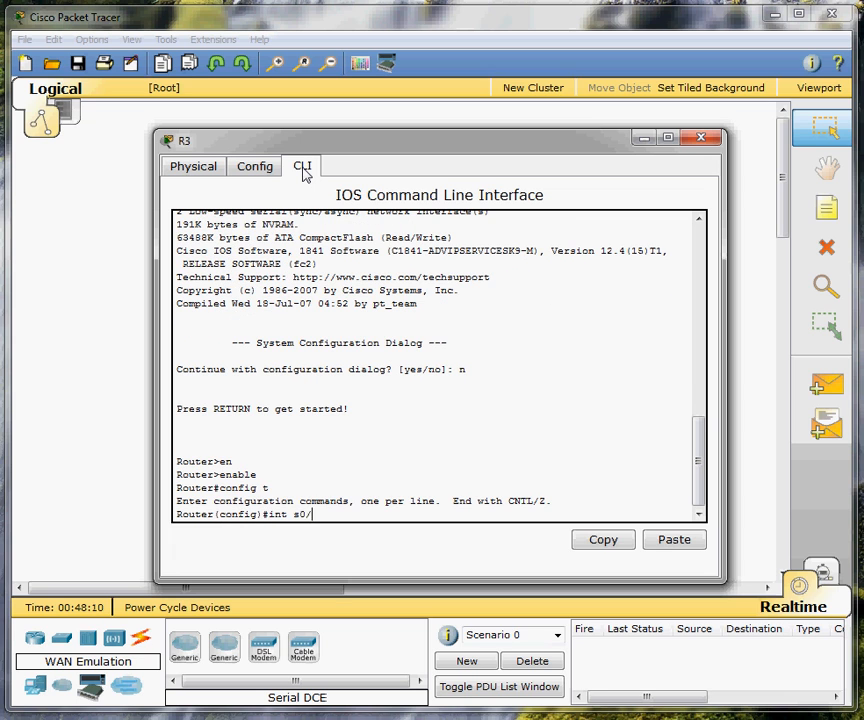
type("encapsulation")
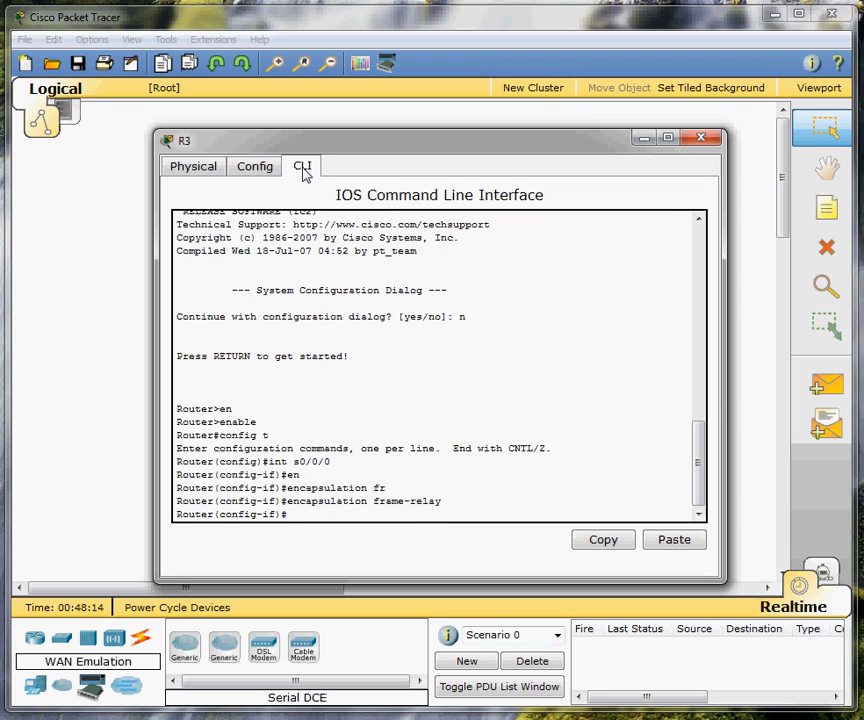
Create point-to-point subinterface s0/0/0.301 with DLCI 301
type("int s0/0")
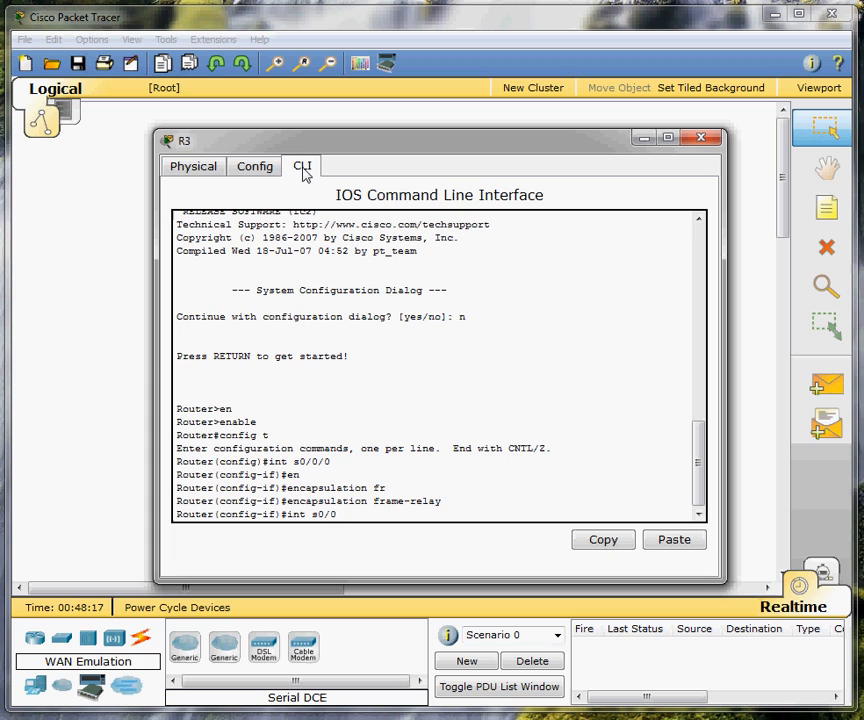
type(".301 po")
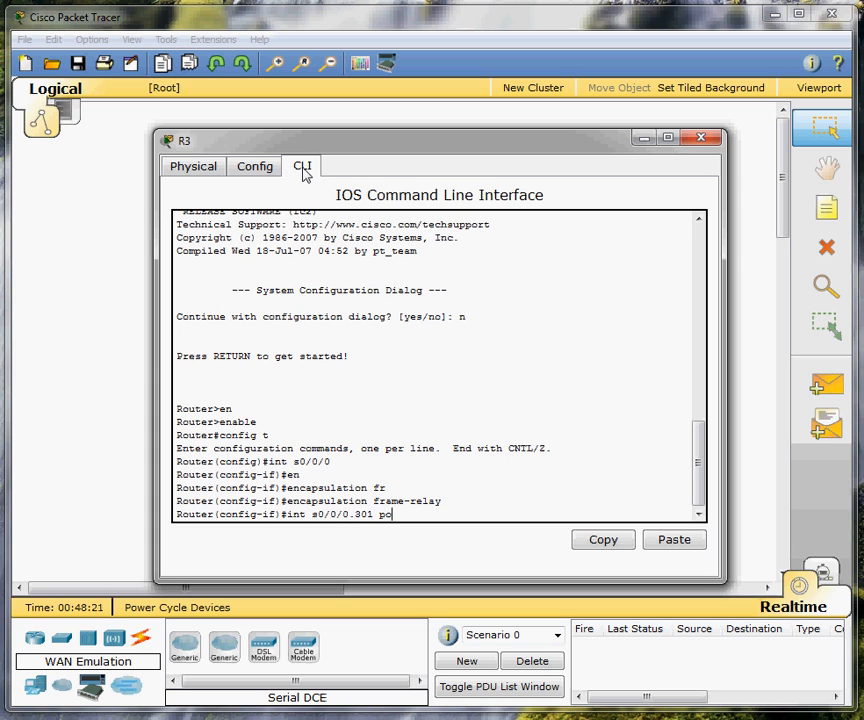
type("int-to-point")
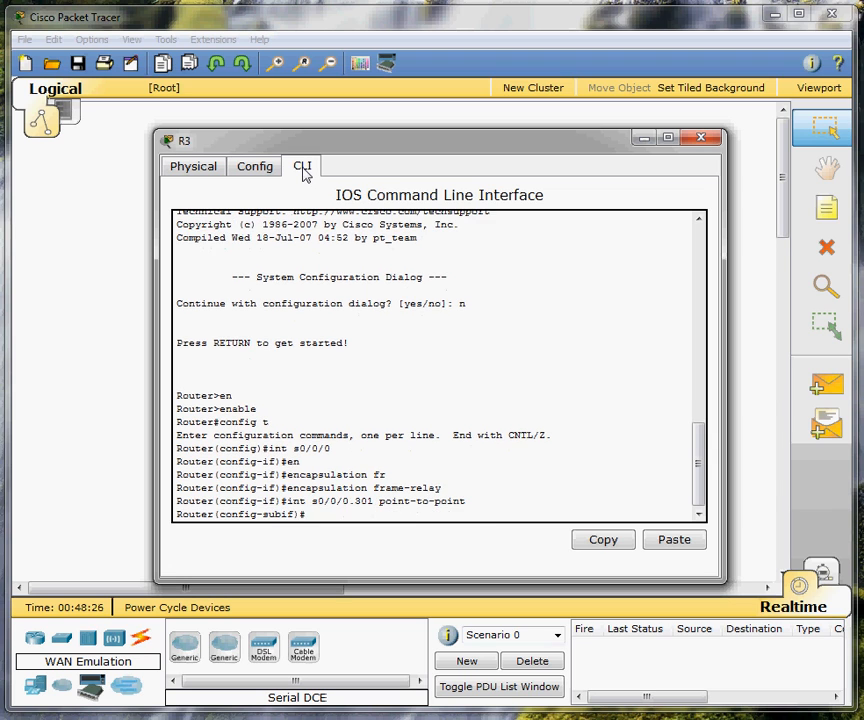
type("frame-relay interface-dlci 301")
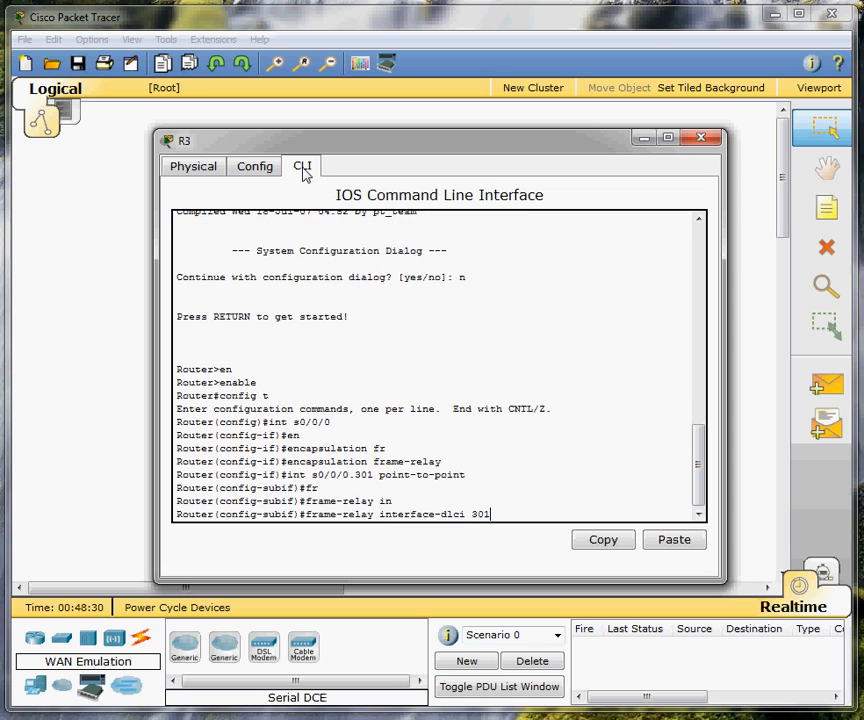
key("enter")
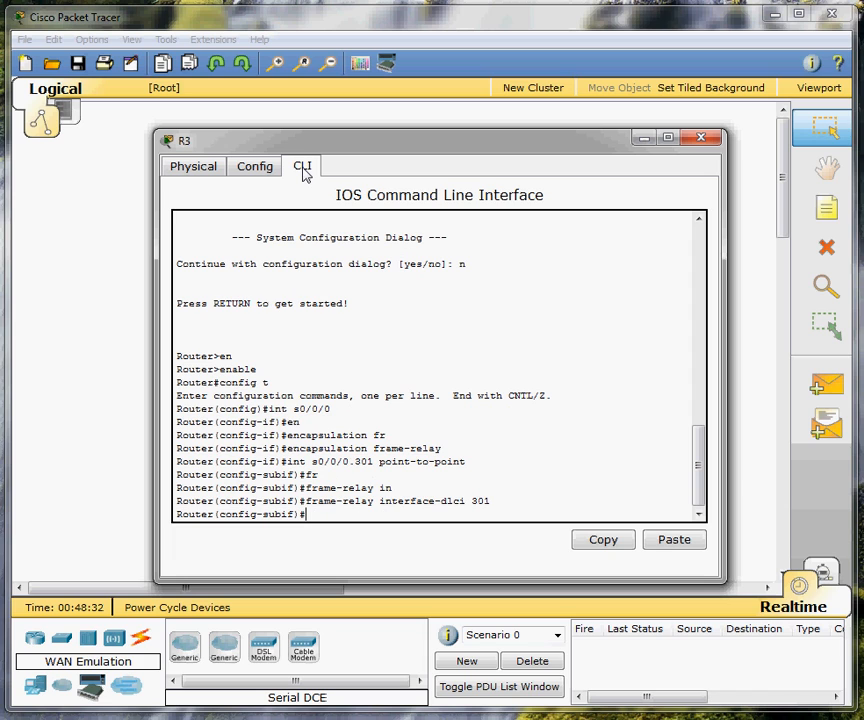
Give s0/0/0.301 address 172.20.3.1 255.255.255.252
type("ip address 172.")
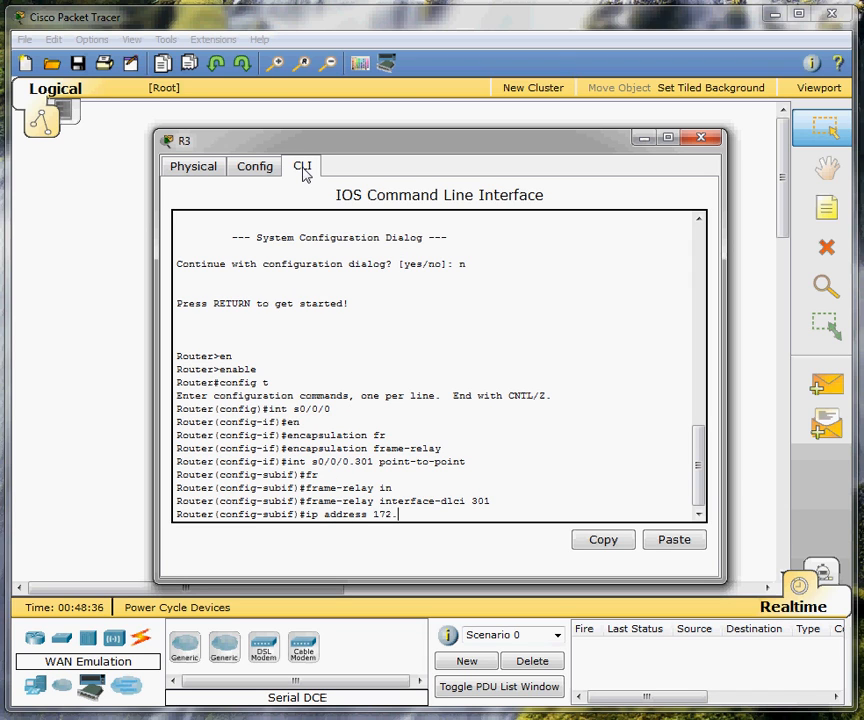
type("20.3.")
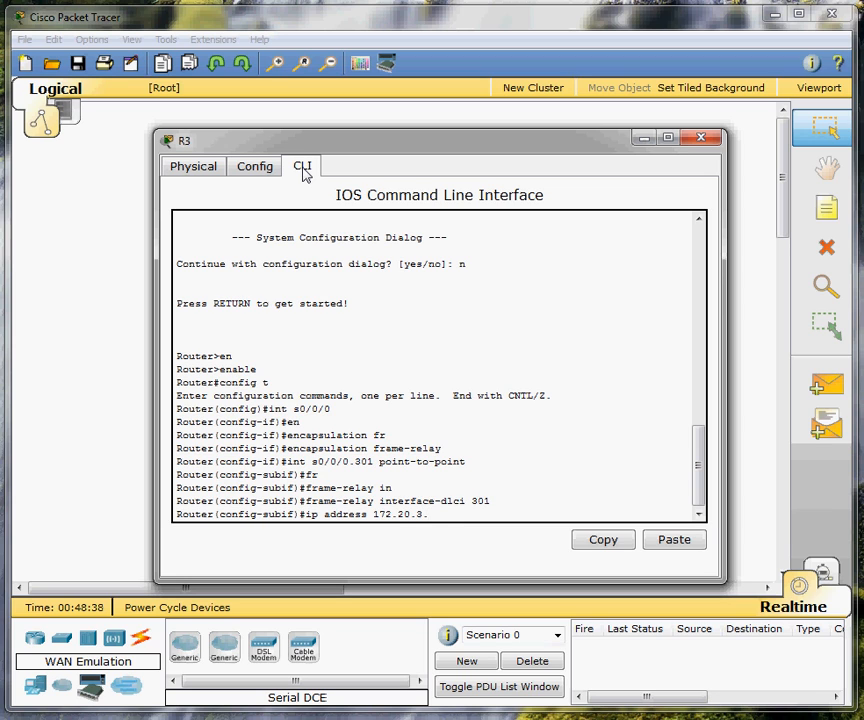
type("1 2")
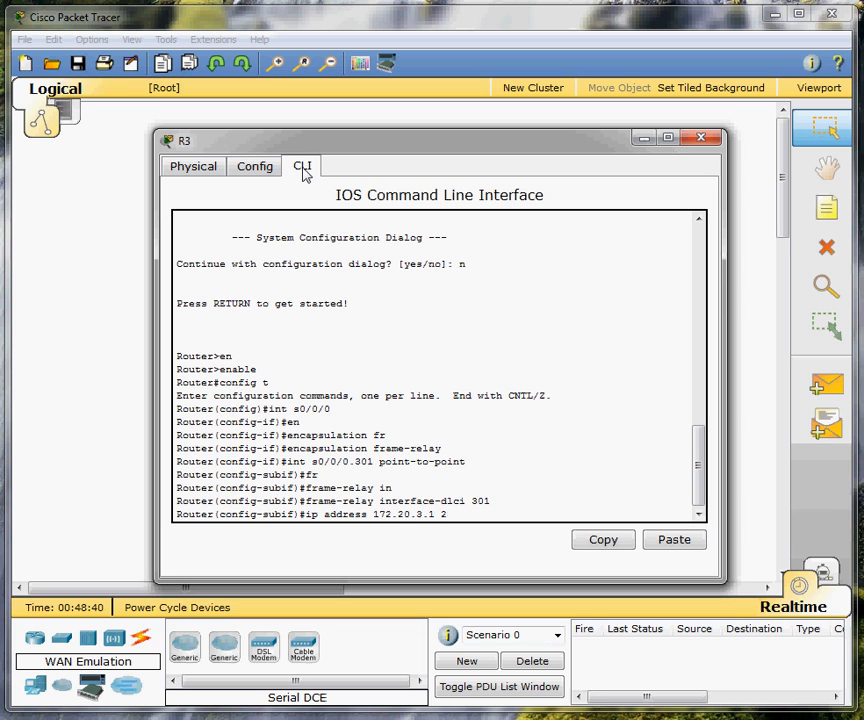
type("255.255.255.252")
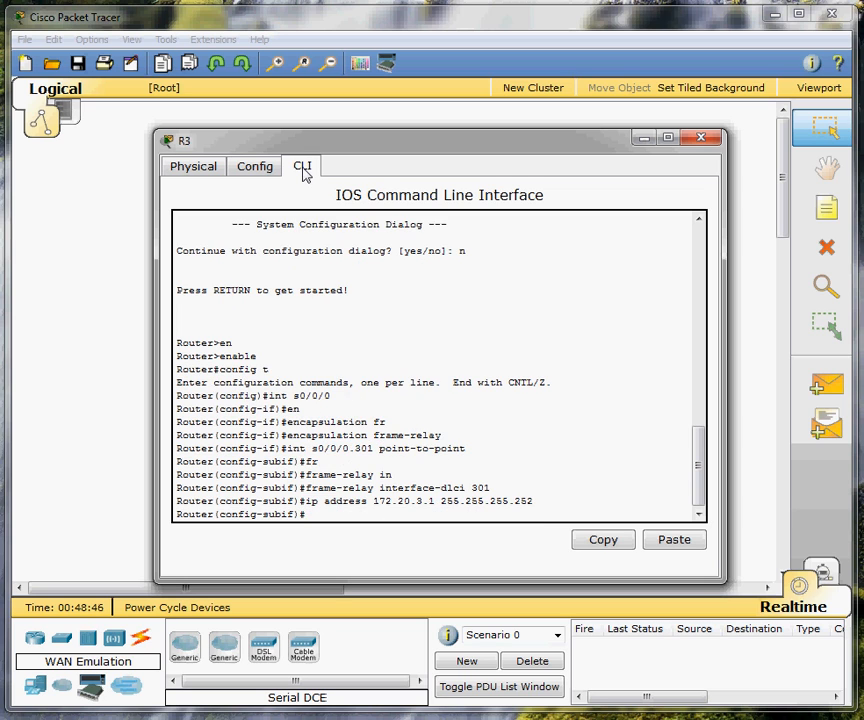
Create point-to-point subinterface s0/0/0.302 with Frame Relay DLCI 302
type("int s0/")
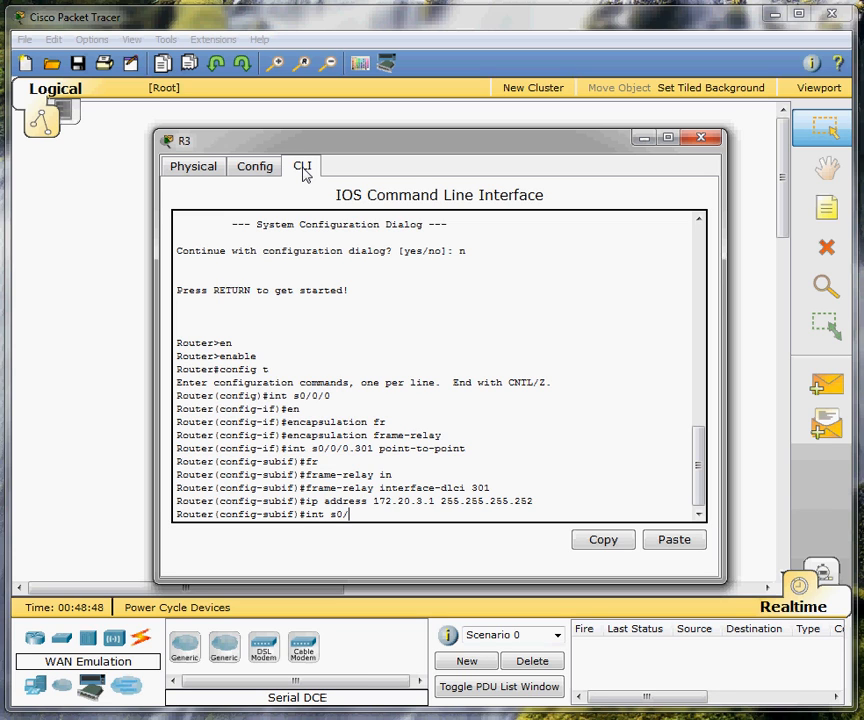
type("0/0.302")
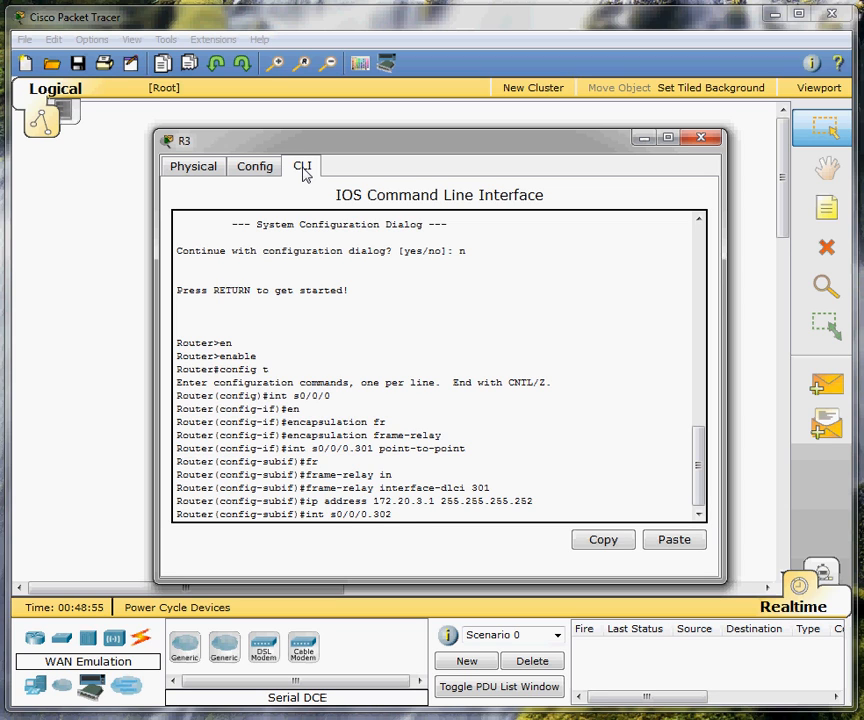
type("point0")
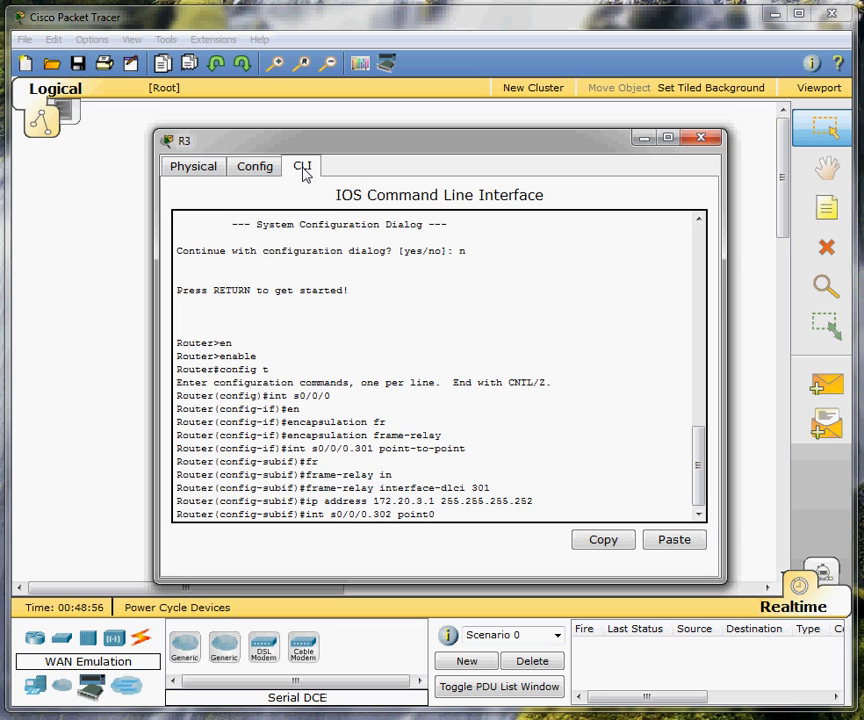
type("-to-point")
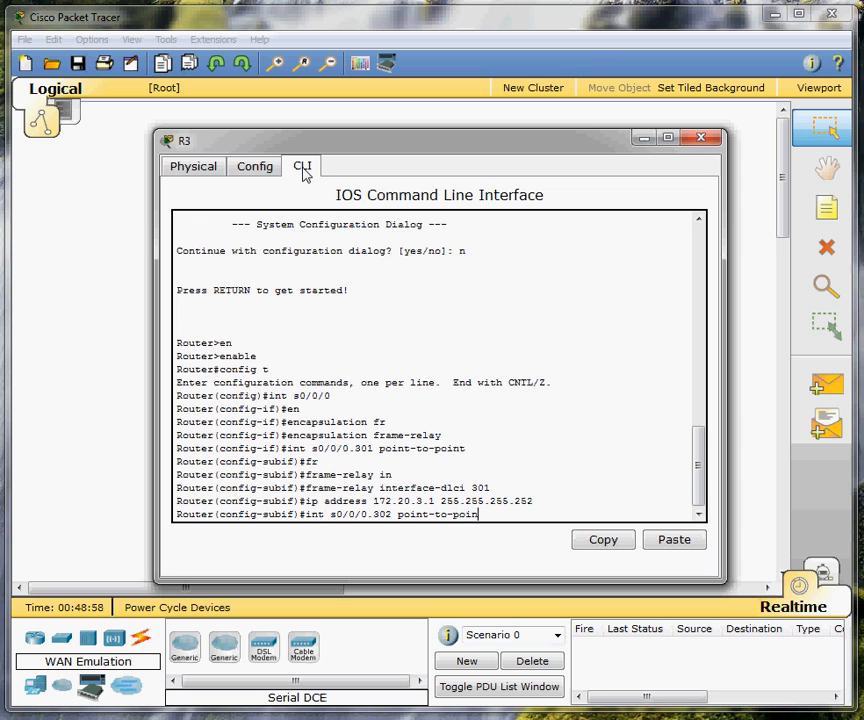
key("Return")
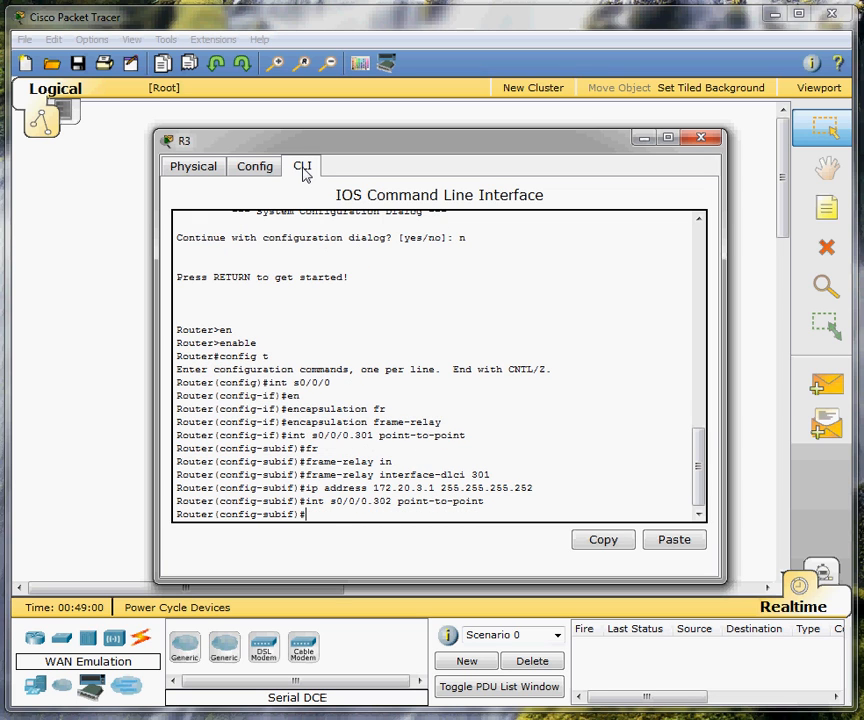
type("frame-relay interface-dlci")
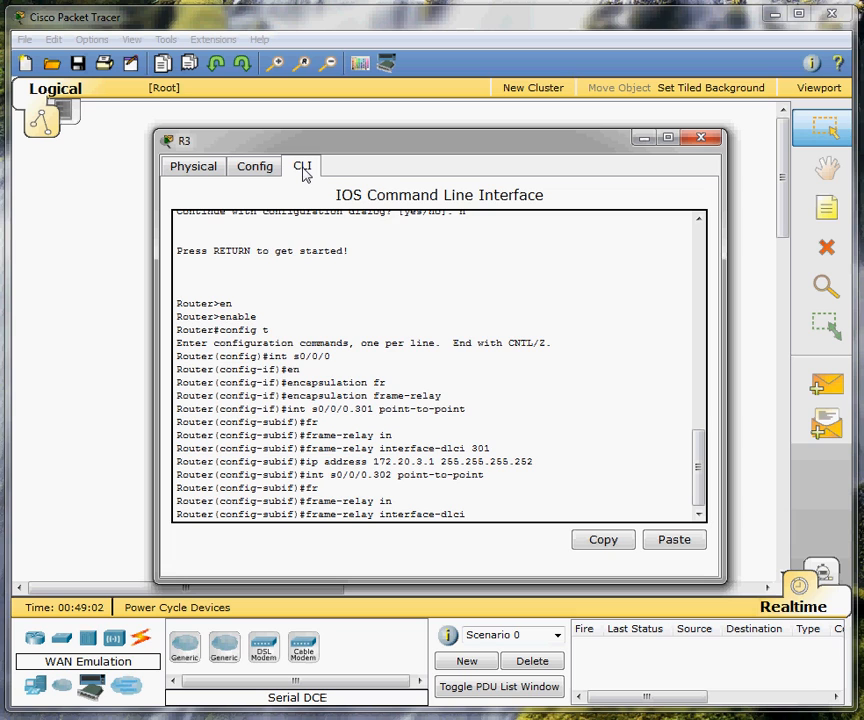
Assign 172.20.2.2 255.255.255.252, enable s0/0/0, and save the configuration with wr
type("ip a")
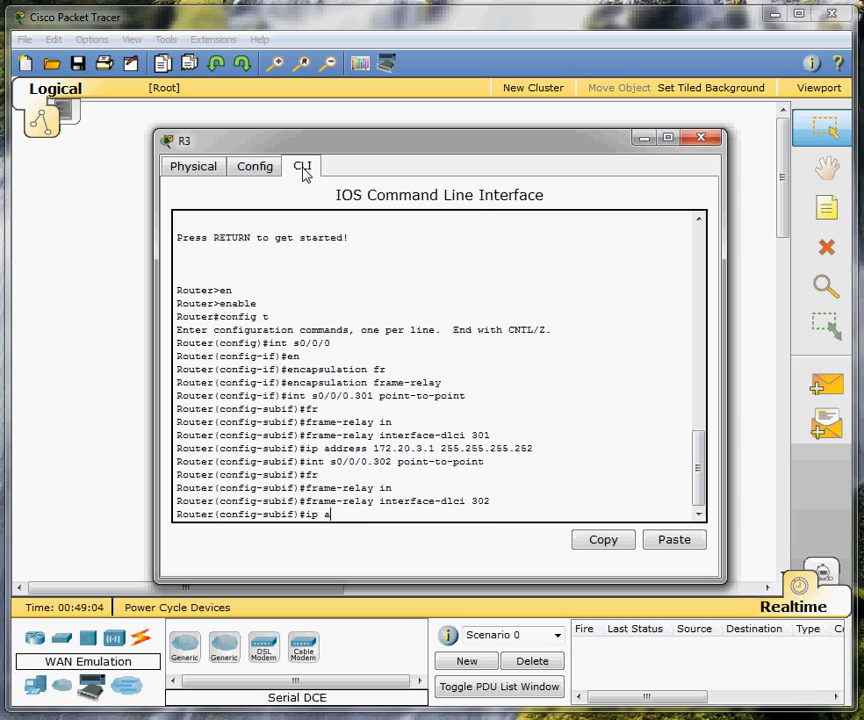
type("ddress 1")
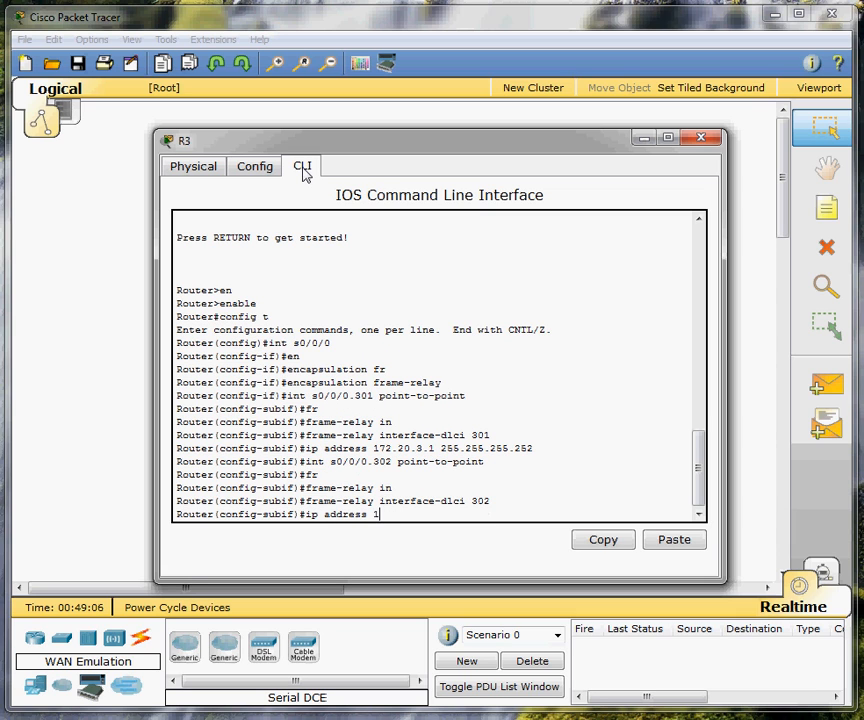
type("72.")
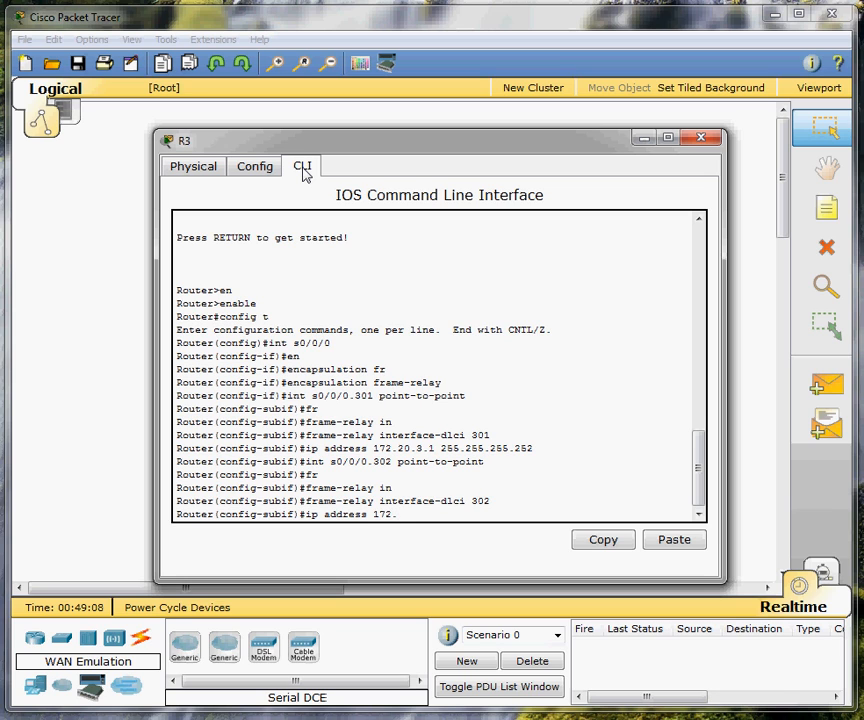
type("20.2.")
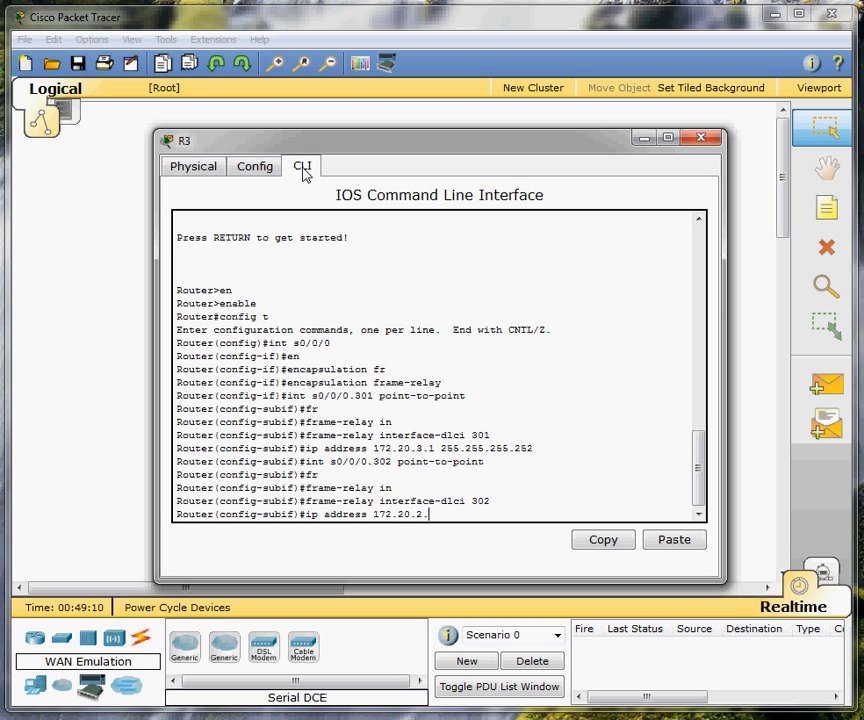
type("2 255.255.252")
type("int s0")
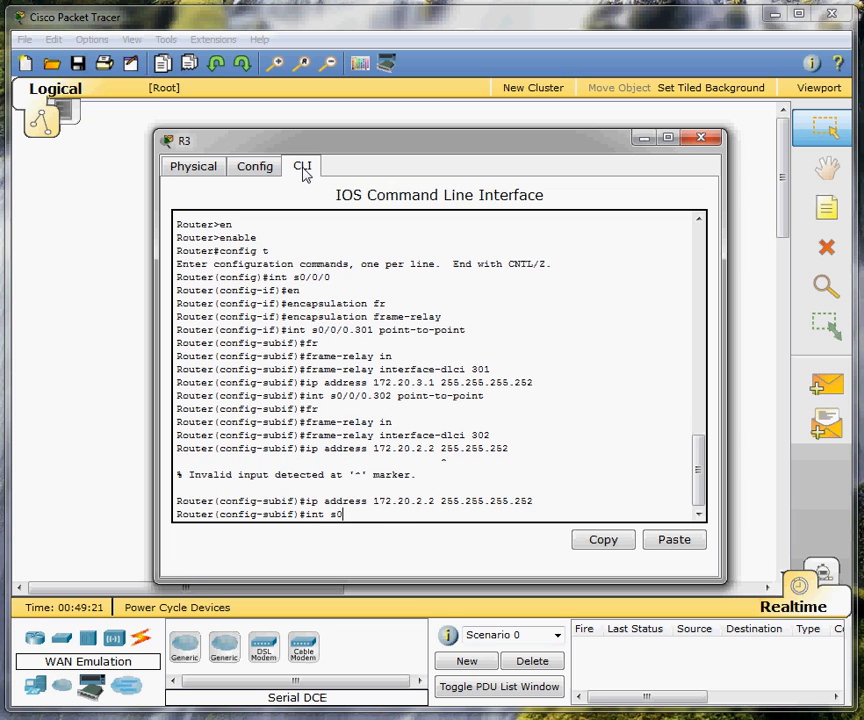
type("/0/0")
key("enter")
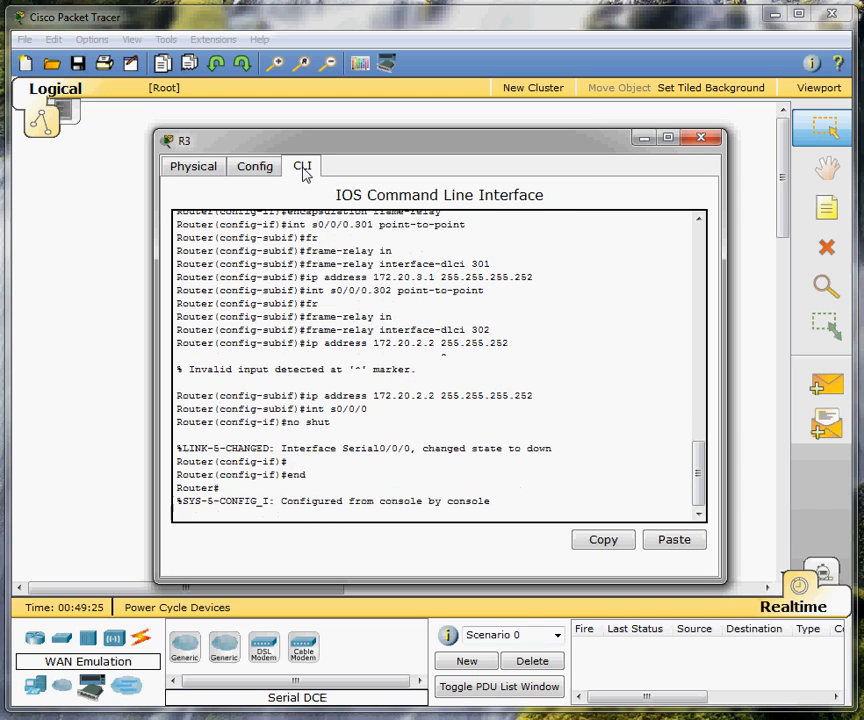
type("wr")
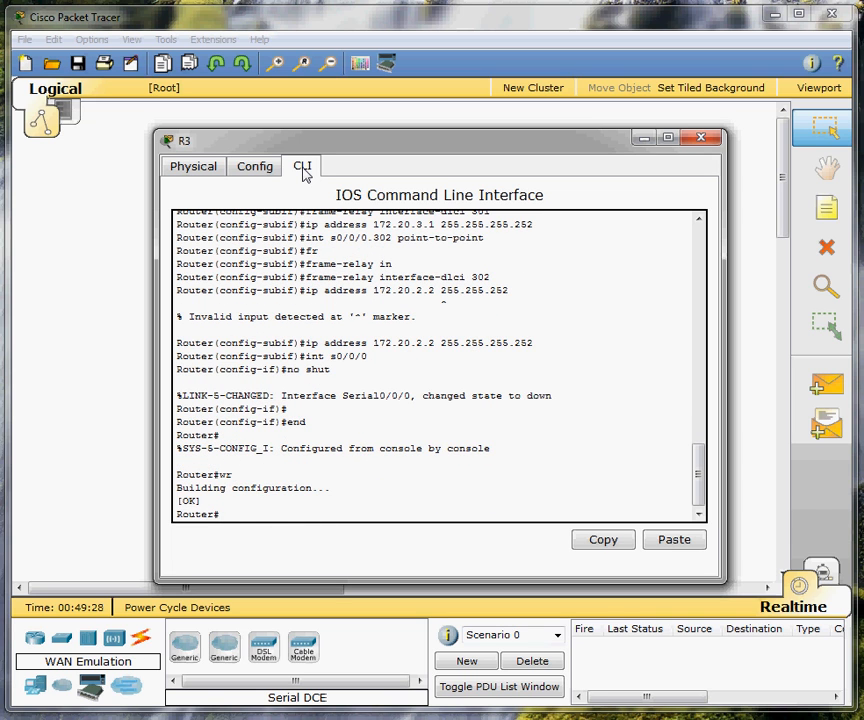
left_click(713, 138)
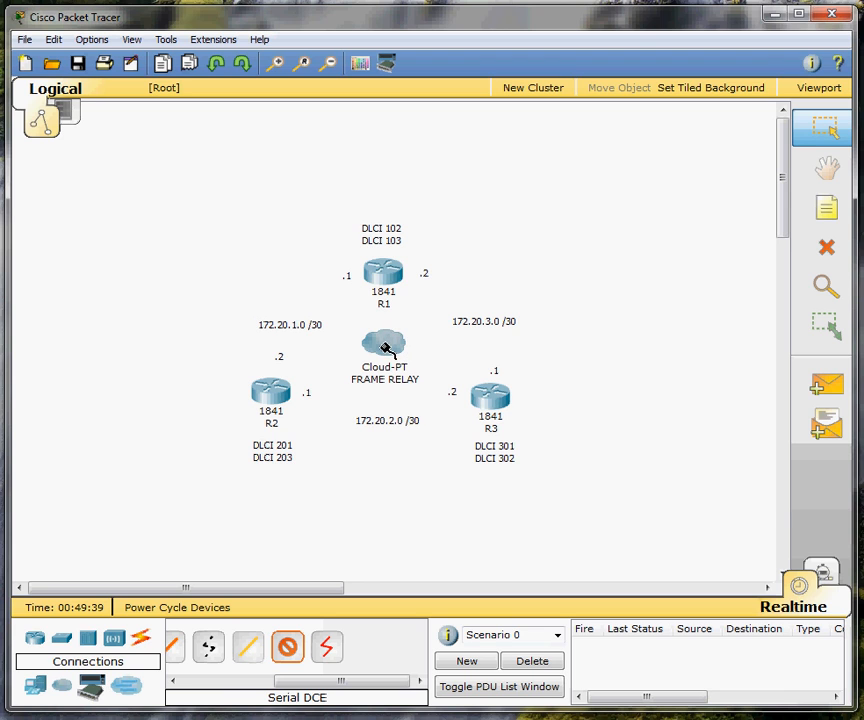
left_click(383, 345)
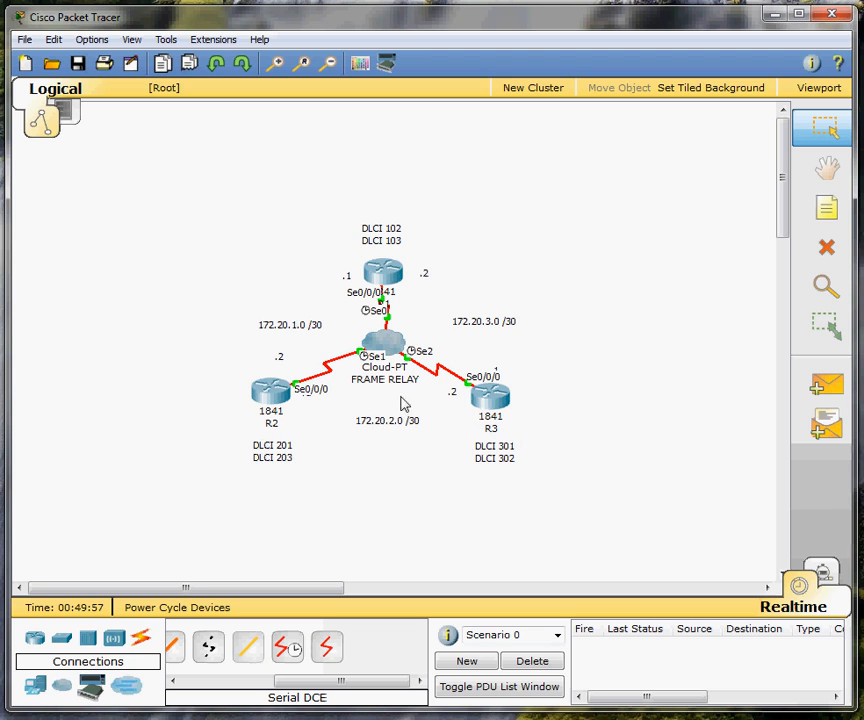
mouse_move(395, 473)
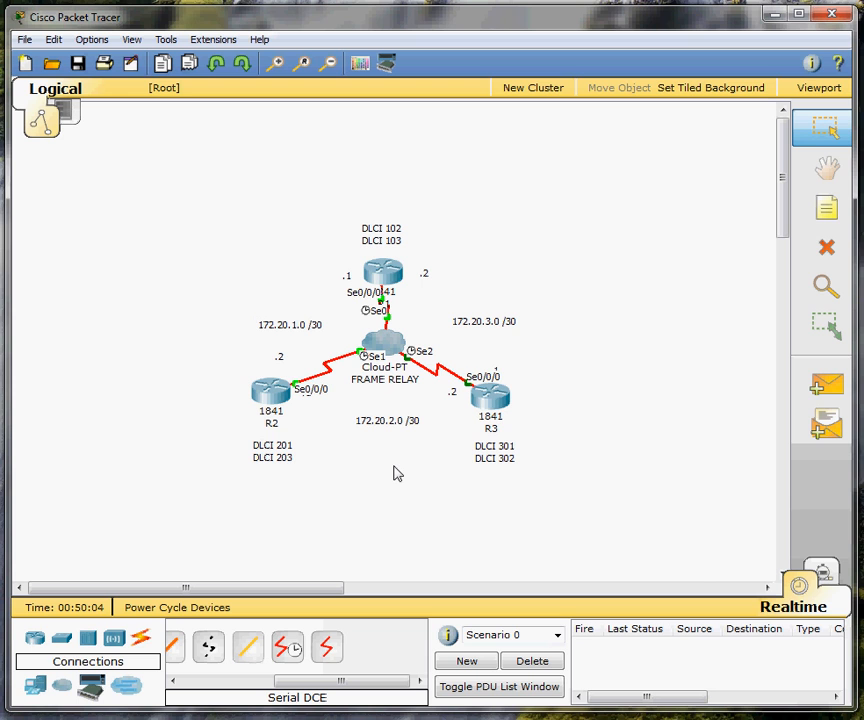
In the cloud's Config, add DLCIs 102 (R1-R2) and 103 (R1-R3) to Serial0
double_click(383, 340)
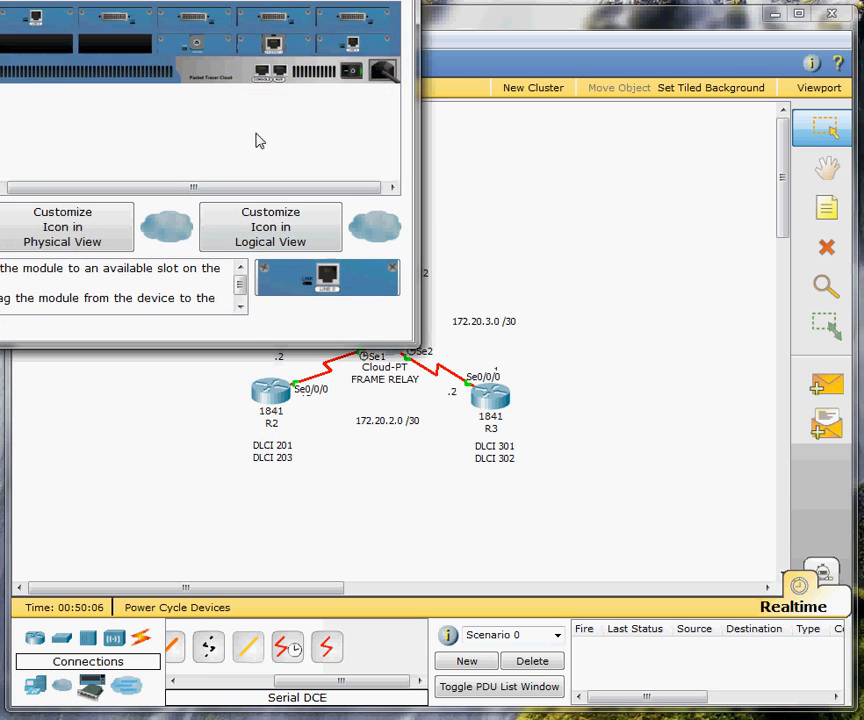
left_click(272, 175)
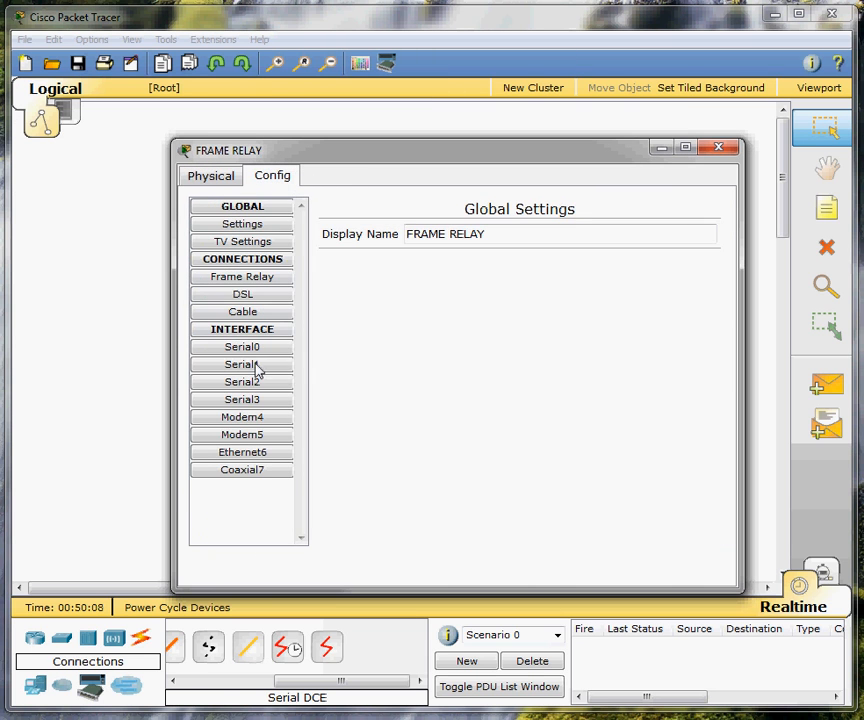
left_click(242, 346)
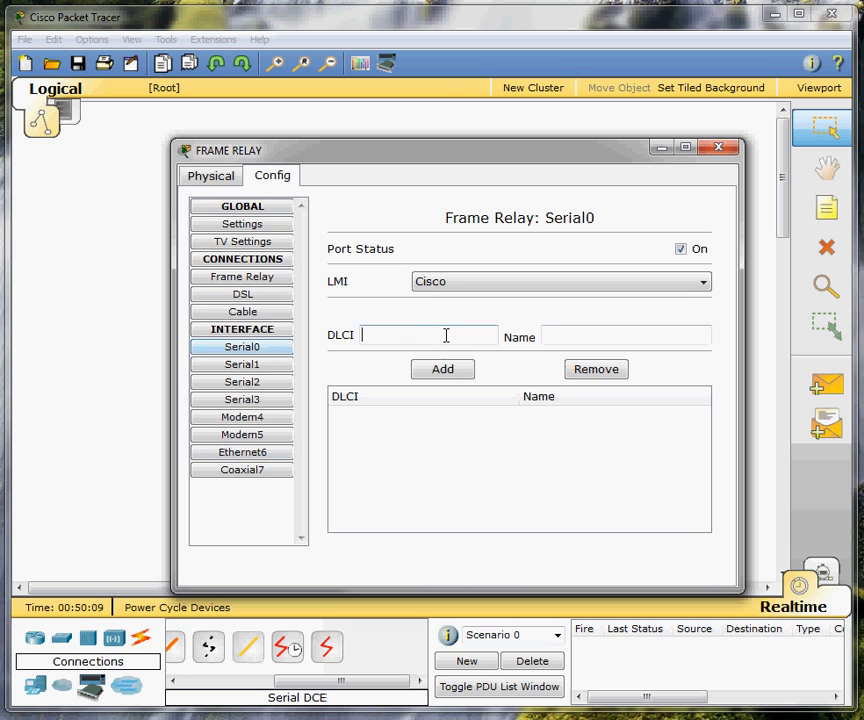
type("102")
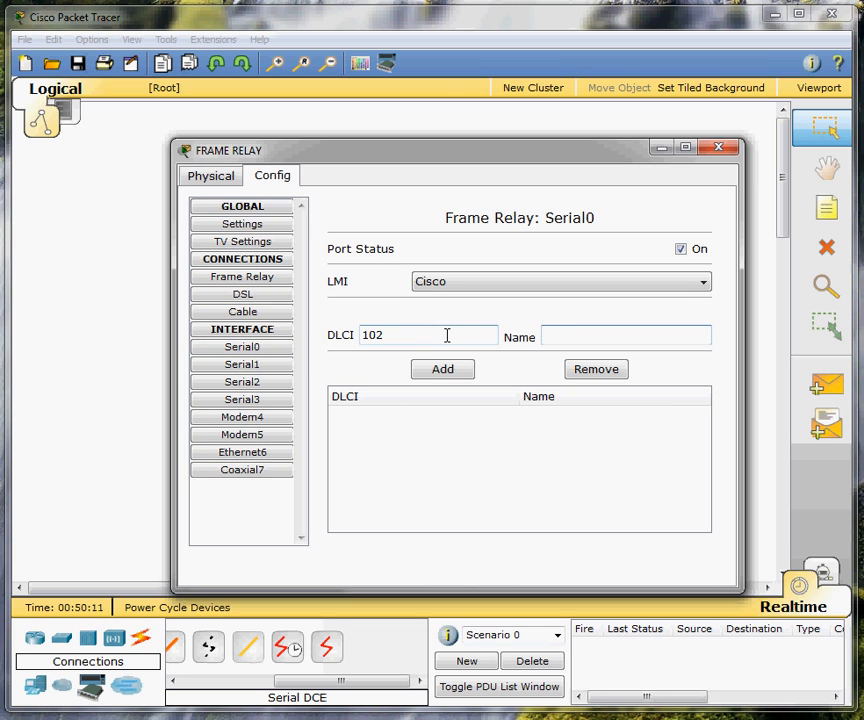
type("R1-R2")
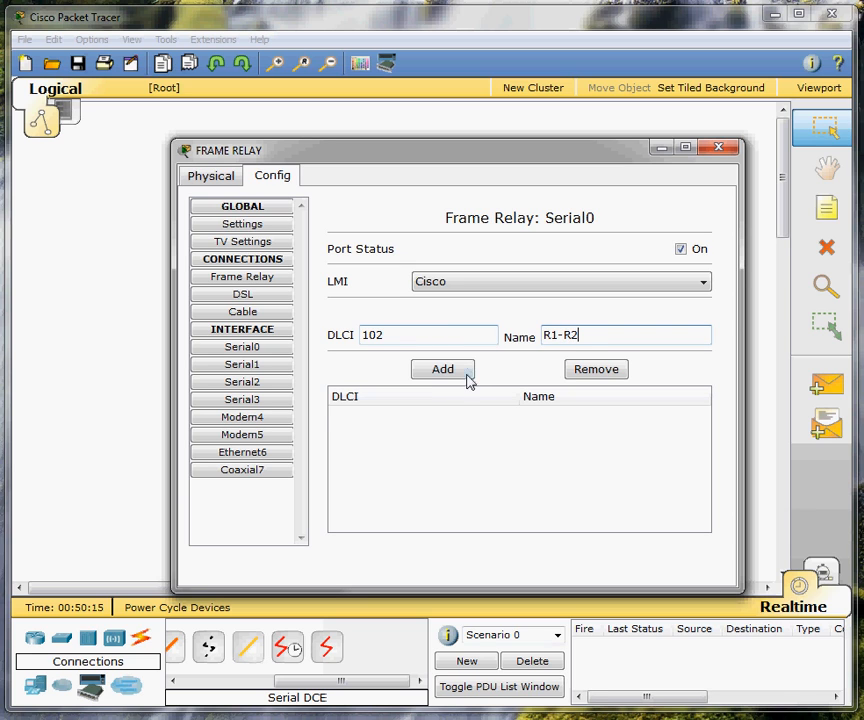
left_click(442, 369)
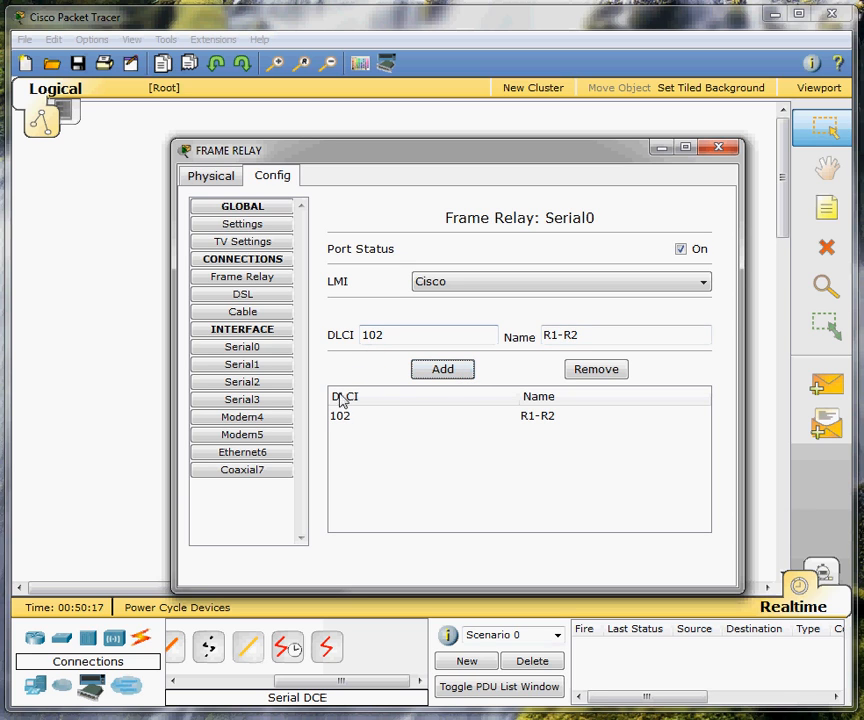
type("10")
left_click(626, 335)
type("3")
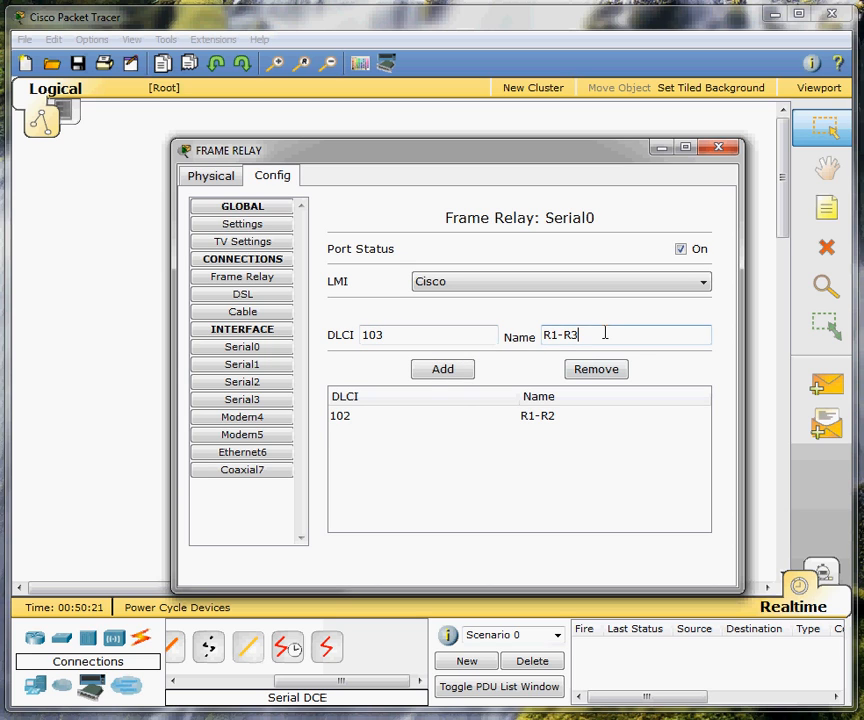
left_click(442, 369)
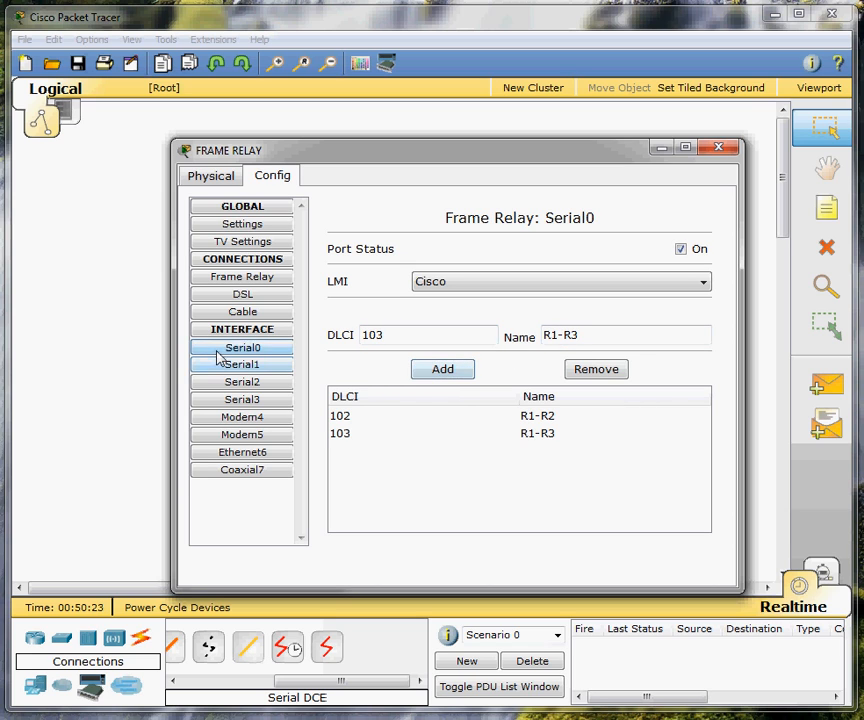
Add DLCI 201 named R2-R1 to Serial1
left_click(241, 363)
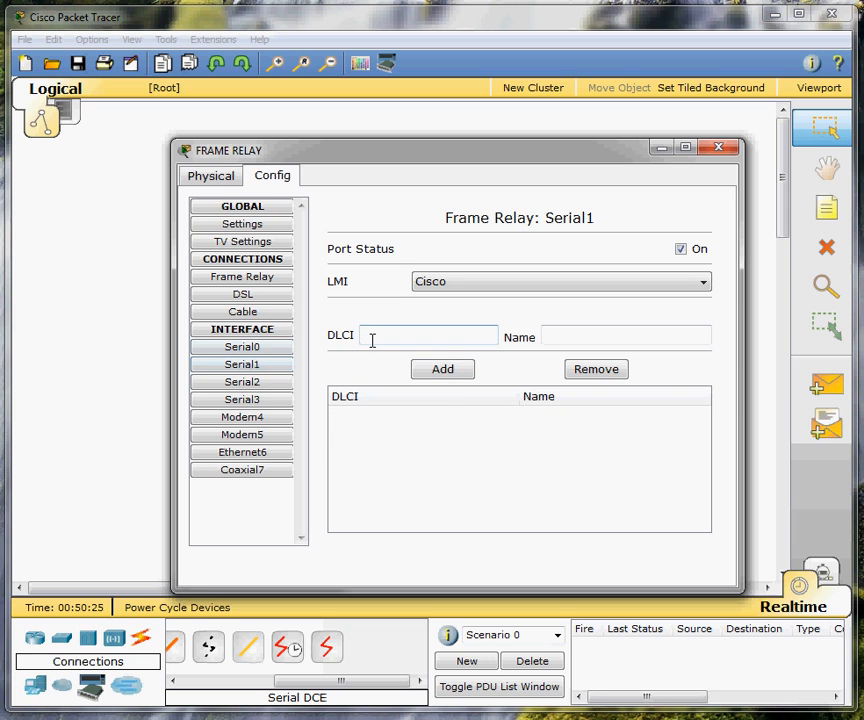
type("R")
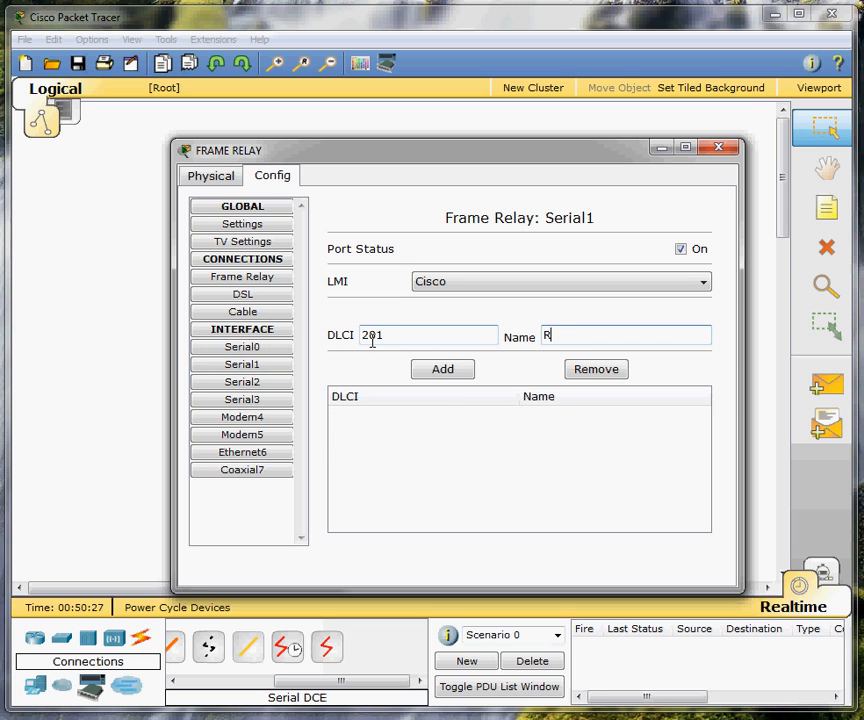
type("2-R")
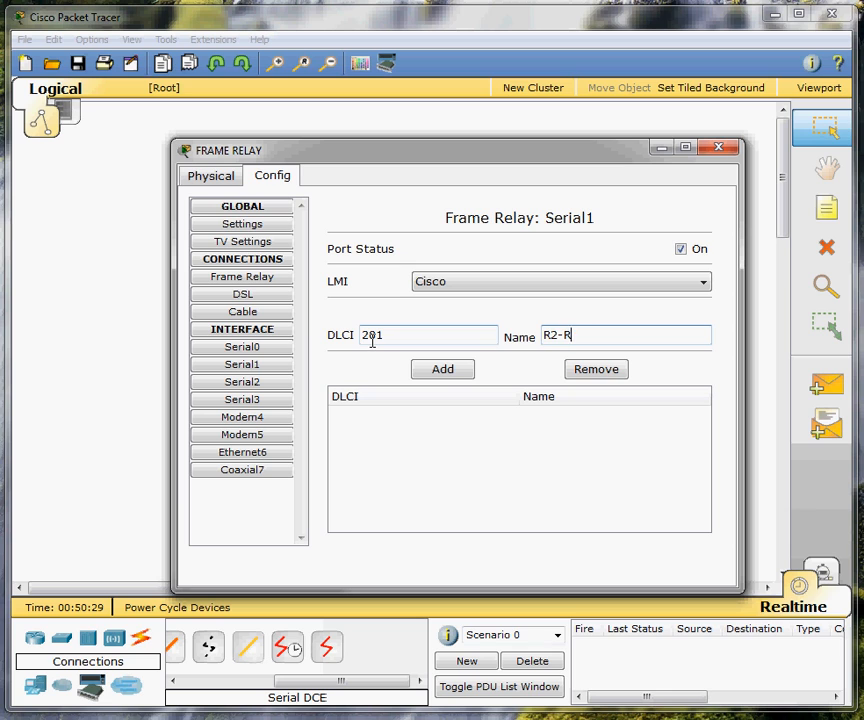
left_click(442, 369)
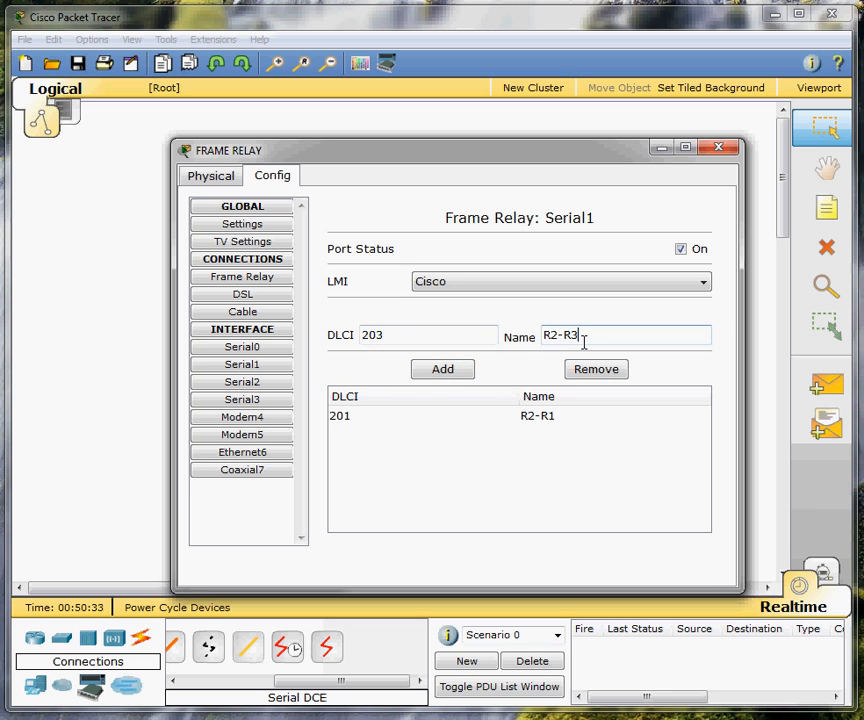
Add DLCIs 301 (R3-R1) and 302 to Serial2
left_click(242, 381)
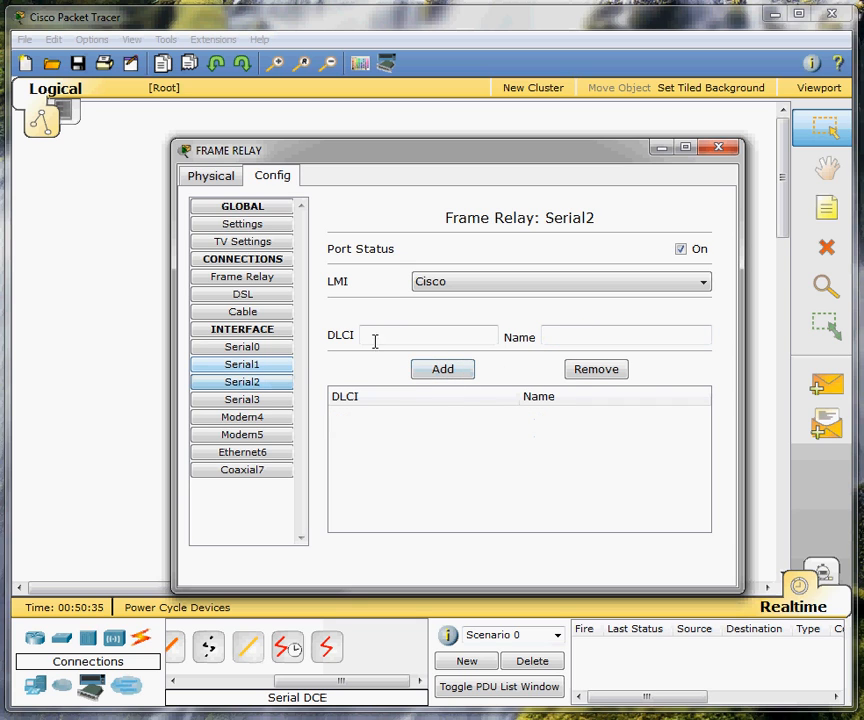
type("39")
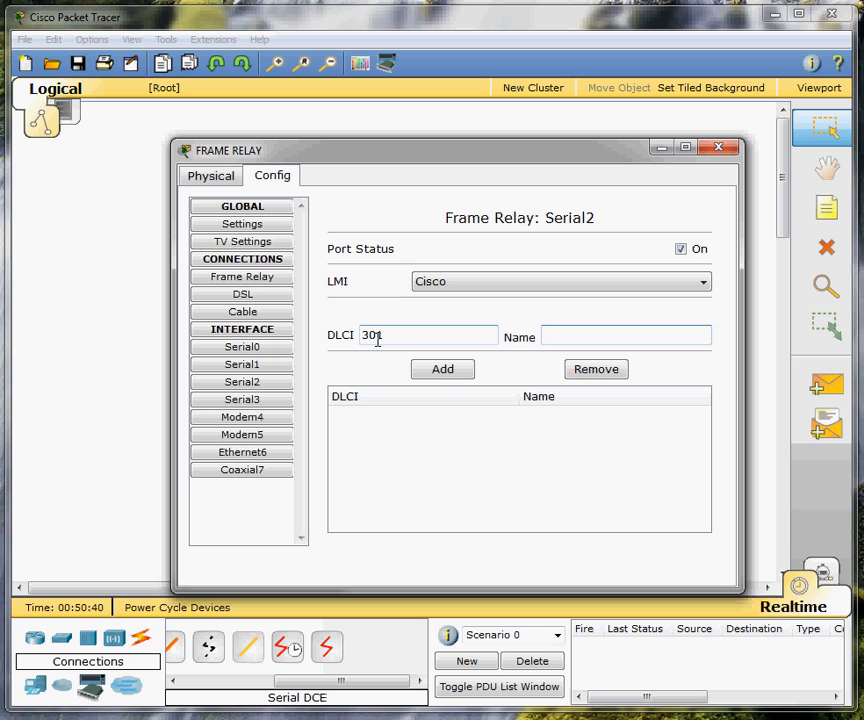
type("R3-R1")
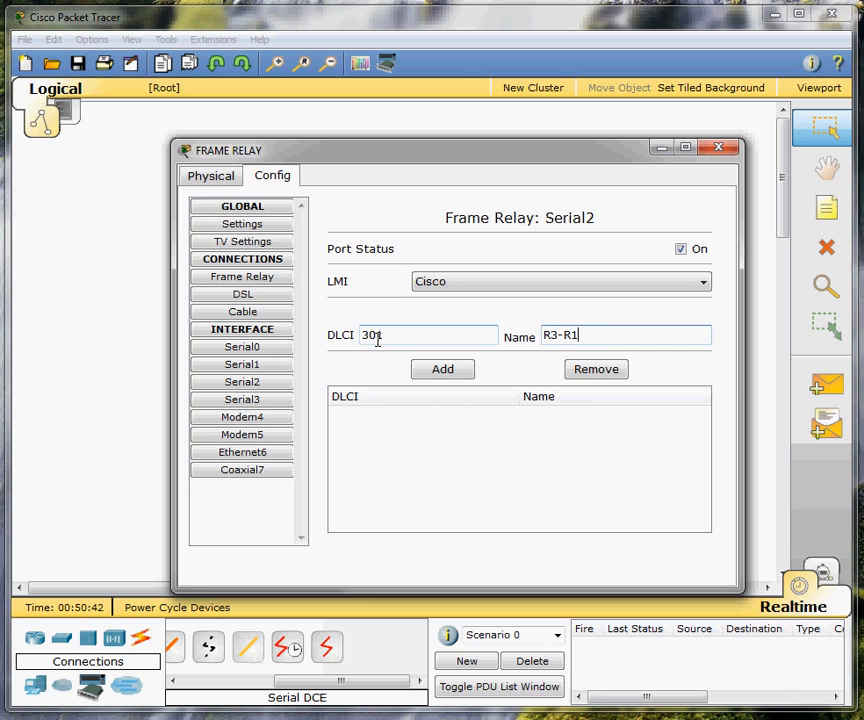
left_click(442, 369)
type("302")
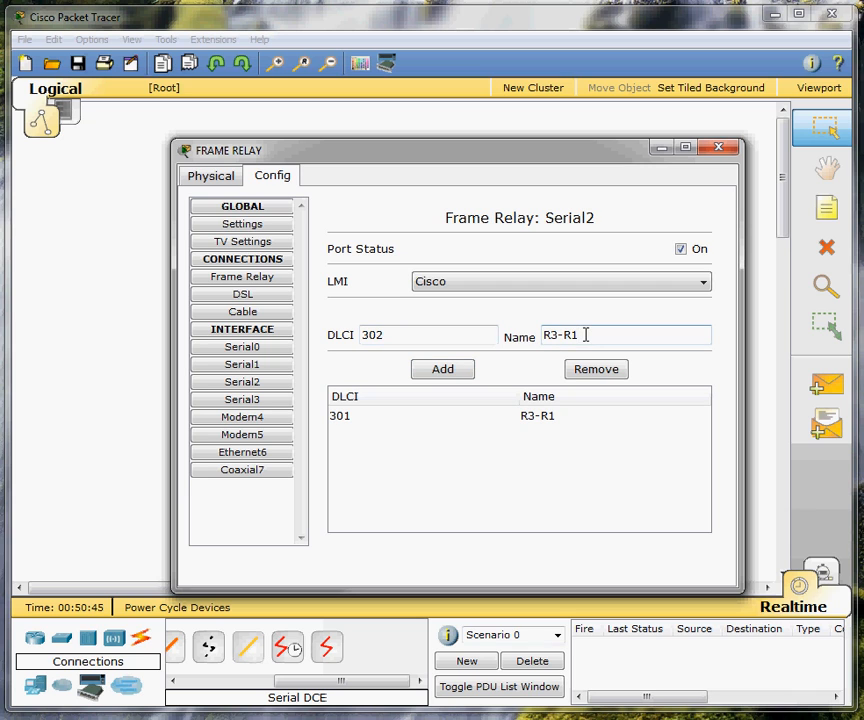
left_click(442, 369)
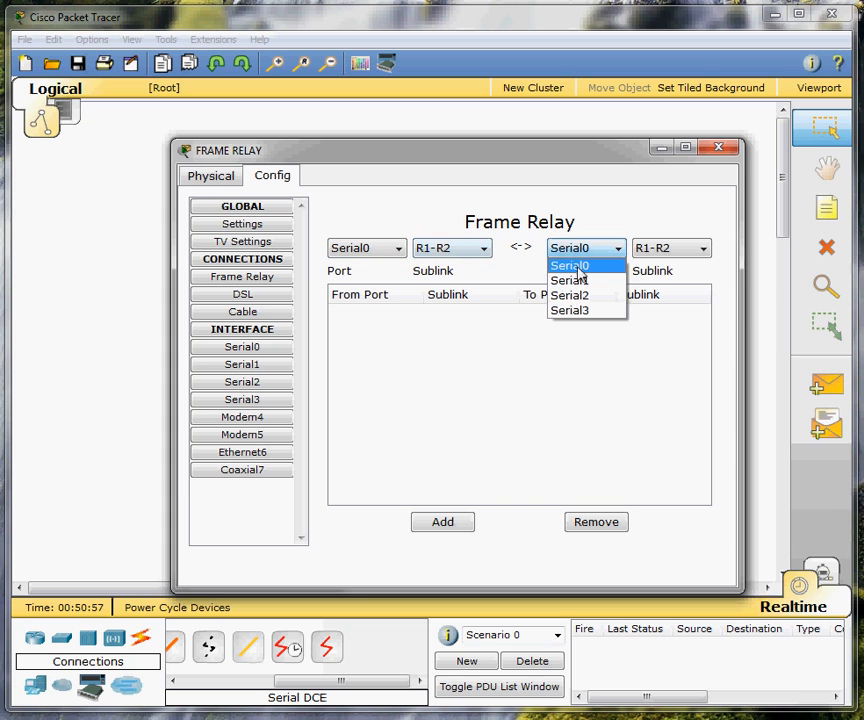
Map Serial0 R1-R2 to Serial1 R2-R1 and Serial0 R1-R3 to Serial2 R3-R1
left_click(569, 280)
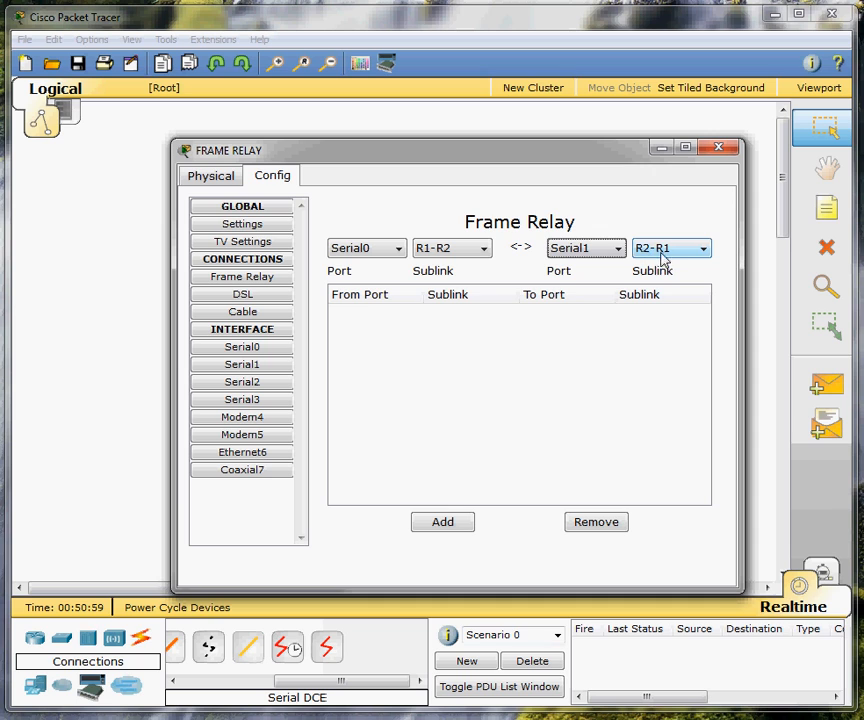
left_click(442, 521)
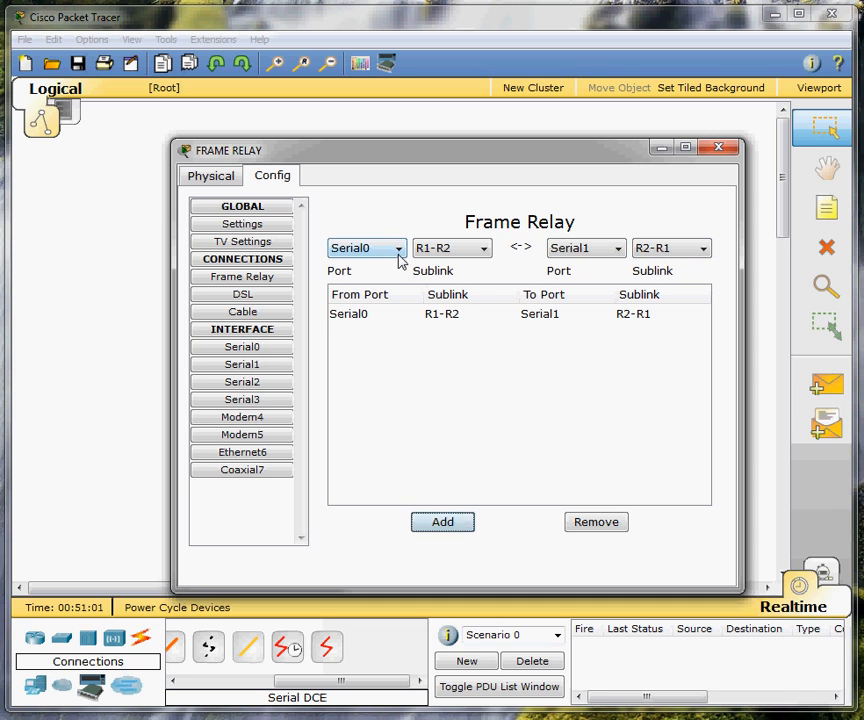
left_click(452, 247)
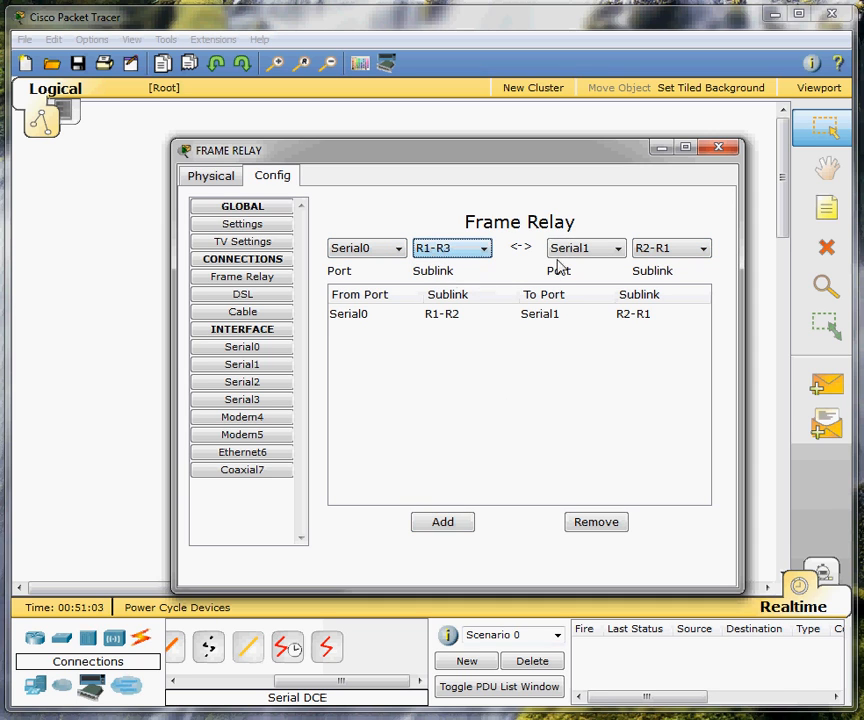
left_click(585, 248)
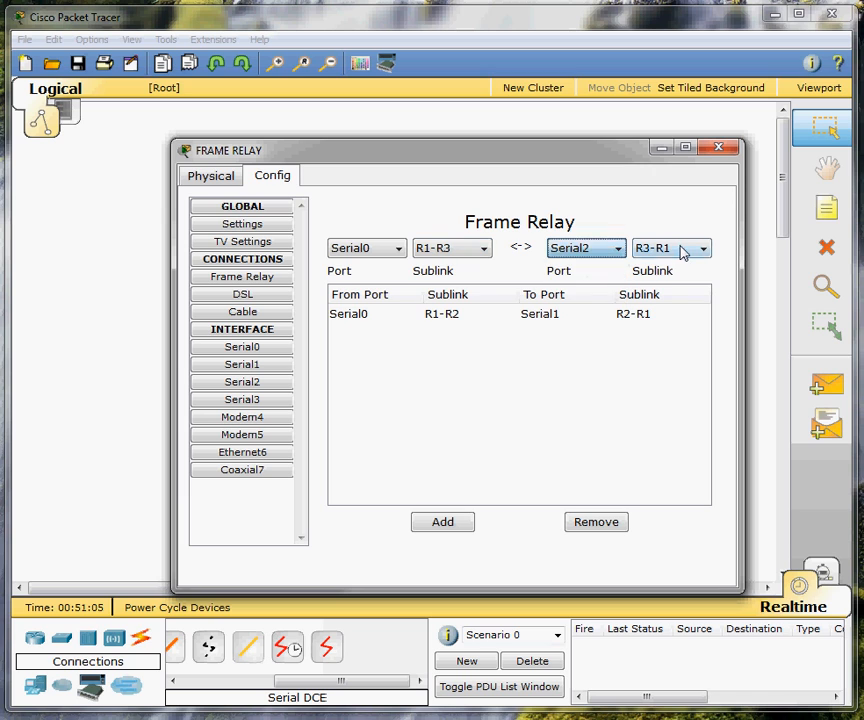
left_click(442, 521)
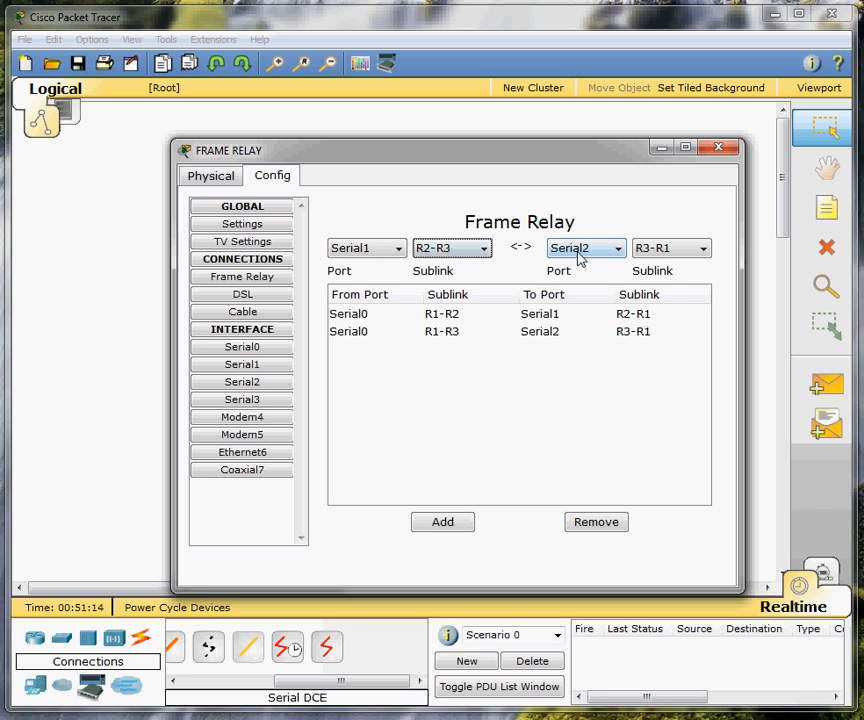
Map Serial1 R2-R3 to Serial2 R3-R2 and close the cloud window
left_click(704, 248)
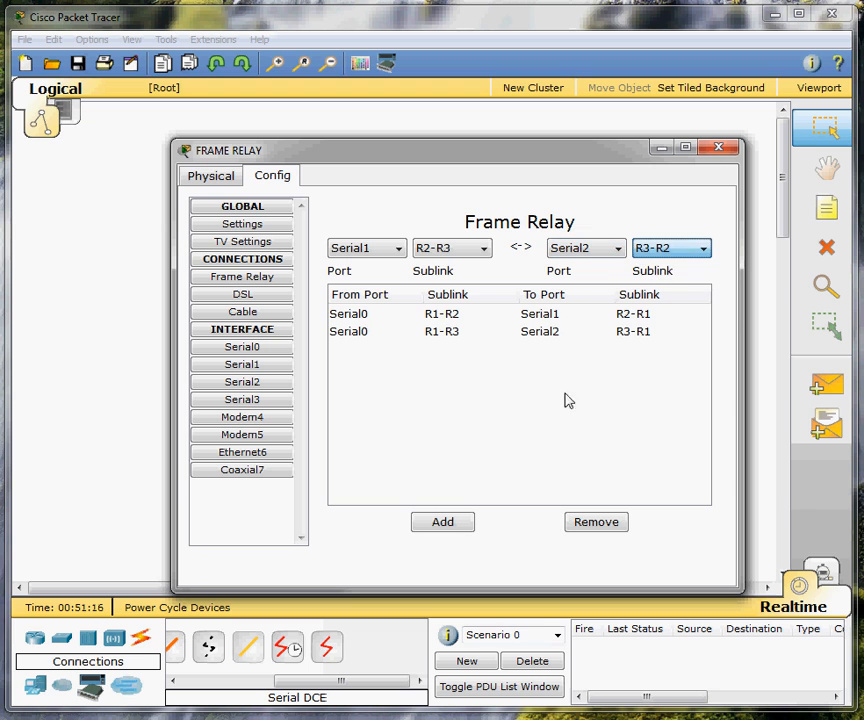
left_click(442, 521)
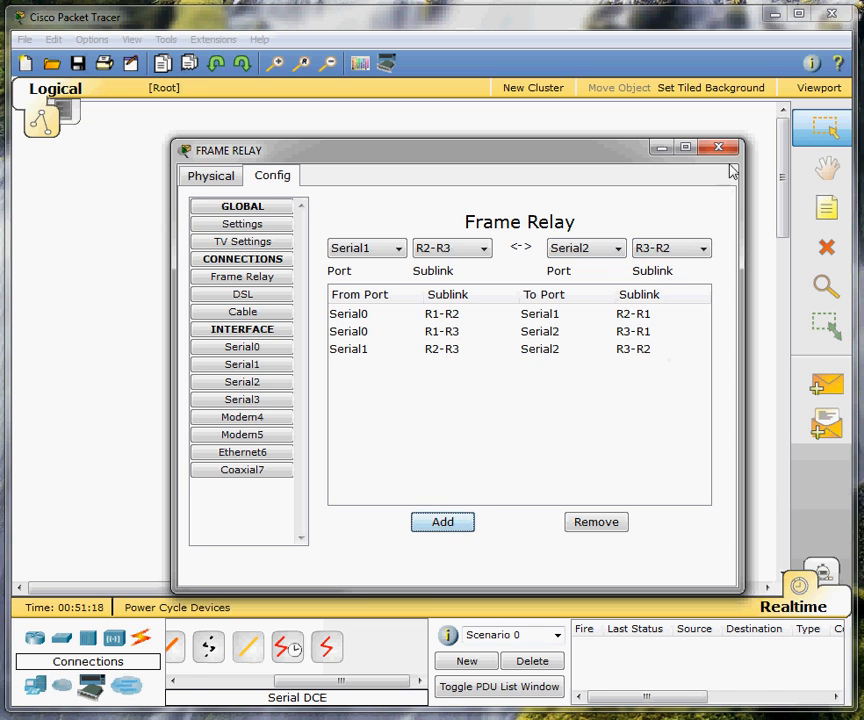
left_click(718, 147)
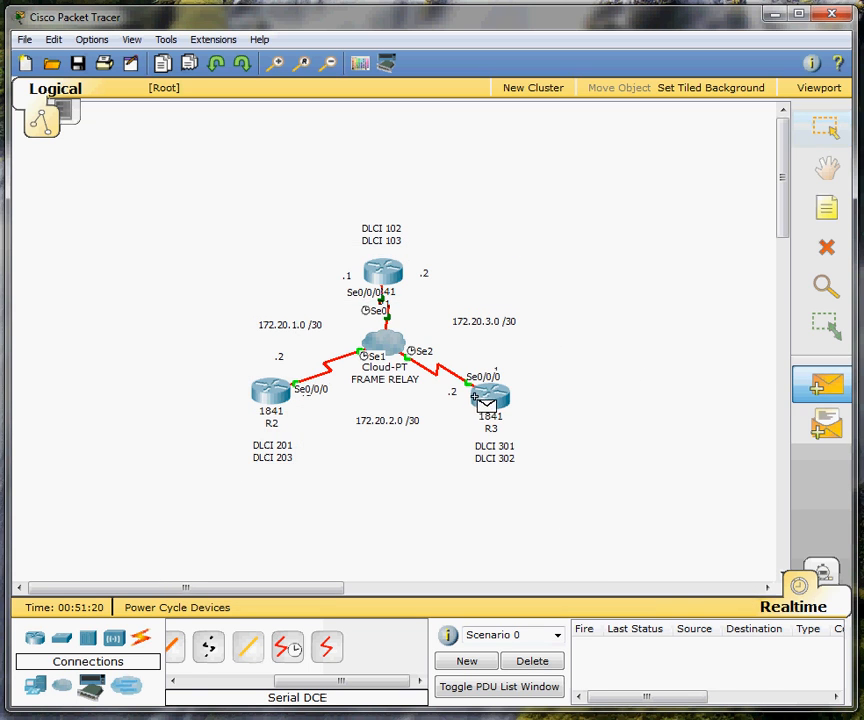